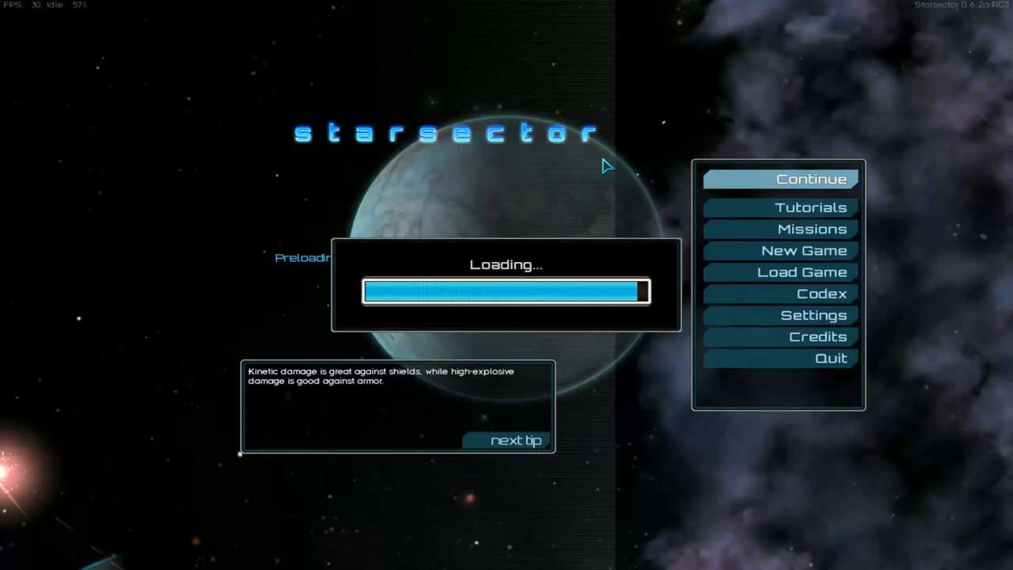
pyautogui.moveTo(567, 83)
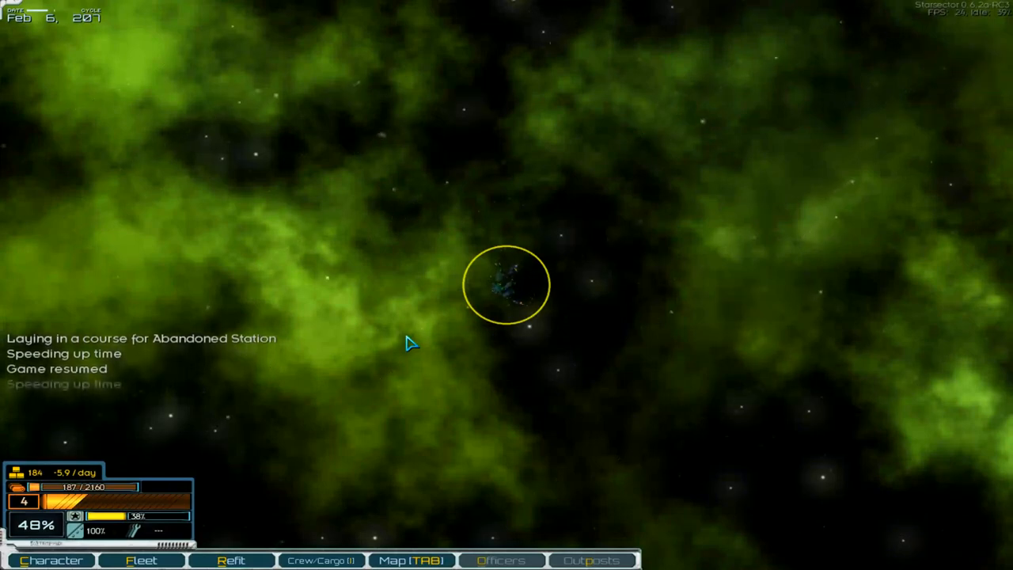
pyautogui.moveTo(558, 440)
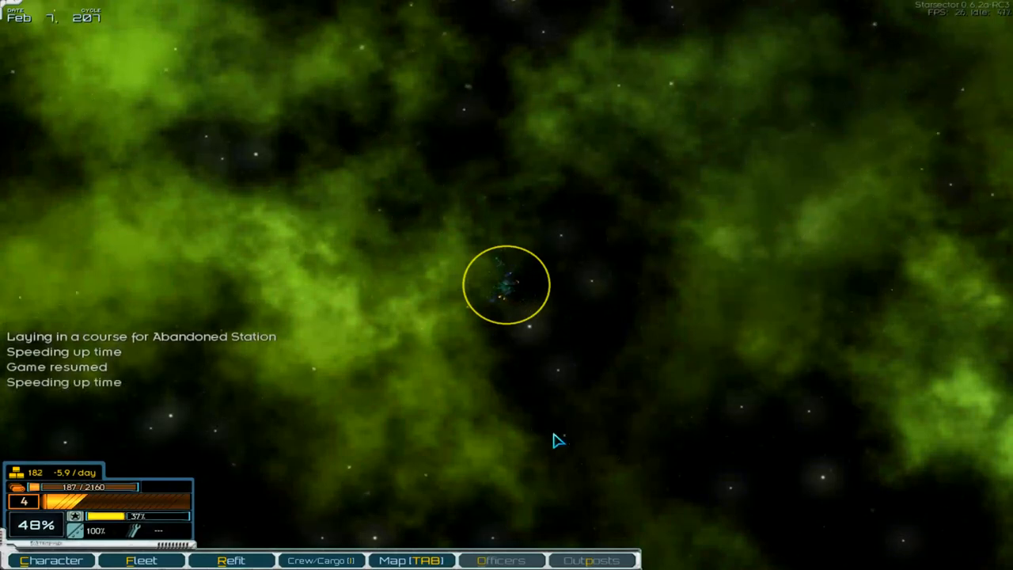
pyautogui.moveTo(507, 272)
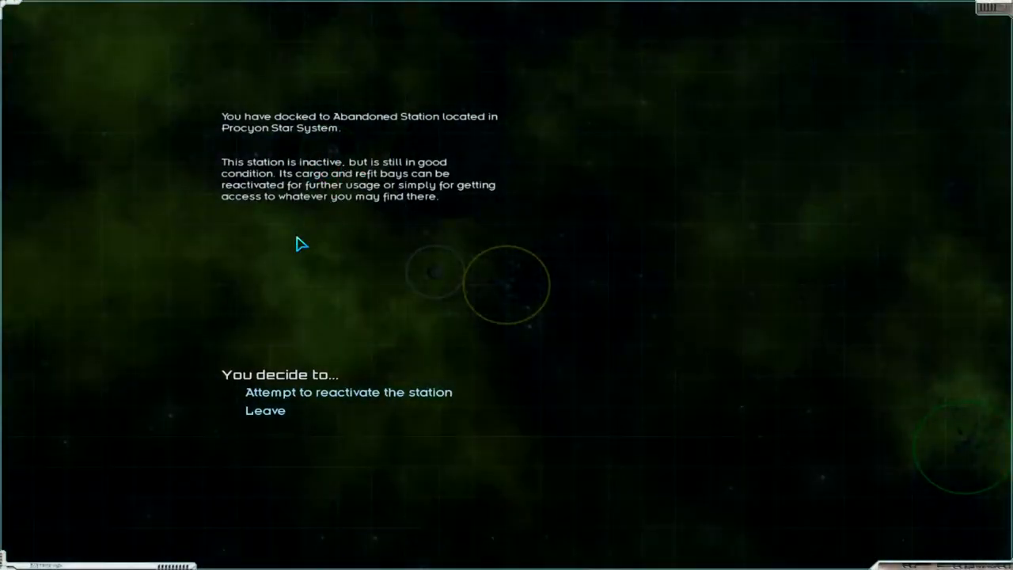
# Reactivate the station by bypassing non-essential systems, then list its upgrade options (mining facility, orbital factory, resupply depot)
pyautogui.click(348, 392)
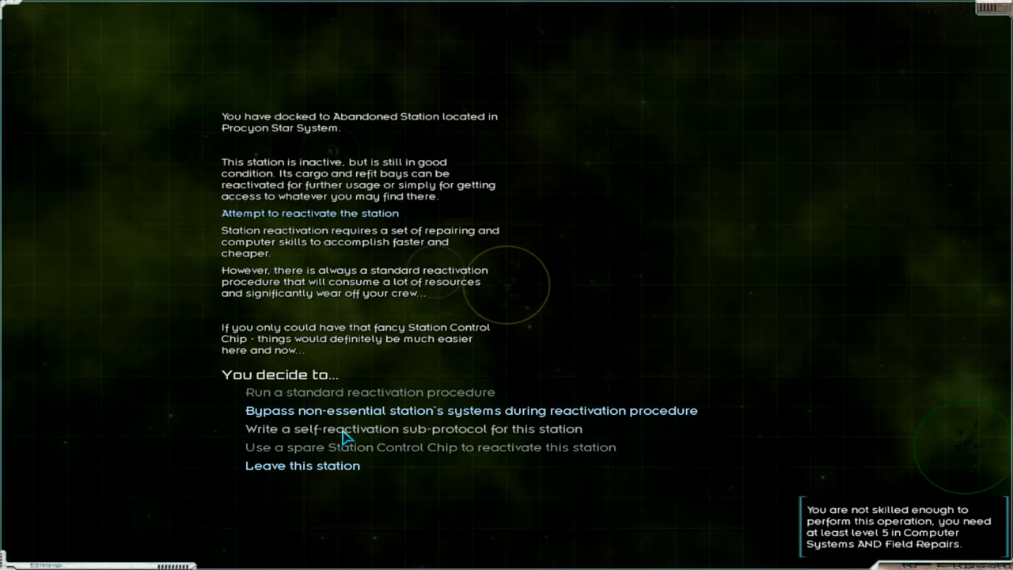
pyautogui.moveTo(345, 398)
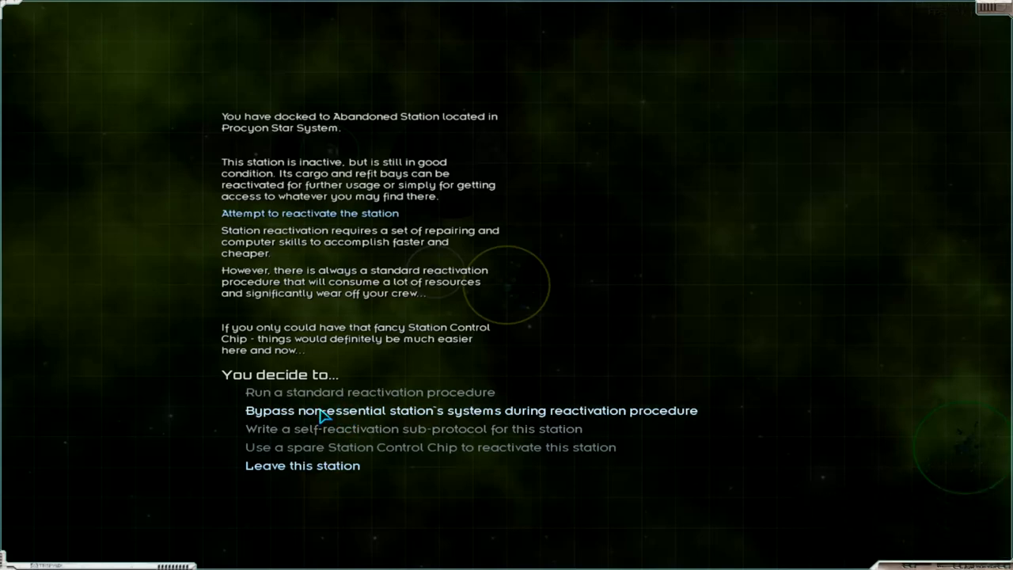
pyautogui.moveTo(472, 410)
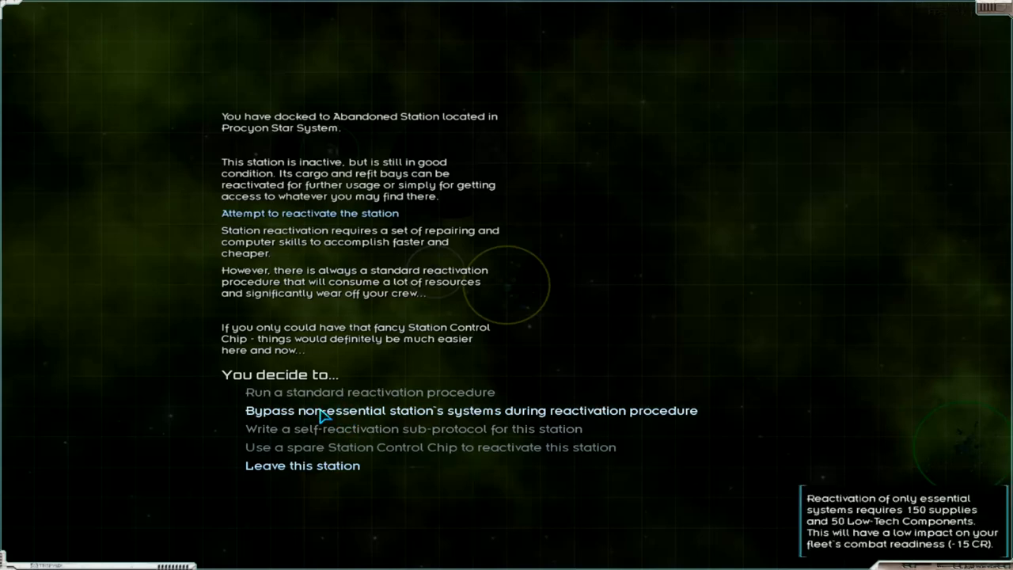
pyautogui.click(472, 410)
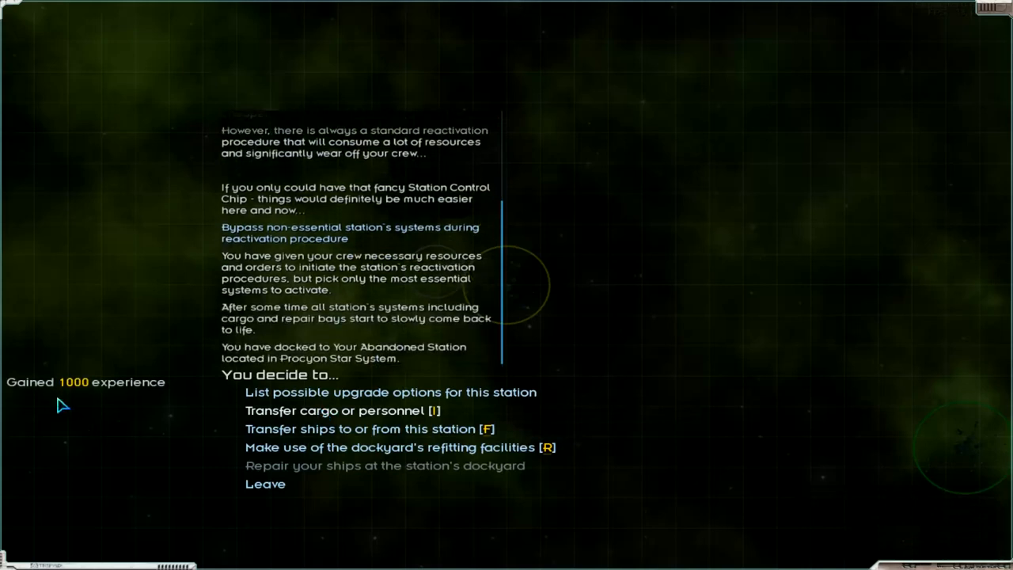
pyautogui.moveTo(507, 298)
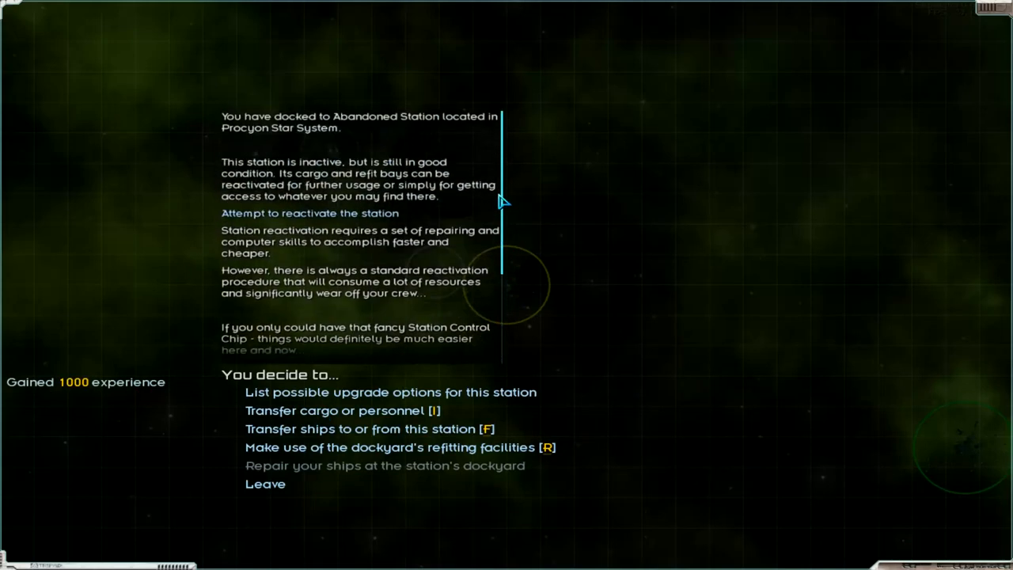
pyautogui.moveTo(504, 155)
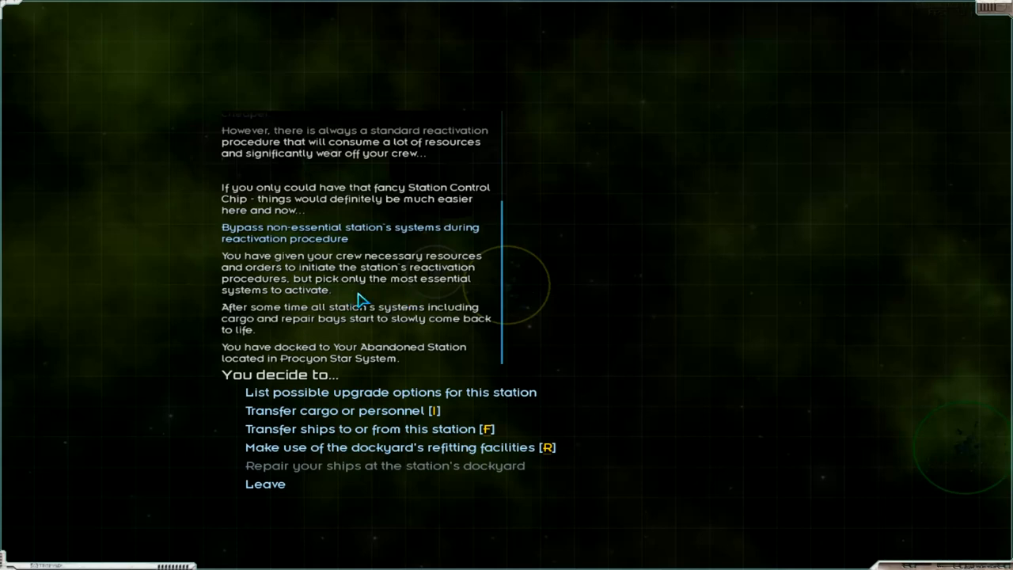
pyautogui.moveTo(315, 338)
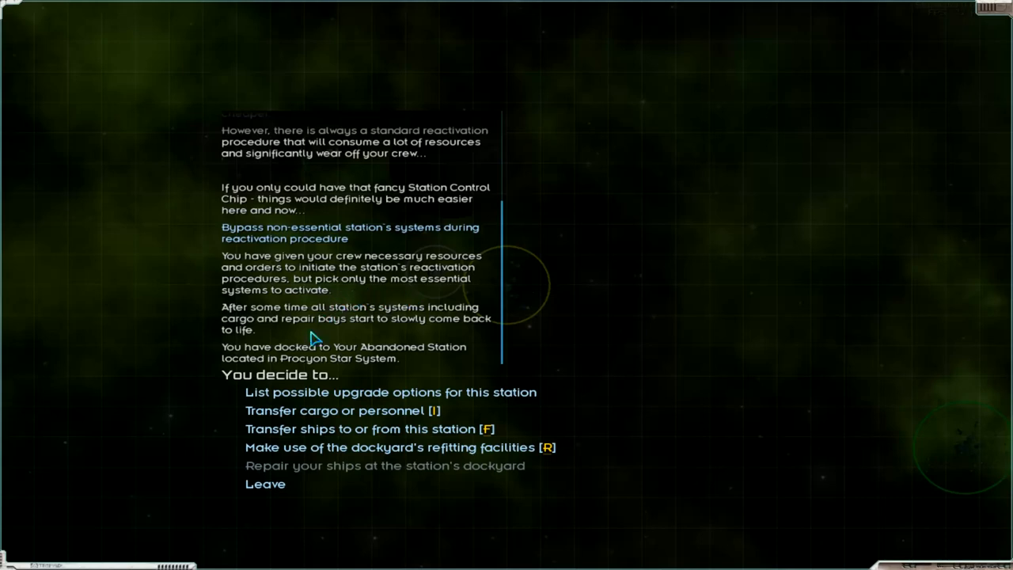
pyautogui.moveTo(354, 335)
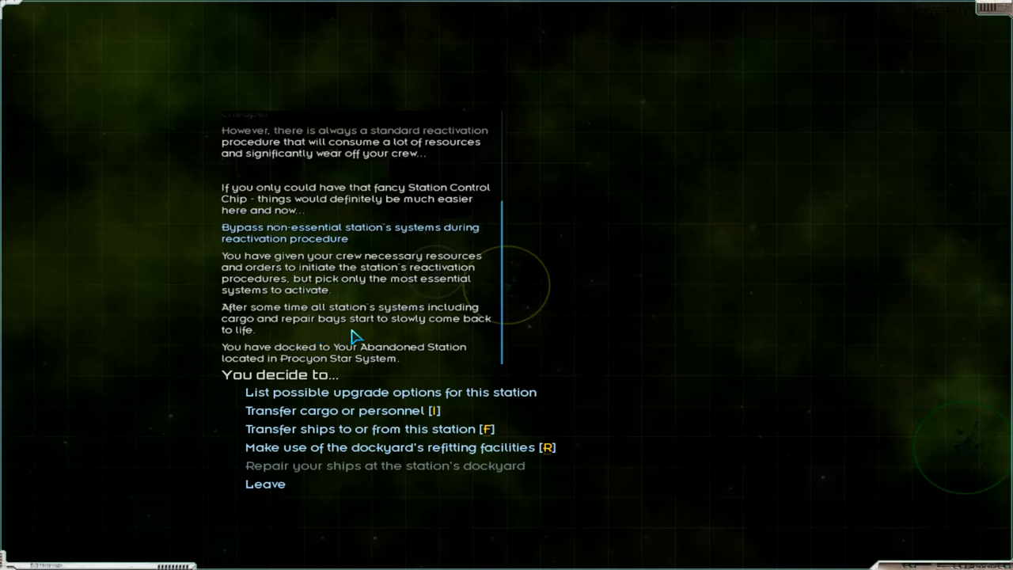
pyautogui.moveTo(383, 336)
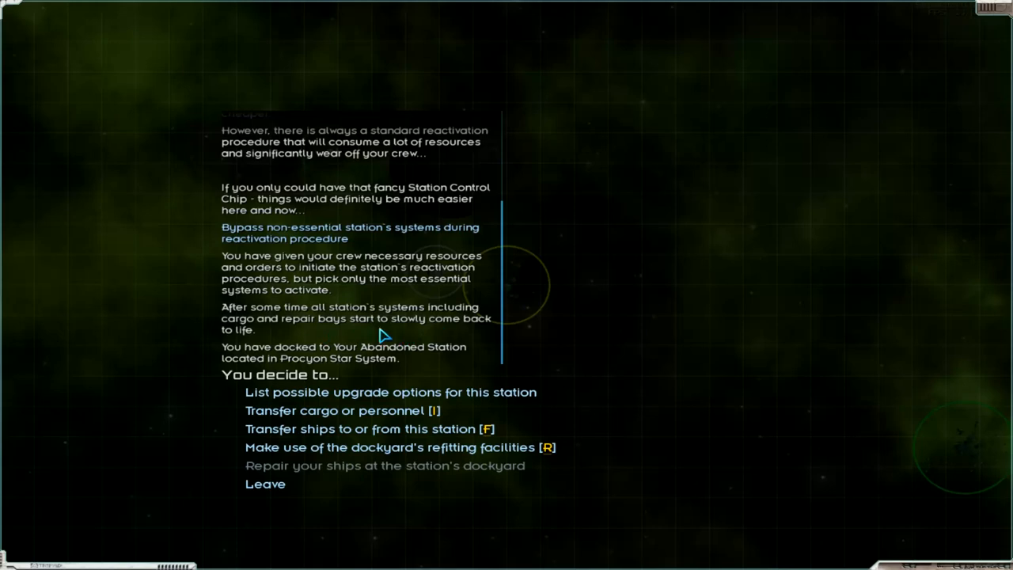
pyautogui.moveTo(462, 356)
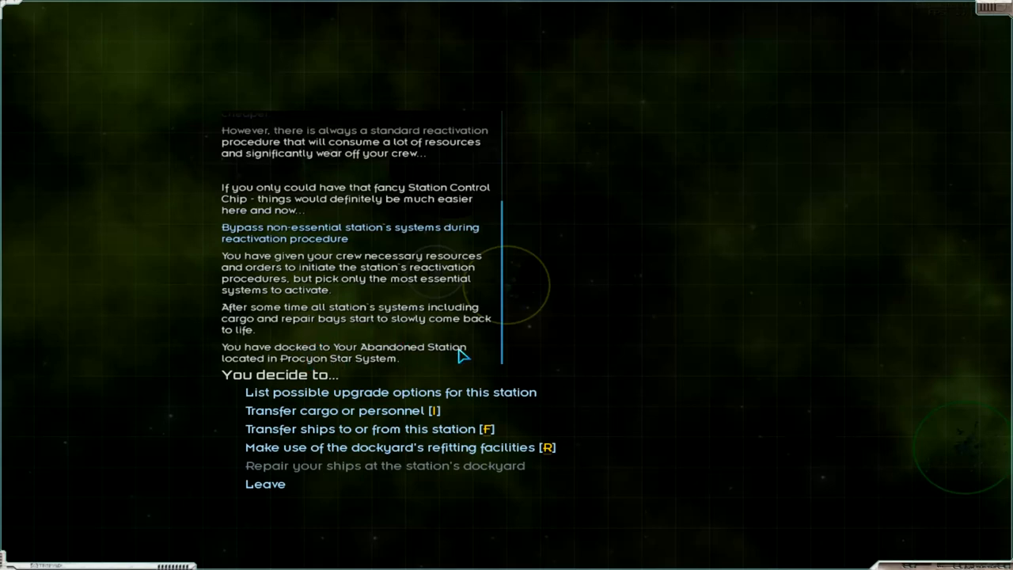
pyautogui.moveTo(178, 399)
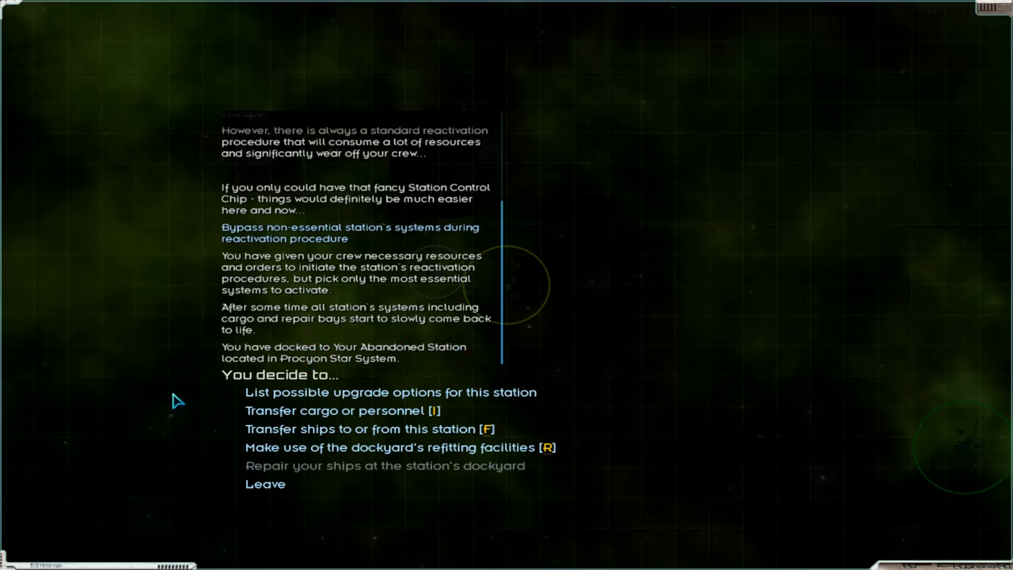
pyautogui.moveTo(333, 404)
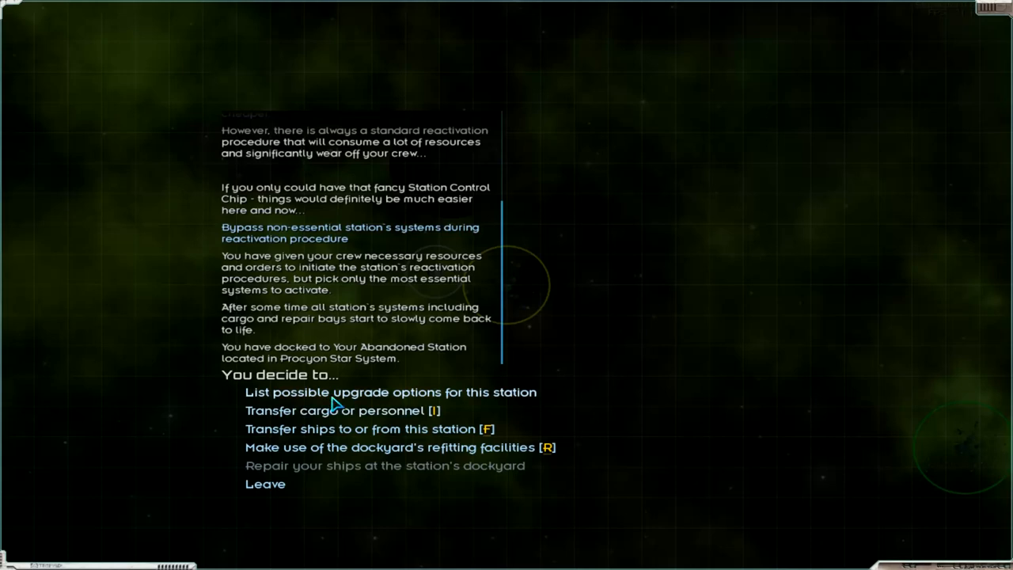
pyautogui.click(389, 393)
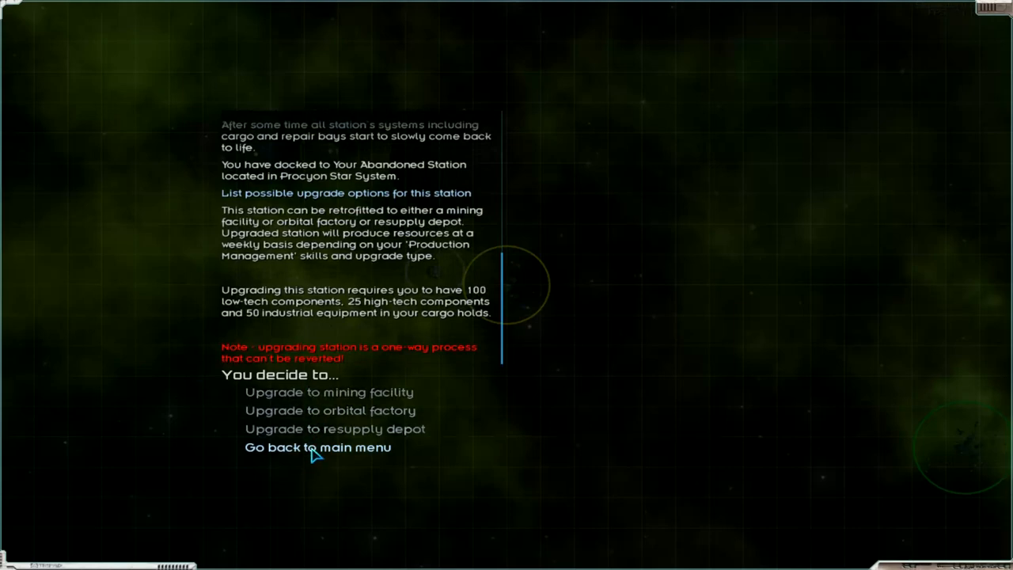
# Back to the station menu, move crates between fleet manifest and station storage, and confirm the transfer
pyautogui.click(317, 447)
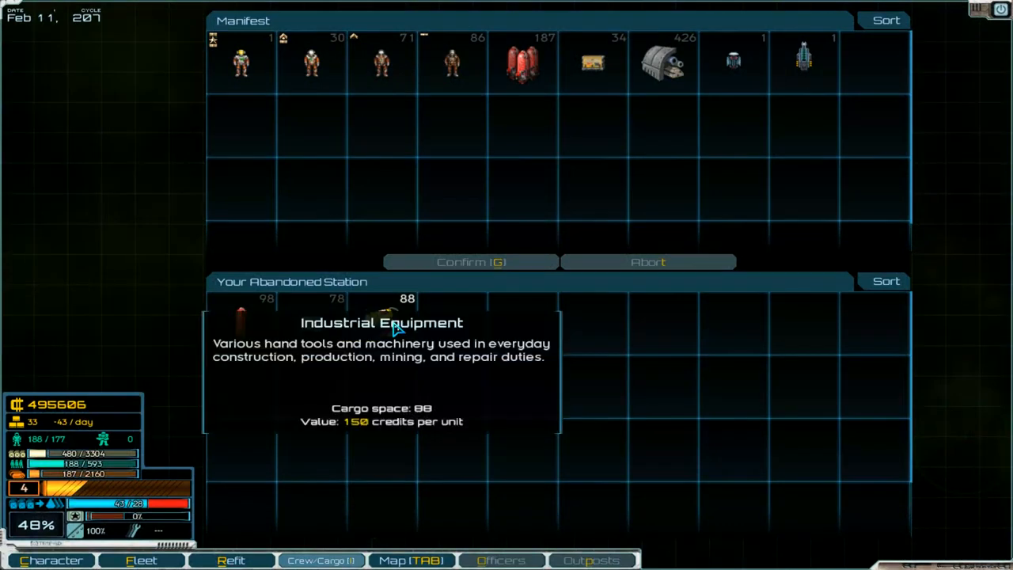
pyautogui.moveTo(329, 332)
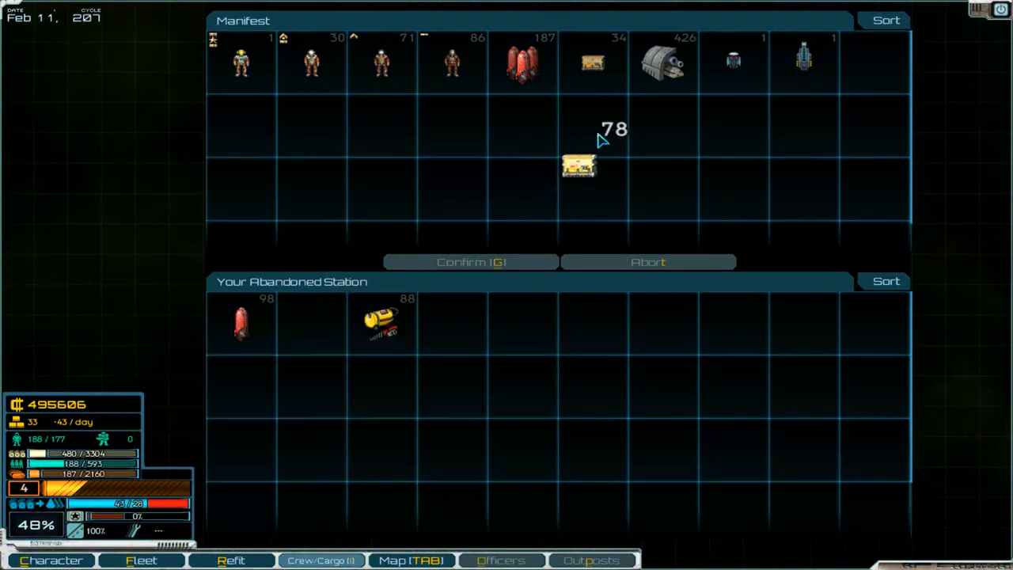
pyautogui.moveTo(578, 166); pyautogui.dragTo(589, 87)
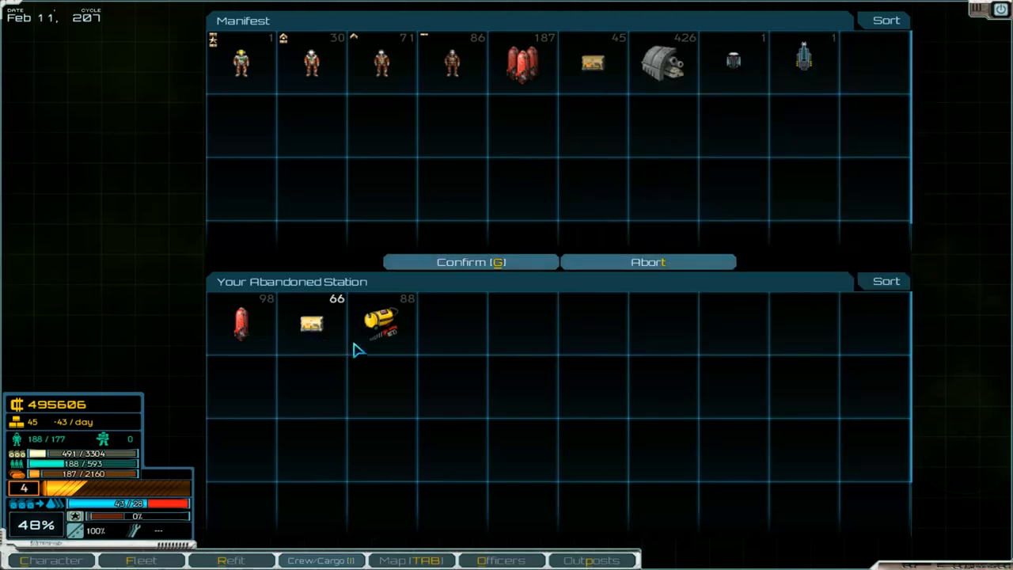
pyautogui.moveTo(380, 323)
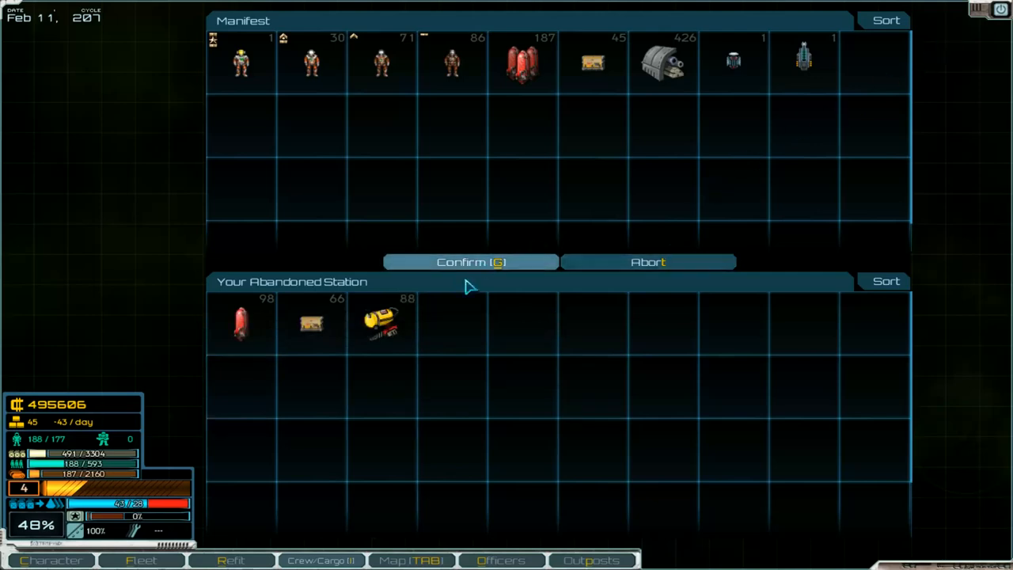
pyautogui.moveTo(668, 71)
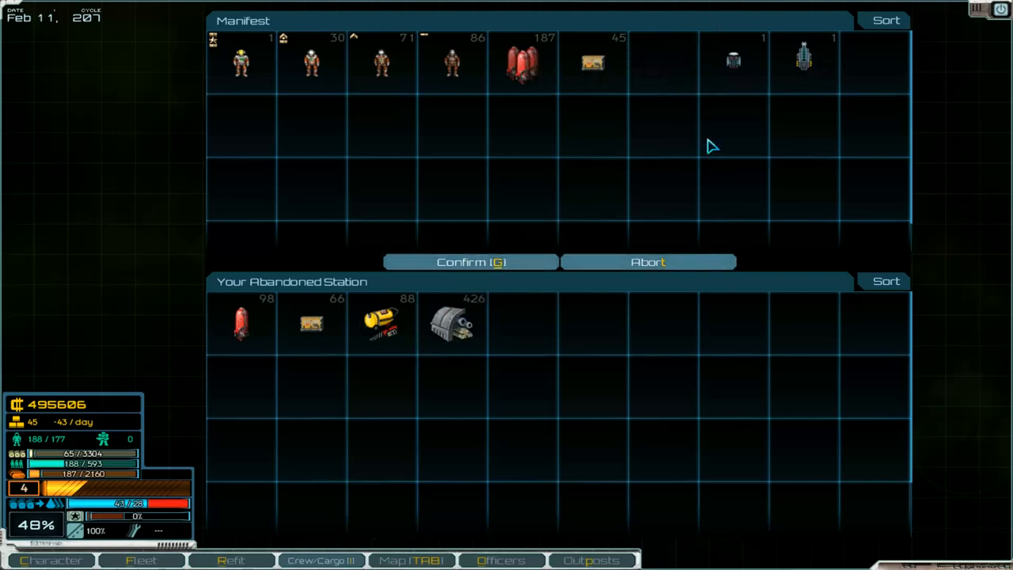
pyautogui.moveTo(804, 60)
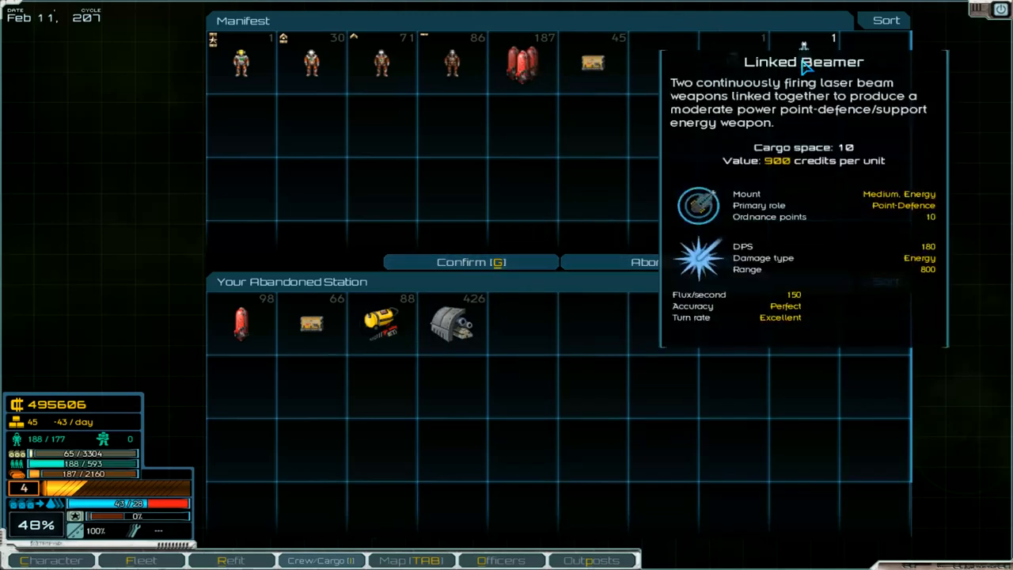
pyautogui.click(886, 19)
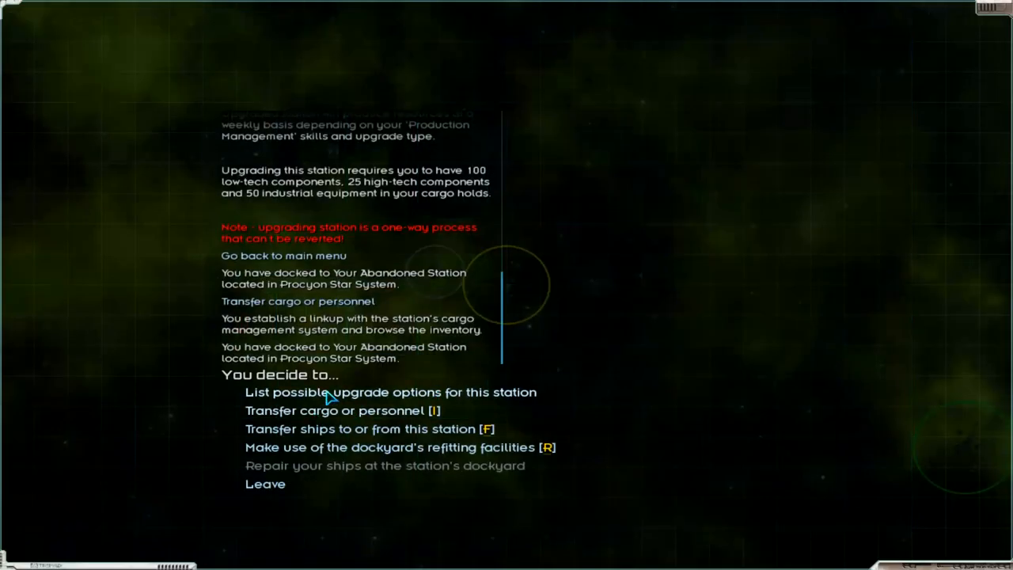
# Leave the station toward the Mining Facility, dismiss the low supplies warning and suppress the readiness warning
pyautogui.click(389, 393)
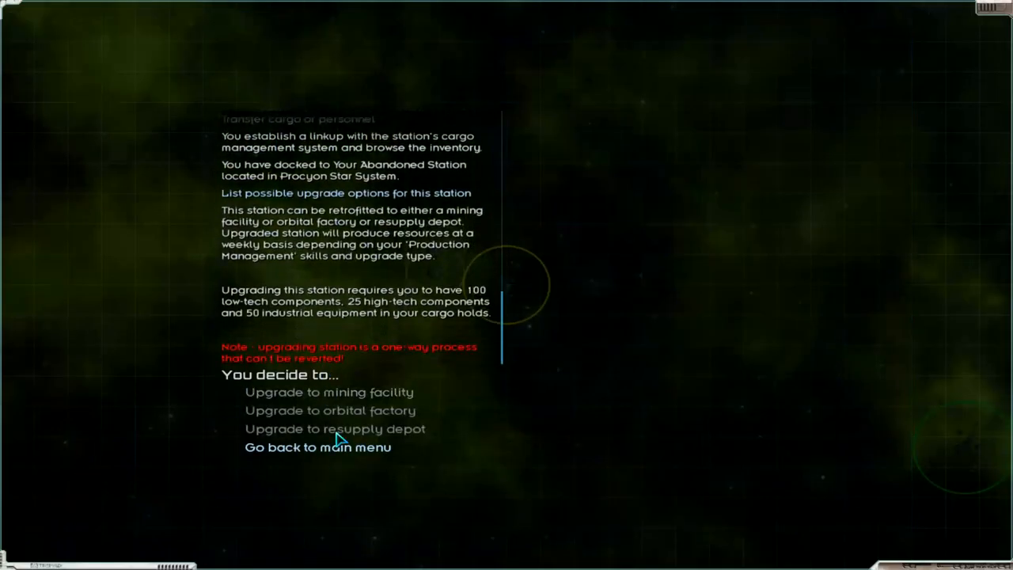
pyautogui.moveTo(342, 461)
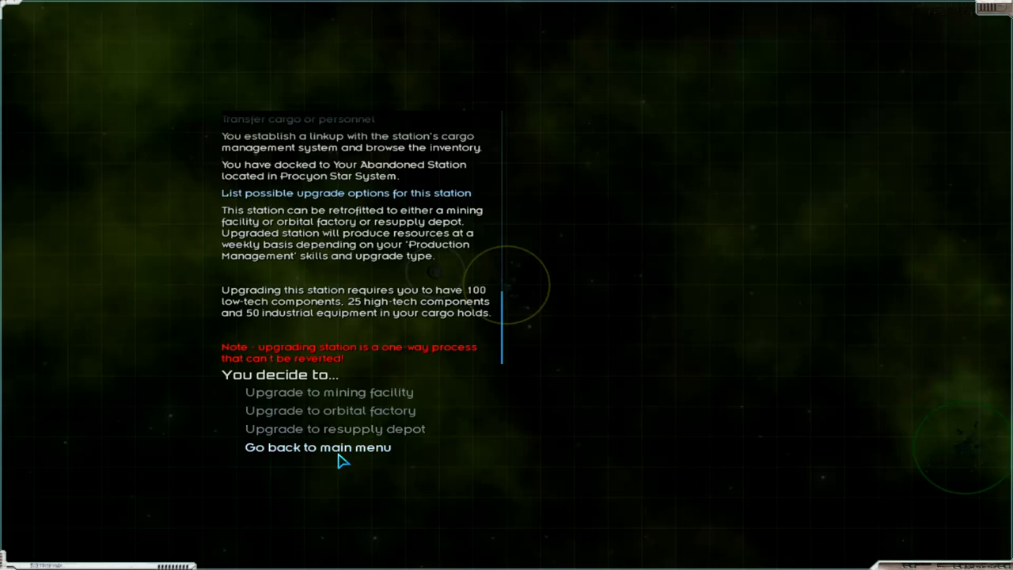
pyautogui.click(316, 446)
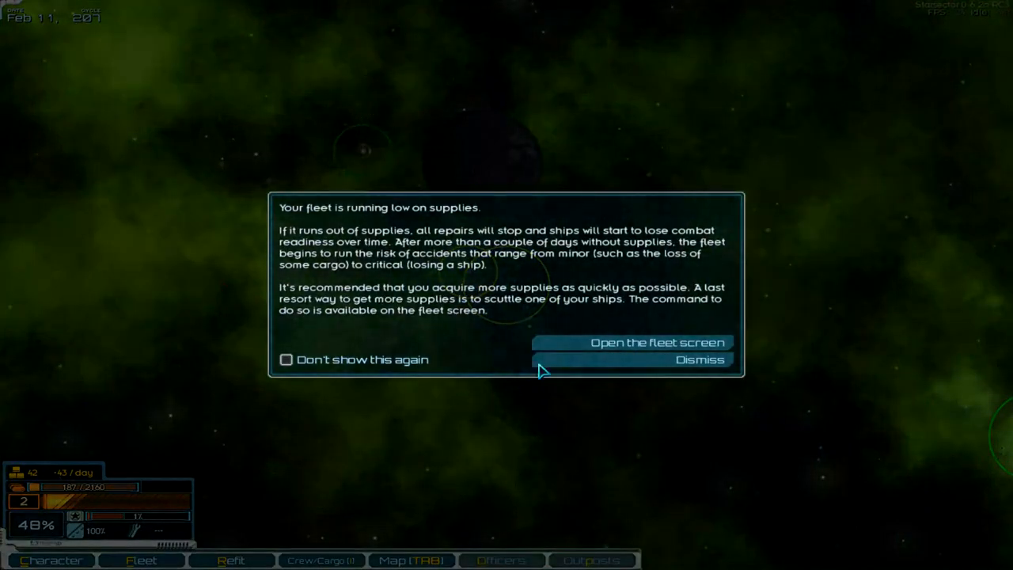
pyautogui.click(656, 342)
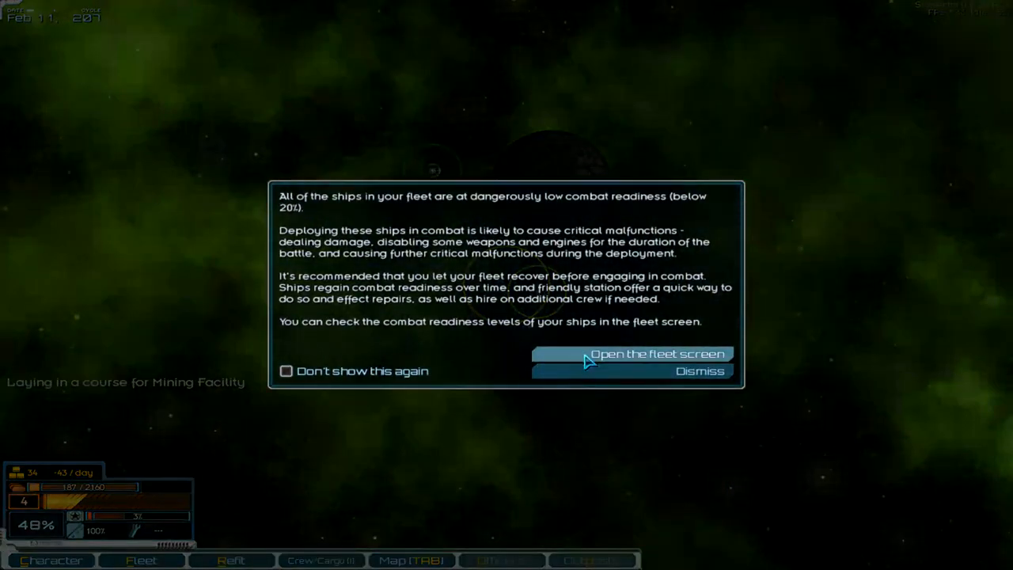
pyautogui.click(285, 371)
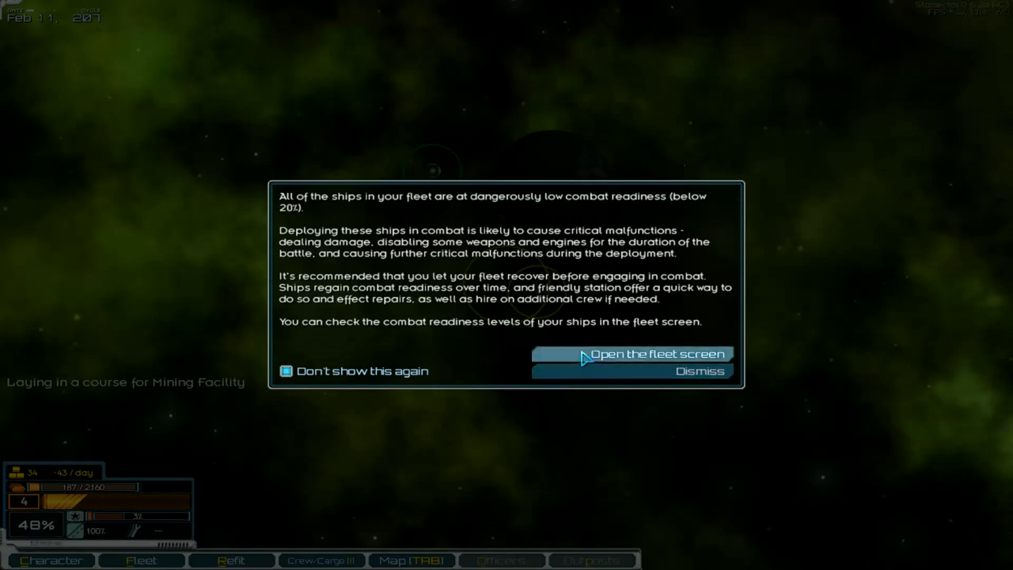
pyautogui.moveTo(595, 377)
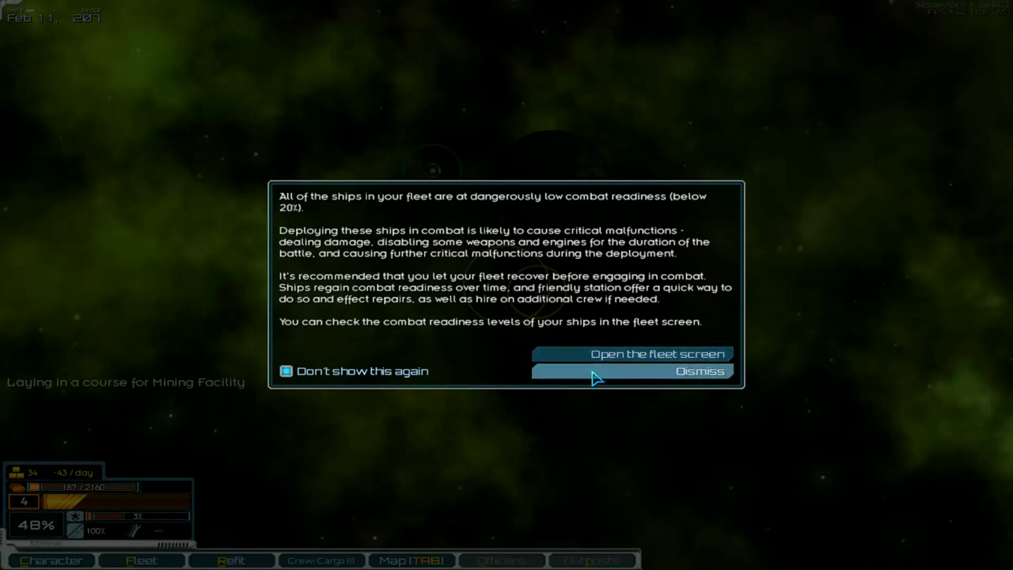
# Reduce the purchase quantity, confirm the 2250-credit cargo trade, and bring up the station's ship market
pyautogui.click(700, 370)
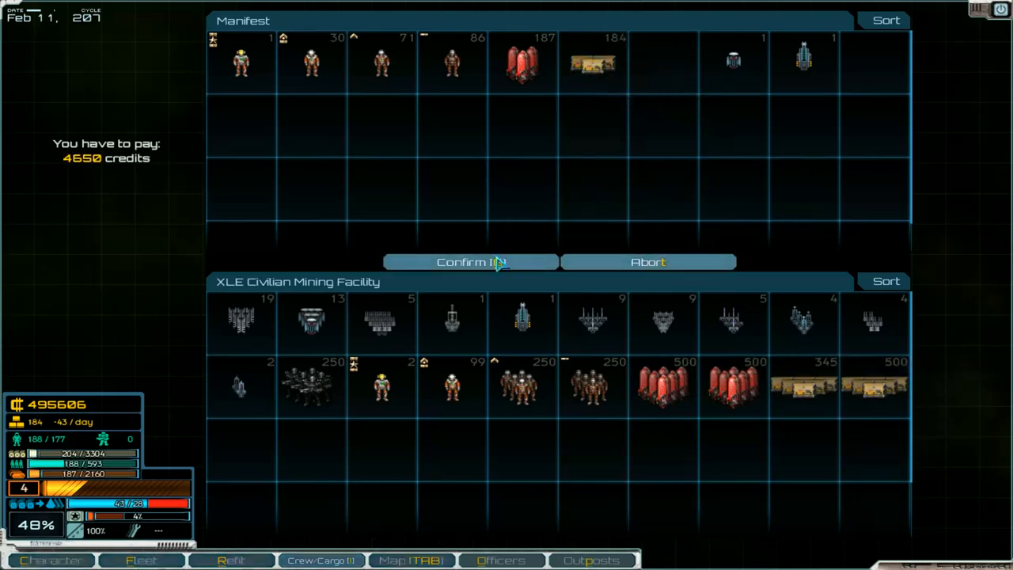
pyautogui.click(593, 388)
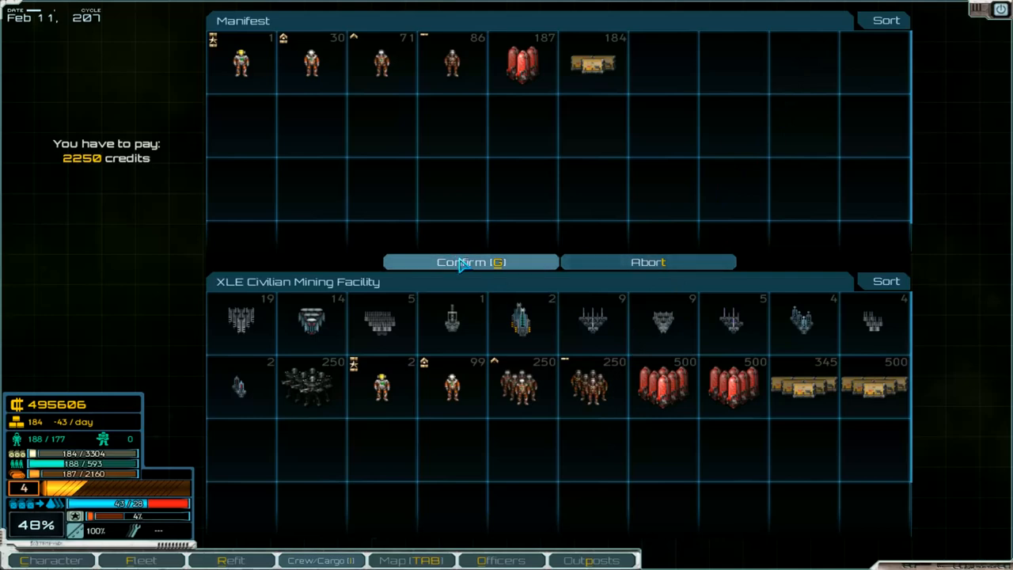
pyautogui.click(470, 263)
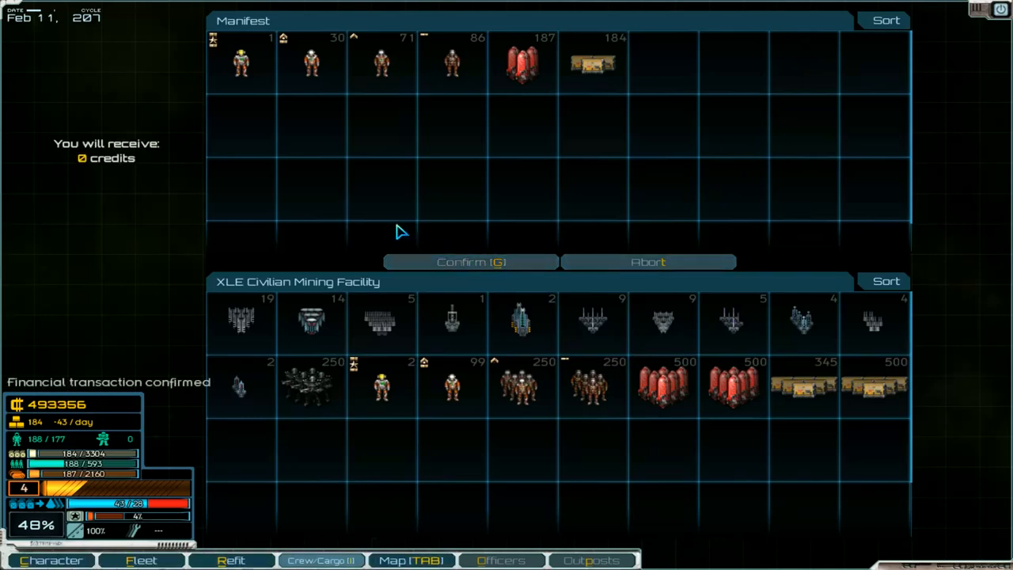
pyautogui.moveTo(395, 229)
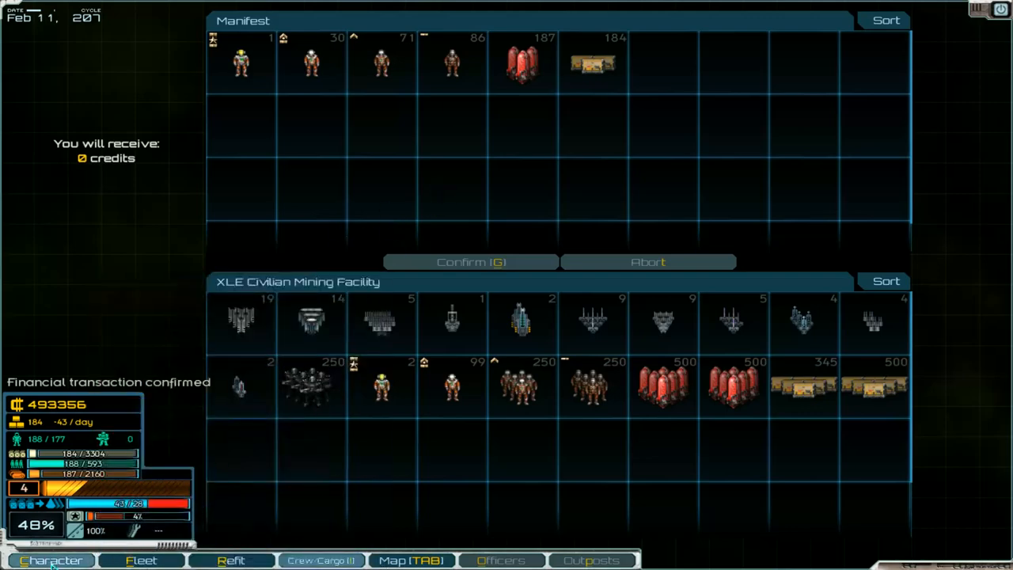
pyautogui.click(51, 560)
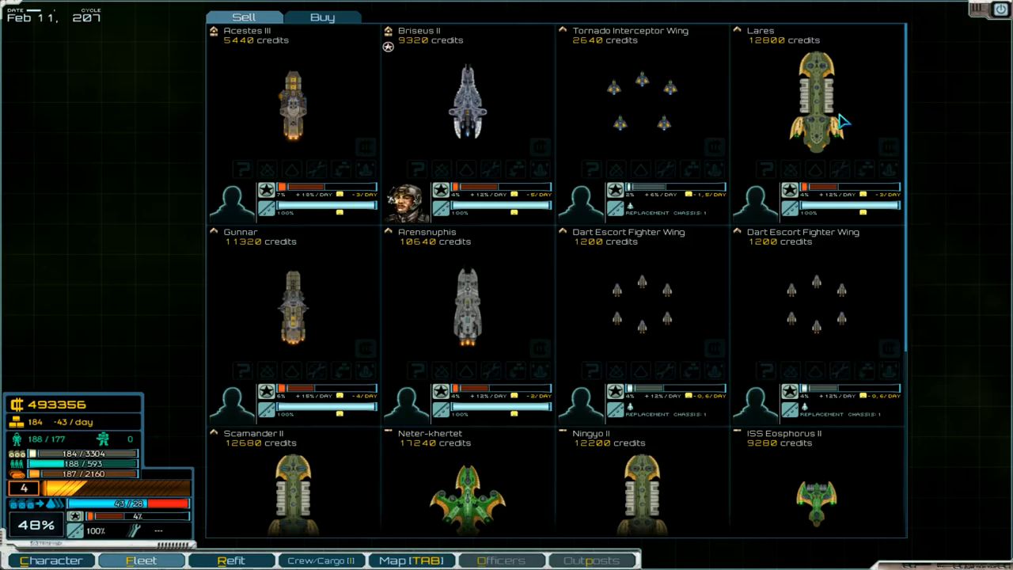
# Review the Dragon-class cruiser's refit and hull mods, then return to the Crew/Cargo trade screen
pyautogui.scroll(-3)
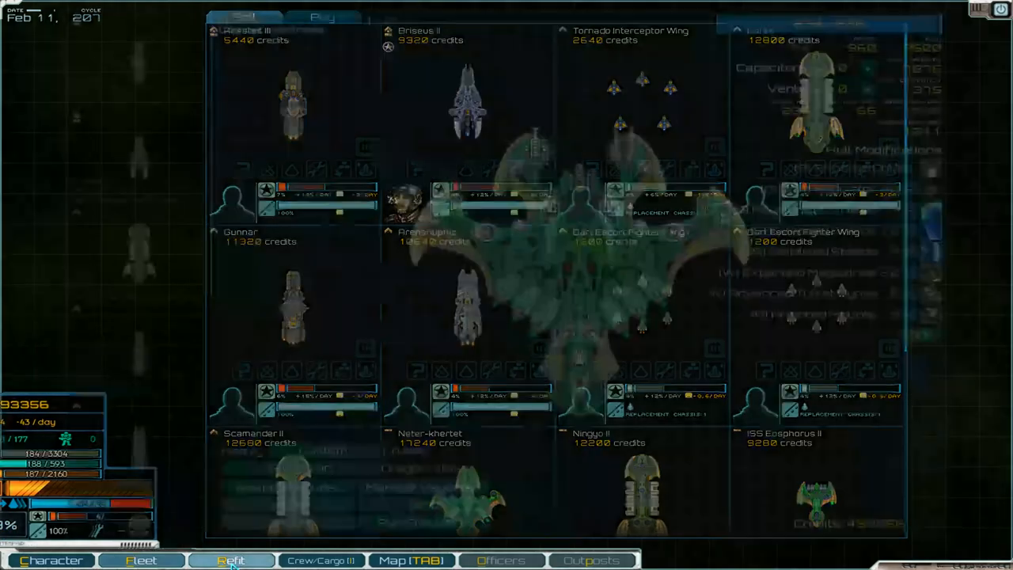
pyautogui.click(231, 561)
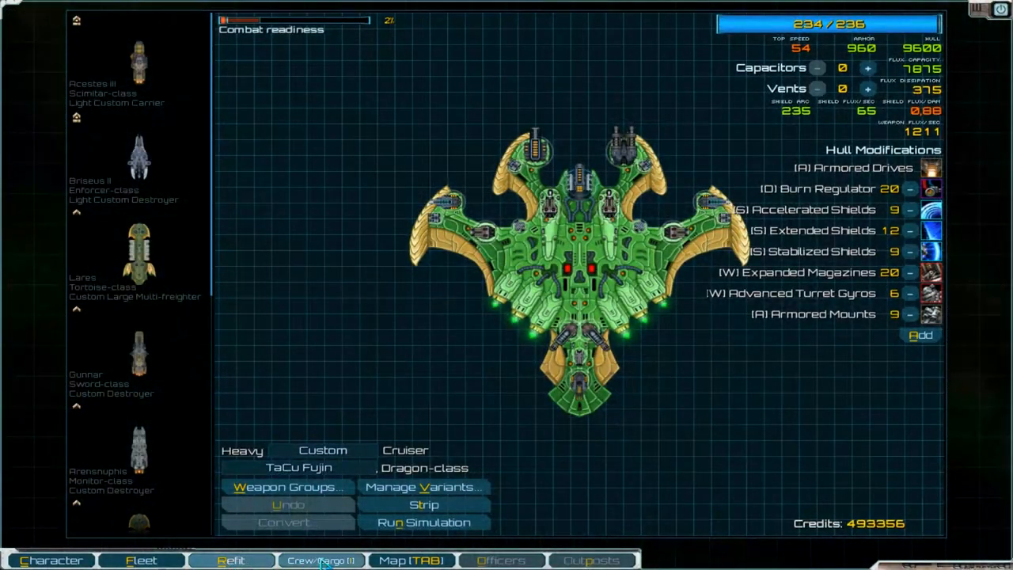
pyautogui.click(320, 560)
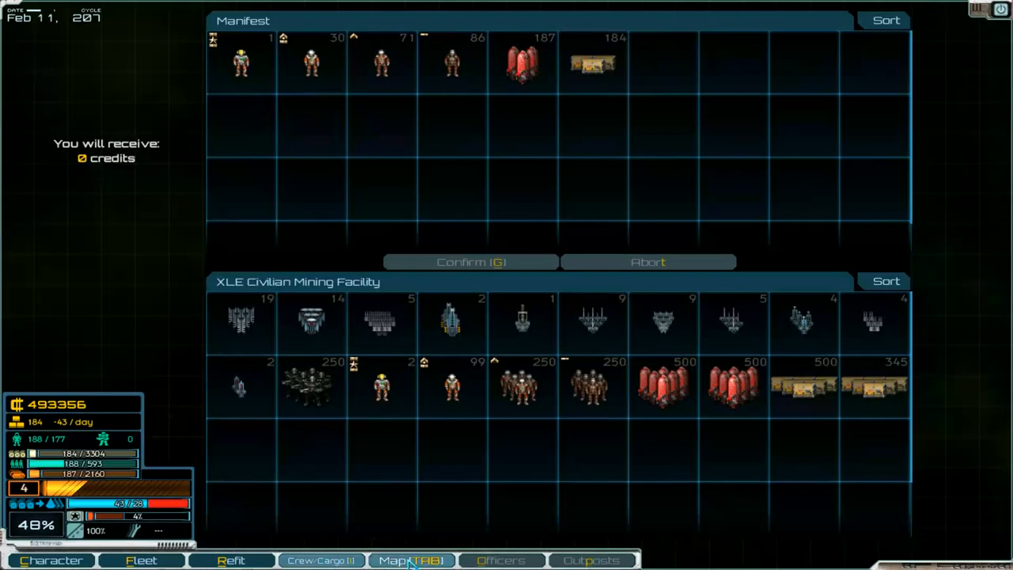
# On the Procyon system map, lay in a course for the Automated Supply Depot
pyautogui.click(410, 560)
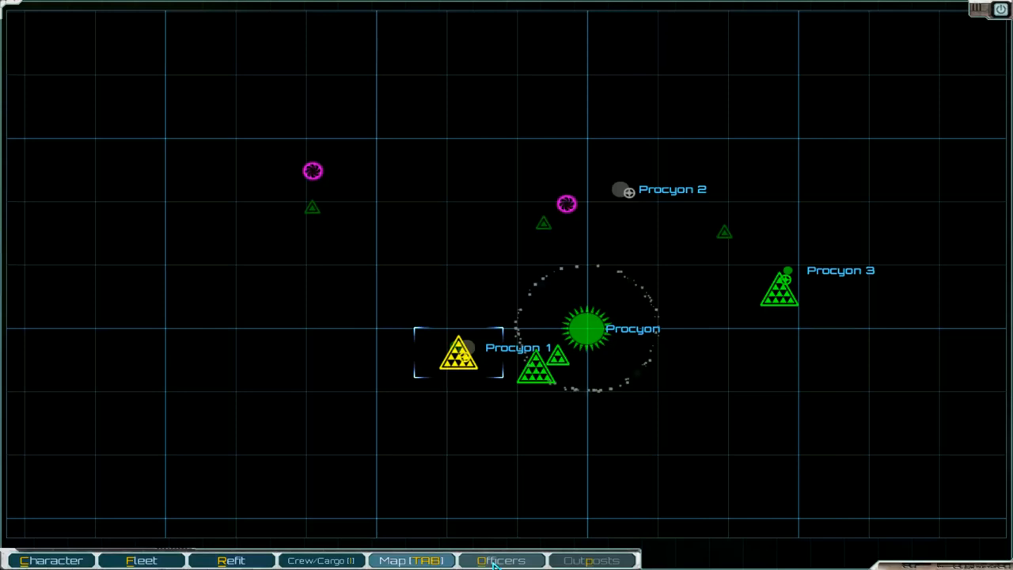
pyautogui.moveTo(633, 199)
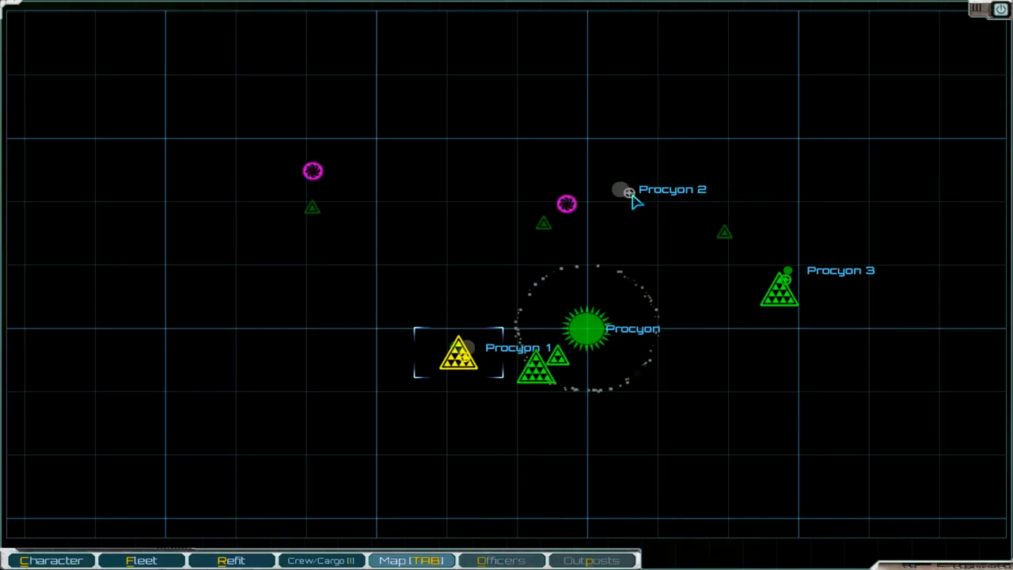
pyautogui.click(621, 190)
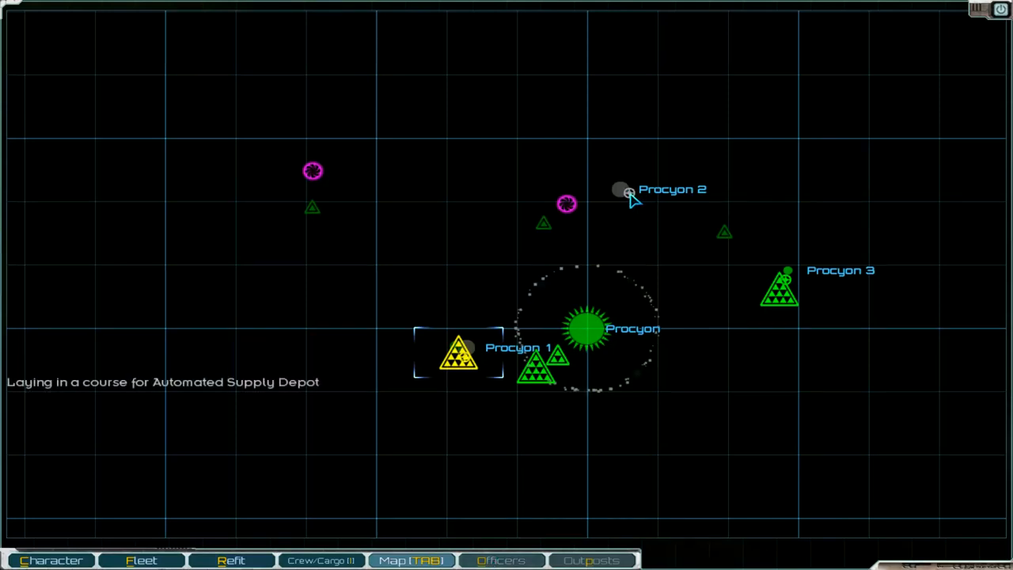
pyautogui.moveTo(446, 291)
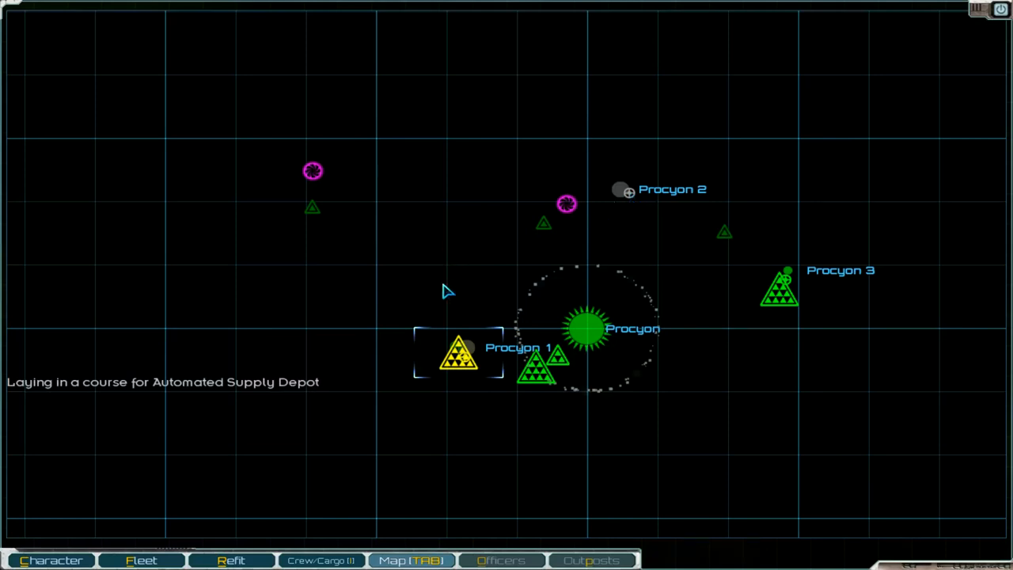
pyautogui.moveTo(426, 481)
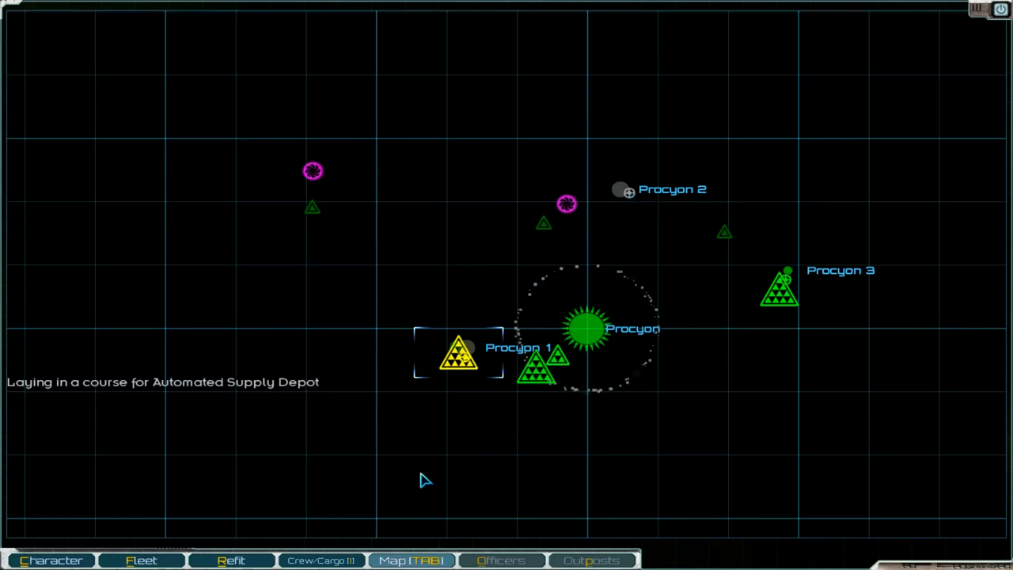
pyautogui.moveTo(554, 225)
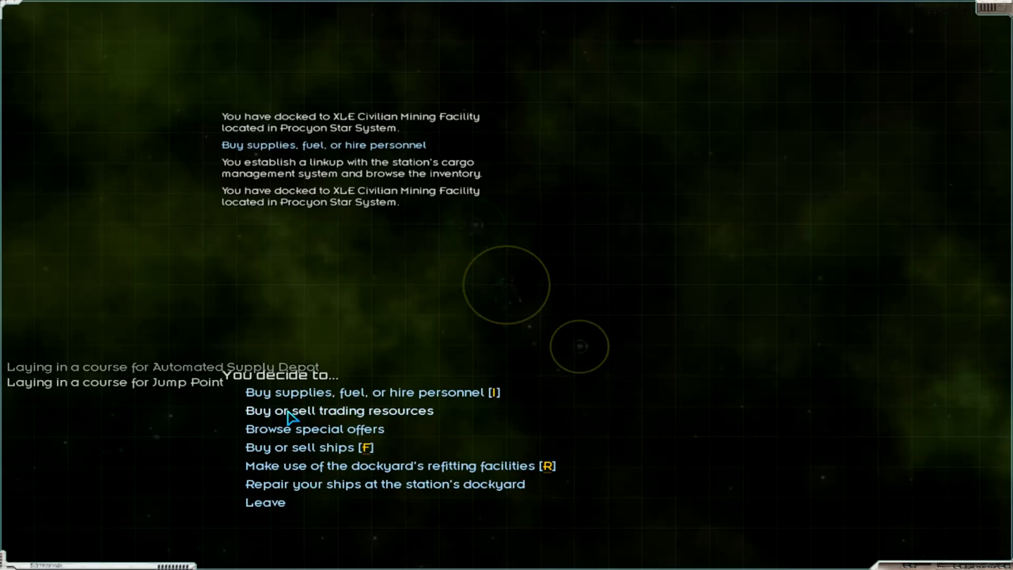
# Check the special offers, fully repair the fleet for 108 supplies, and enter rare and exotic mineral trading
pyautogui.click(313, 427)
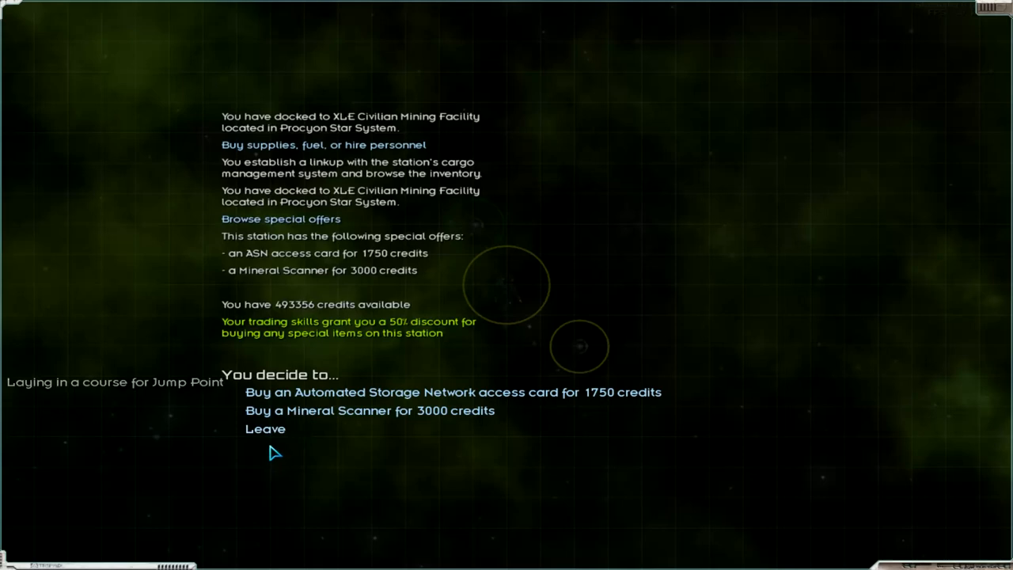
pyautogui.click(266, 427)
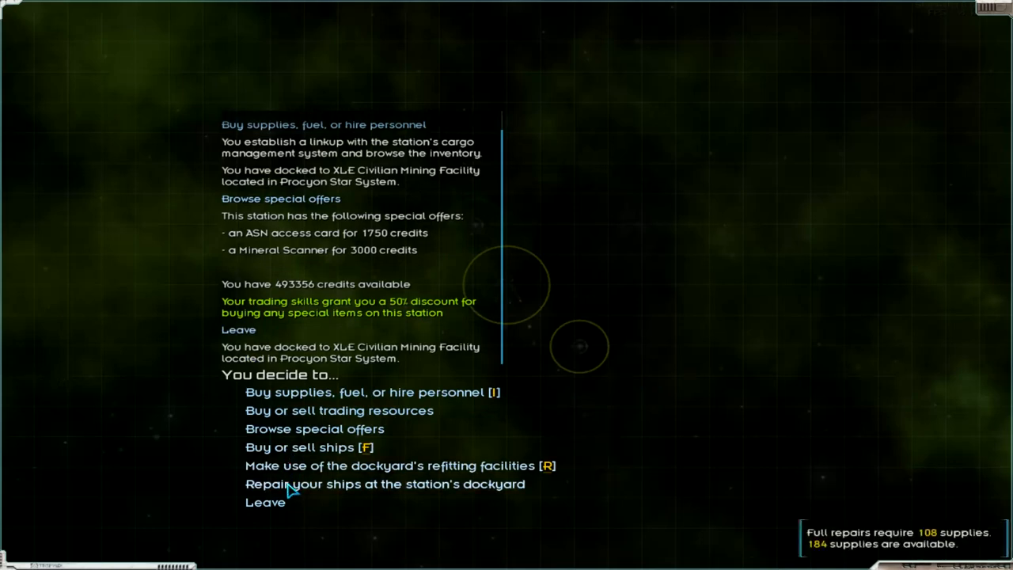
pyautogui.click(385, 484)
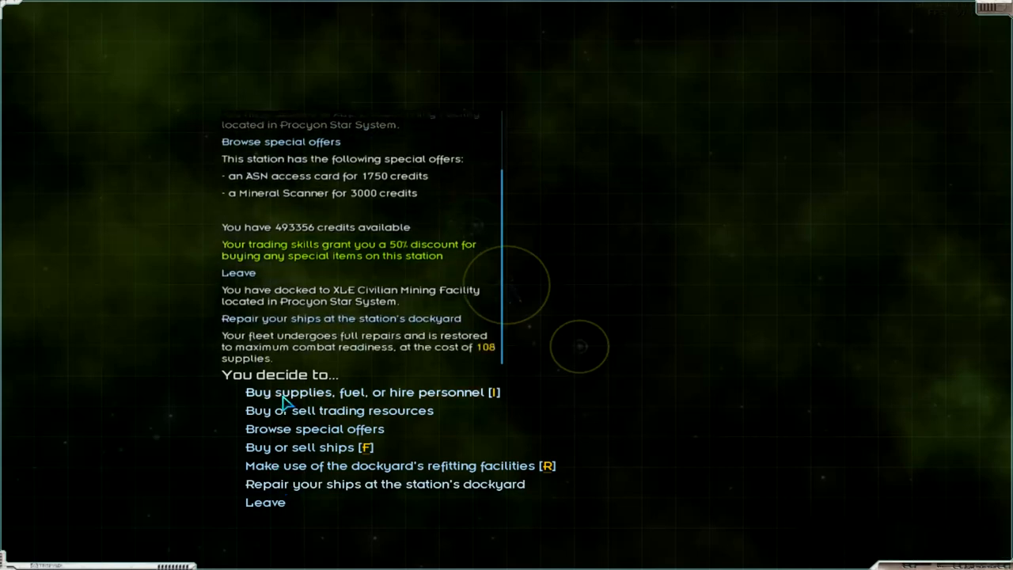
pyautogui.click(338, 410)
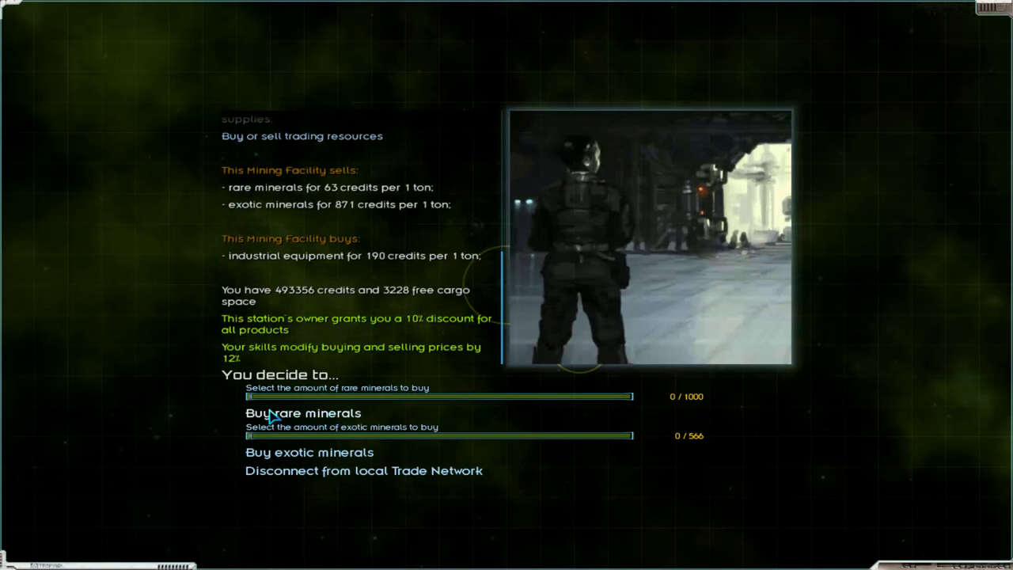
pyautogui.moveTo(251, 410)
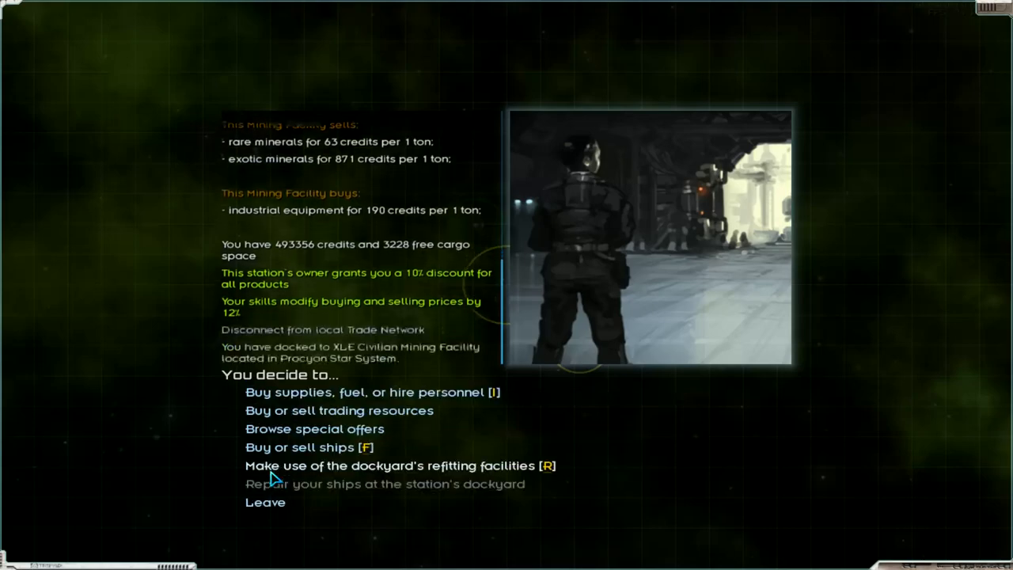
# Buy supplies for 3690 credits, bringing fleet cargo to 199 units
pyautogui.click(339, 410)
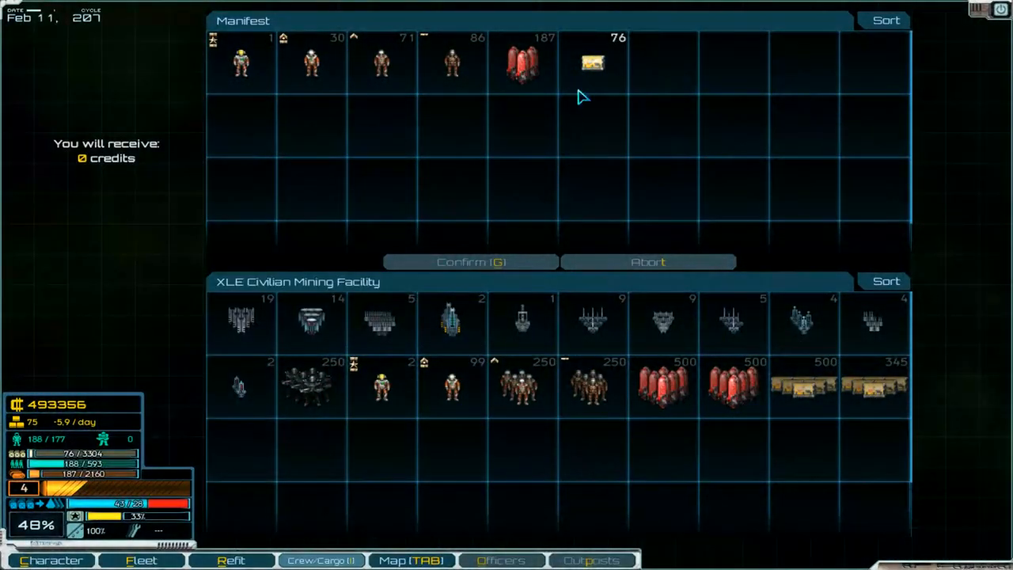
pyautogui.moveTo(804, 387)
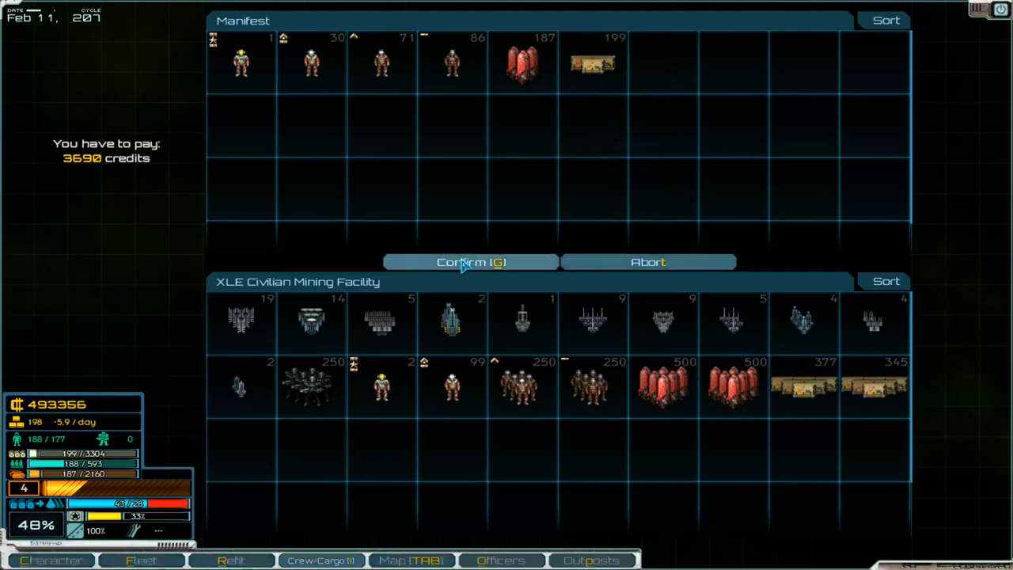
pyautogui.click(470, 263)
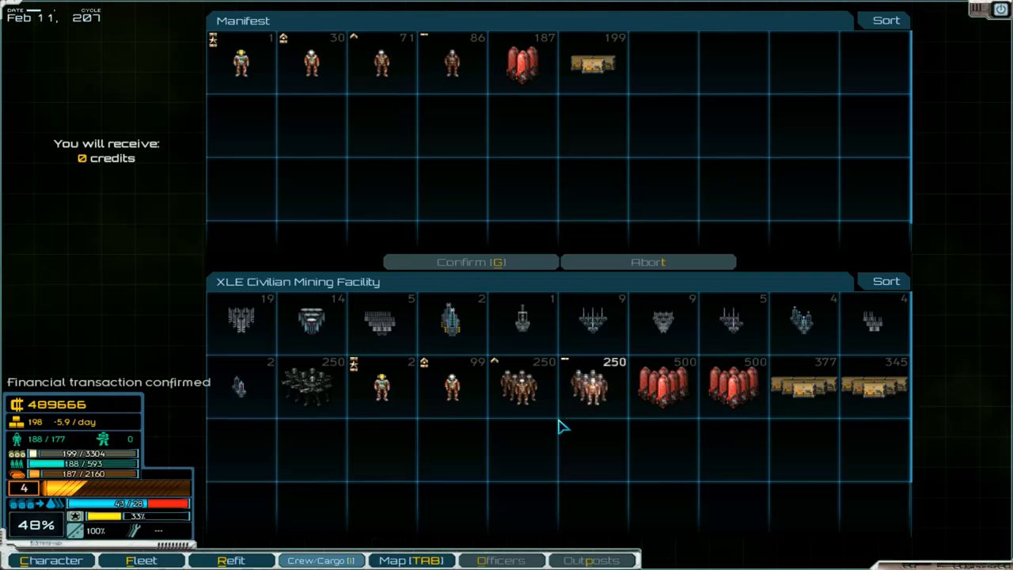
pyautogui.moveTo(398, 494)
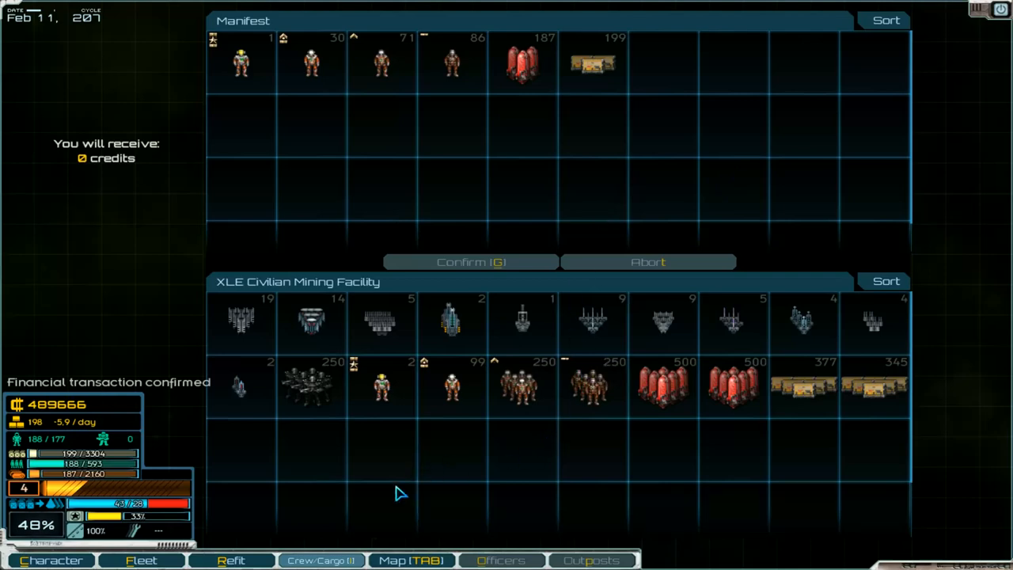
# In mineral trading, max the rare and exotic sliders and buy 1000 tons of rare minerals
pyautogui.click(470, 263)
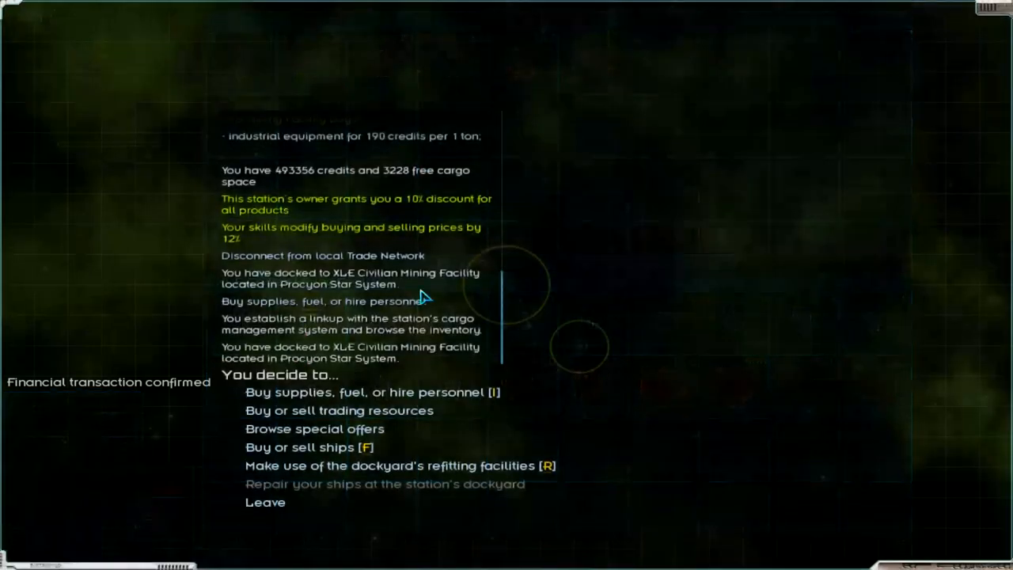
pyautogui.moveTo(299, 418)
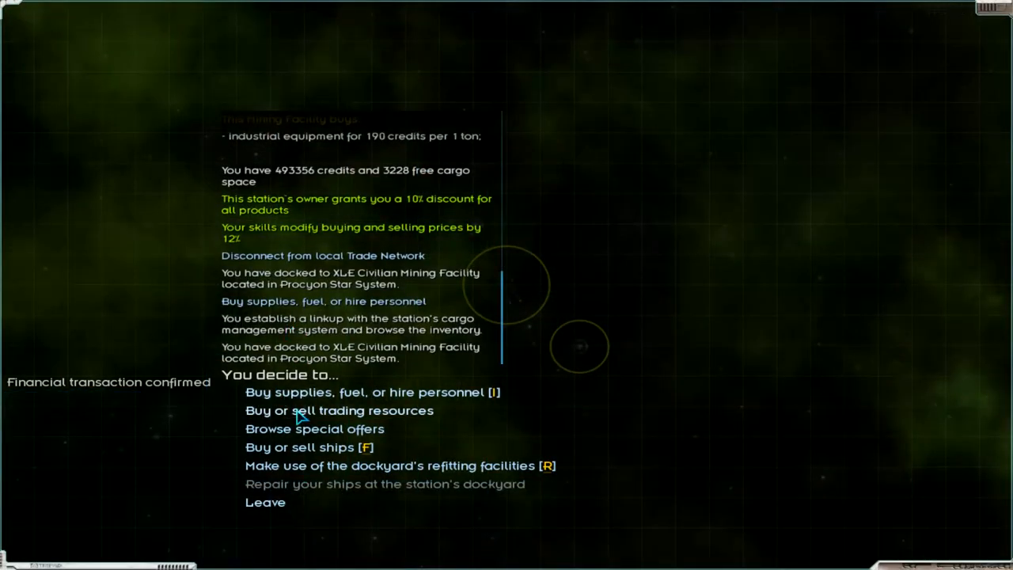
pyautogui.click(339, 410)
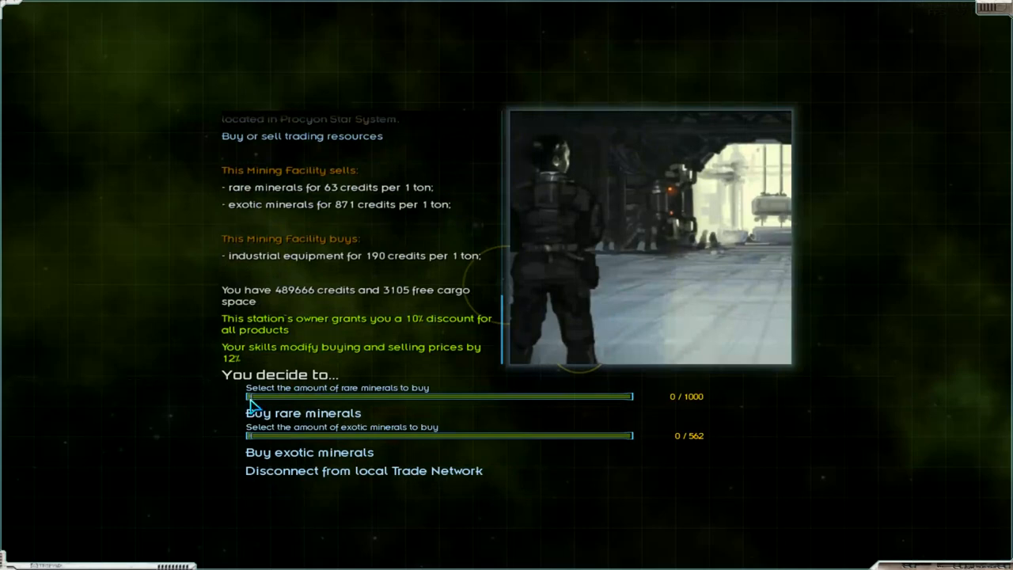
pyautogui.moveTo(250, 396); pyautogui.dragTo(631, 396)
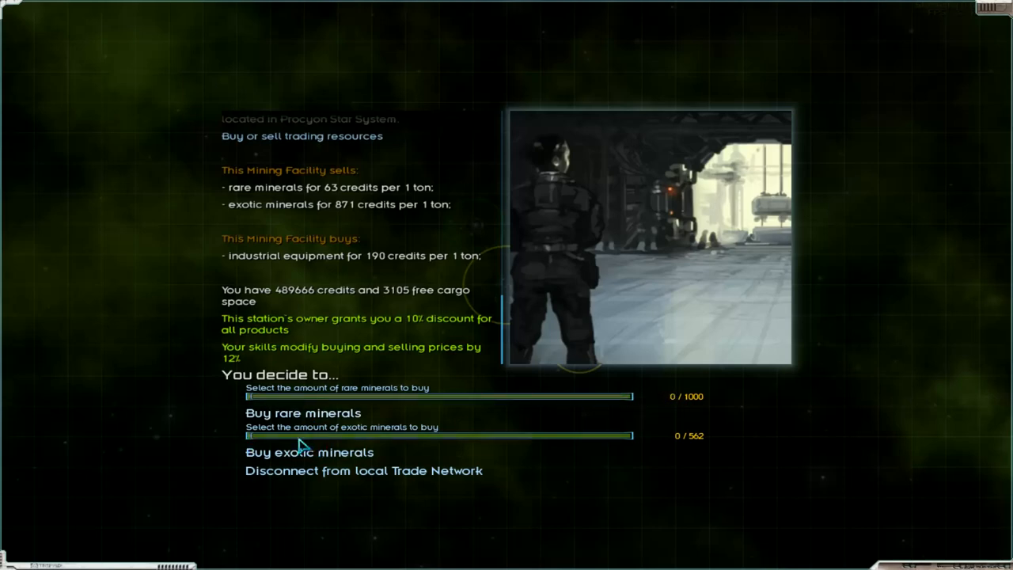
pyautogui.moveTo(250, 435); pyautogui.dragTo(633, 435)
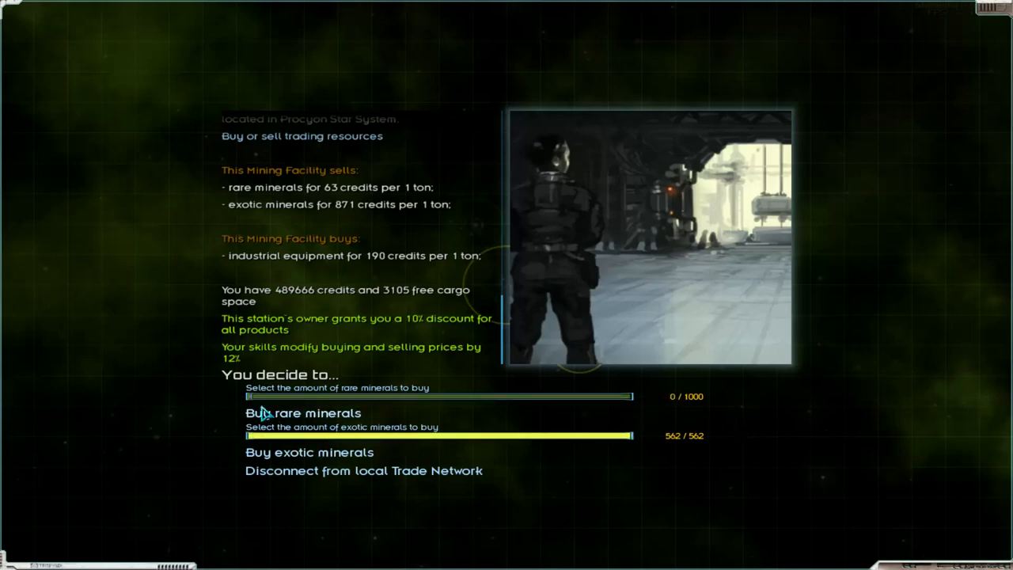
pyautogui.moveTo(404, 304)
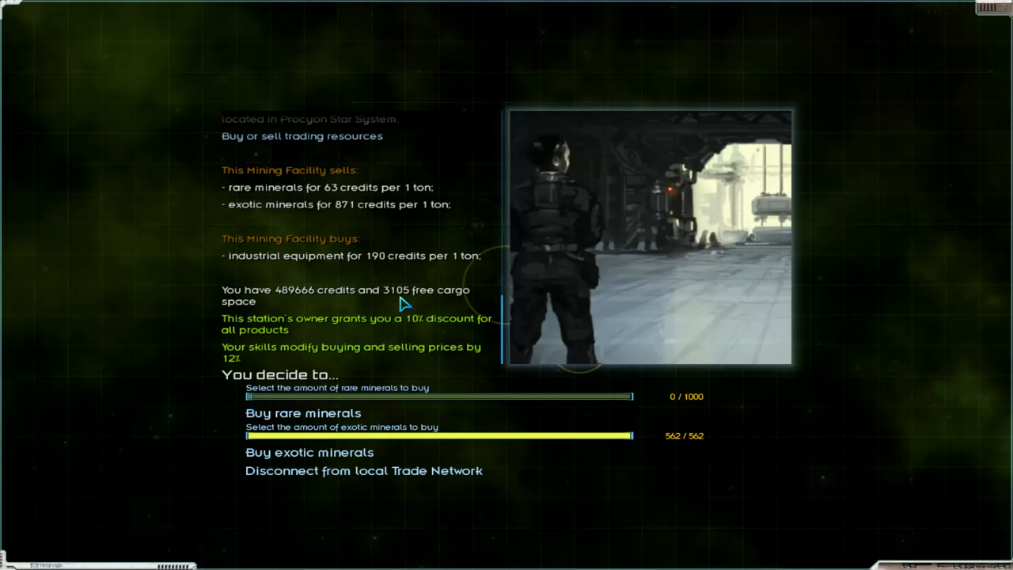
pyautogui.moveTo(388, 307)
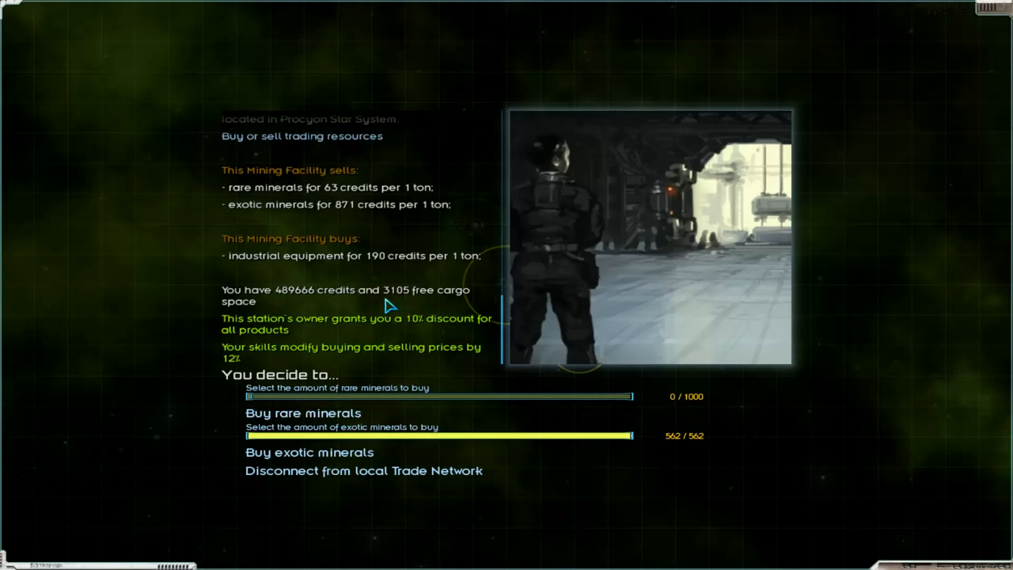
pyautogui.moveTo(250, 396); pyautogui.dragTo(630, 396)
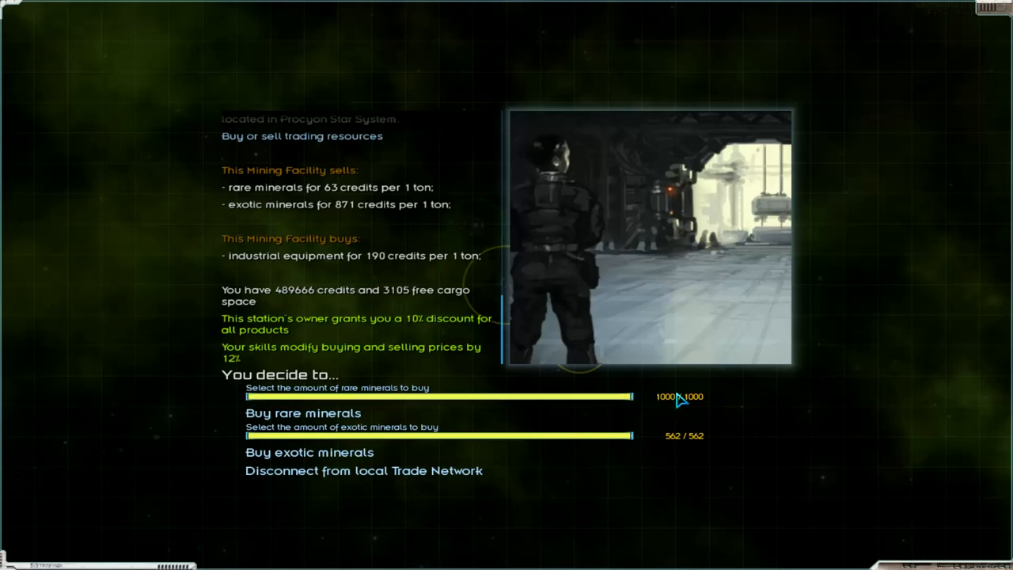
pyautogui.moveTo(316, 419)
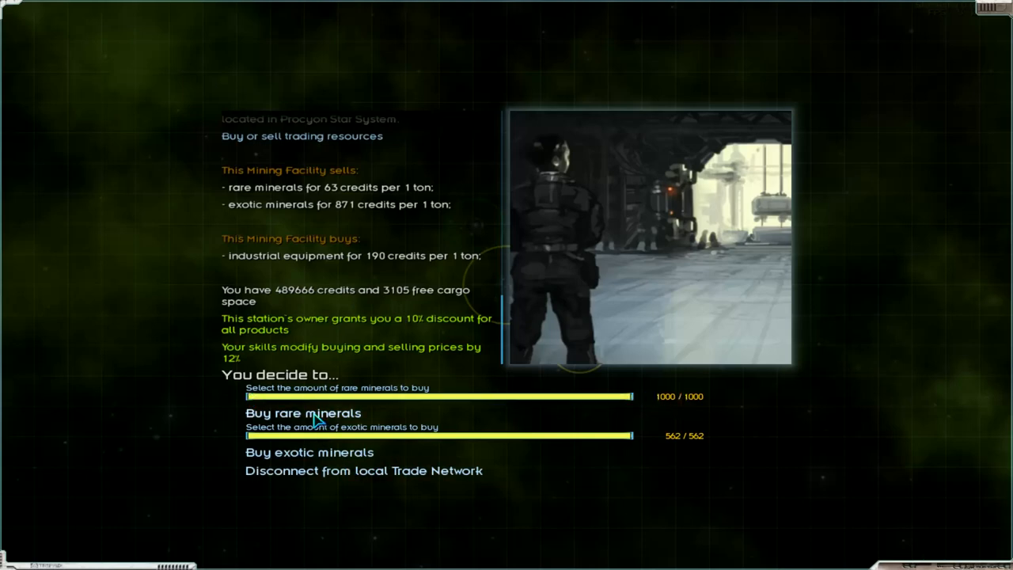
pyautogui.click(304, 411)
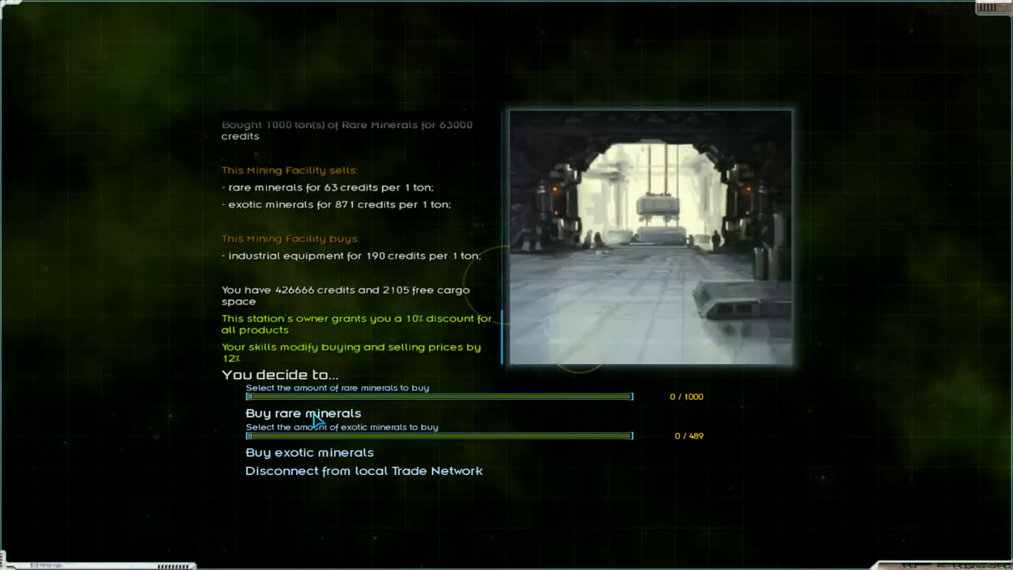
pyautogui.moveTo(379, 238)
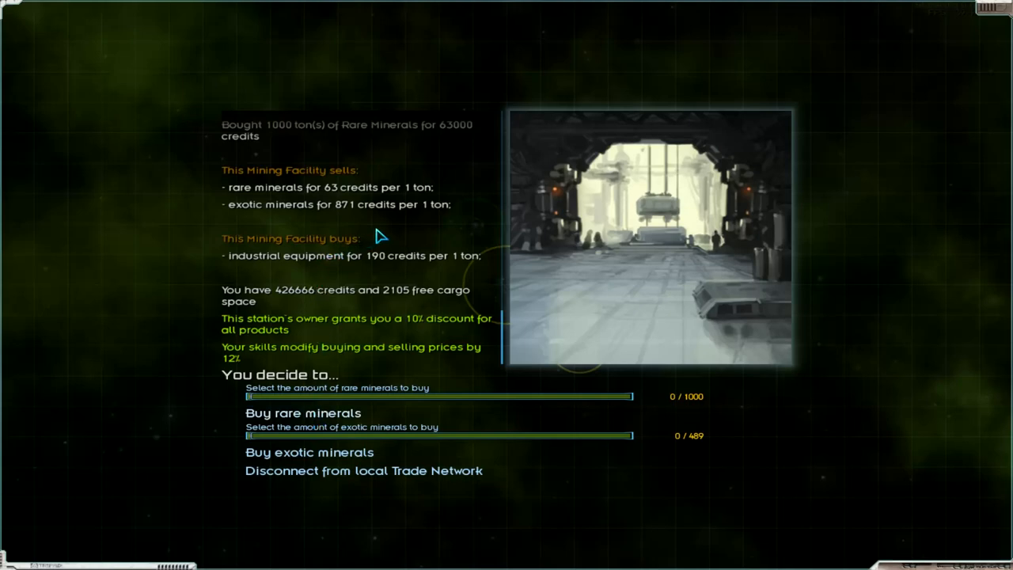
pyautogui.moveTo(314, 229)
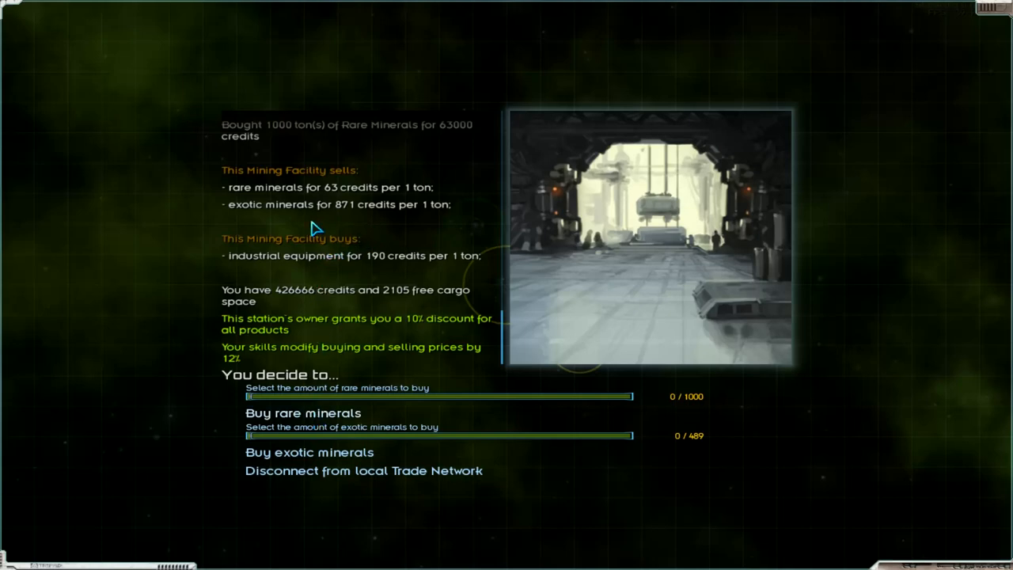
pyautogui.moveTo(394, 310)
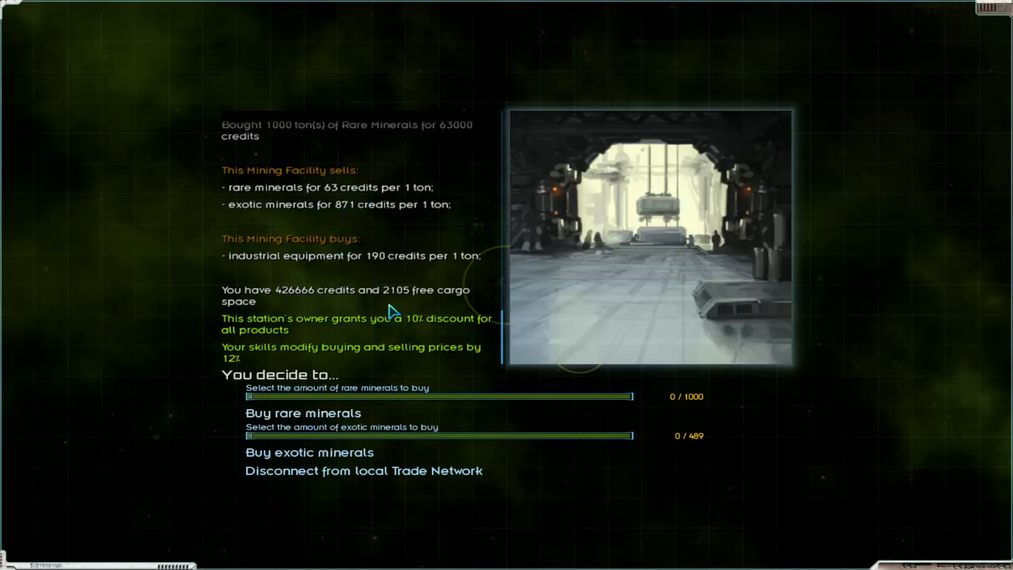
pyautogui.moveTo(215, 437)
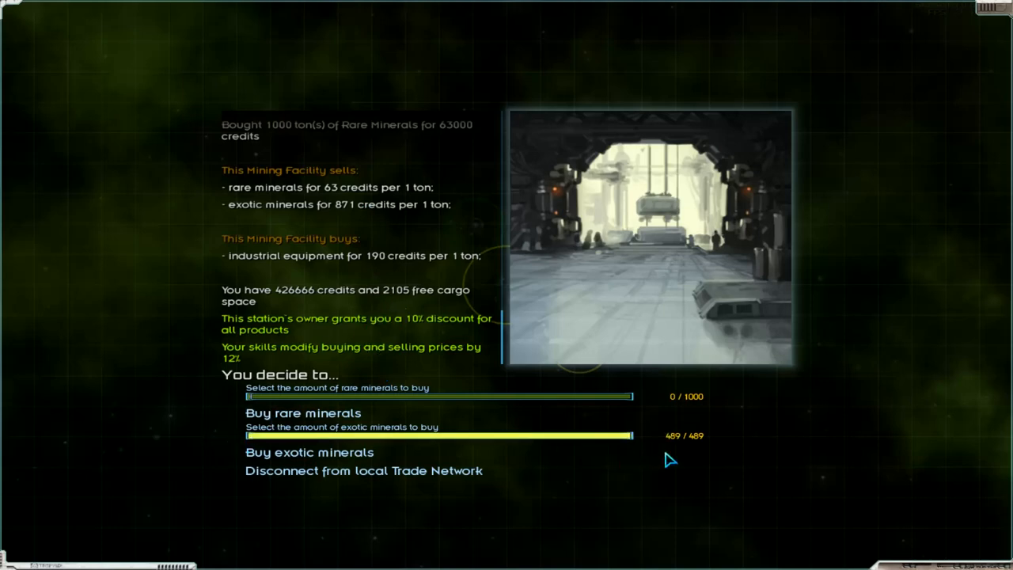
# Buy 489 tons of exotic and 11 more tons of rare minerals, leaving 54 credits, then disconnect to the station menu
pyautogui.click(310, 452)
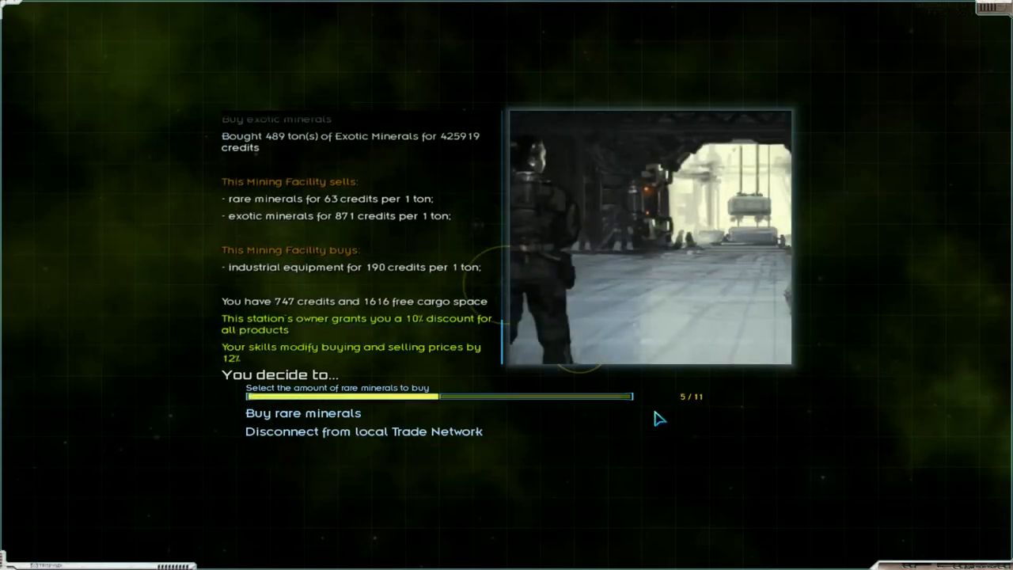
pyautogui.click(303, 412)
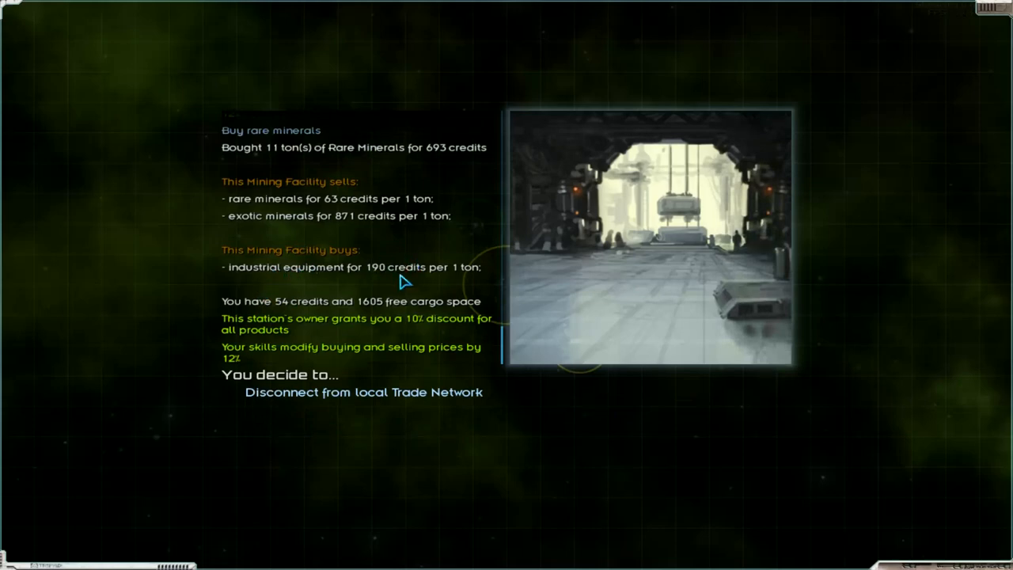
pyautogui.moveTo(323, 399)
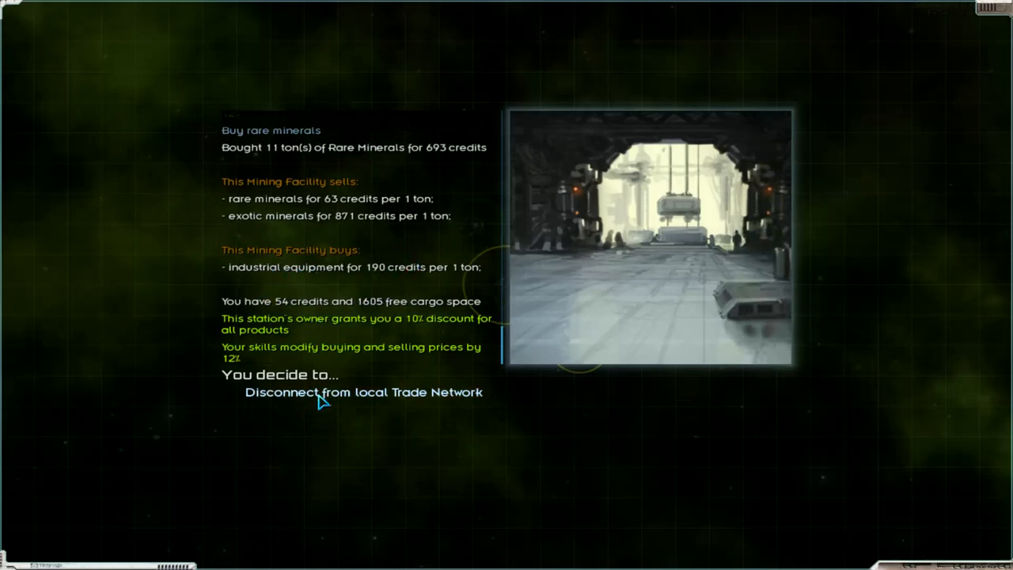
pyautogui.click(364, 393)
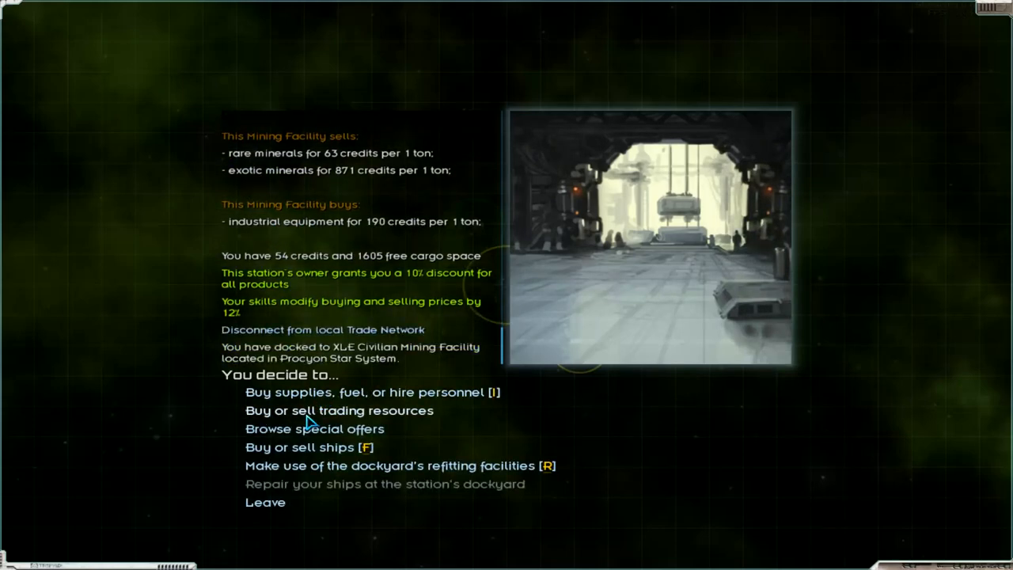
pyautogui.click(338, 410)
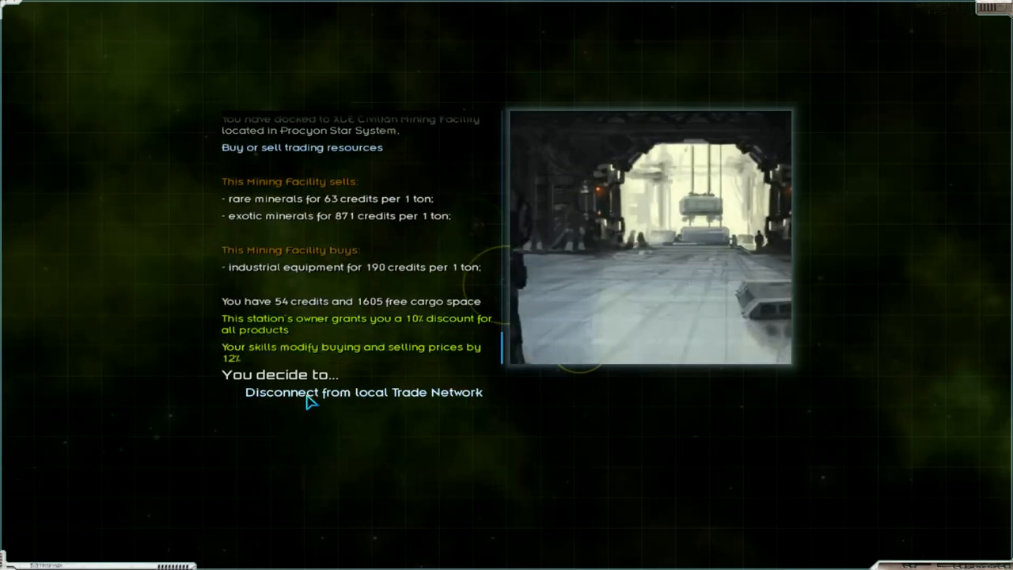
pyautogui.click(364, 392)
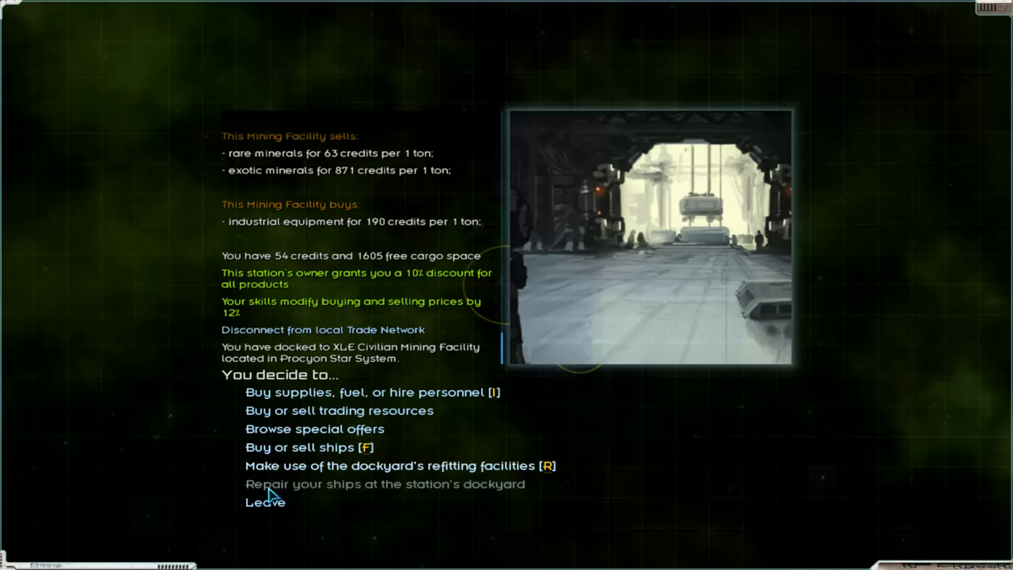
# Undock, dock at Your Abandoned Station in Procyon, review its upgrade requirements and return to its main menu
pyautogui.click(266, 502)
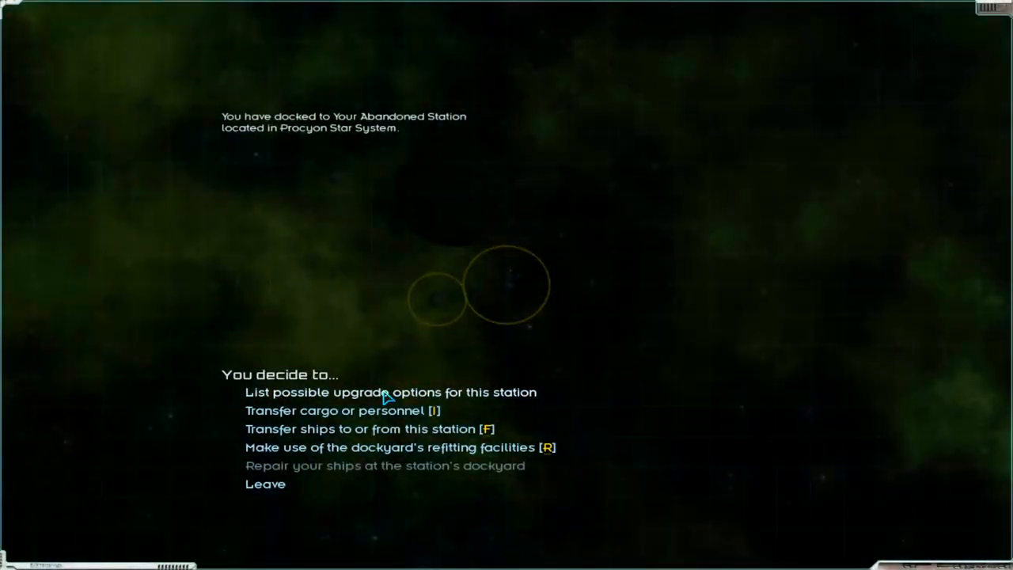
pyautogui.click(389, 392)
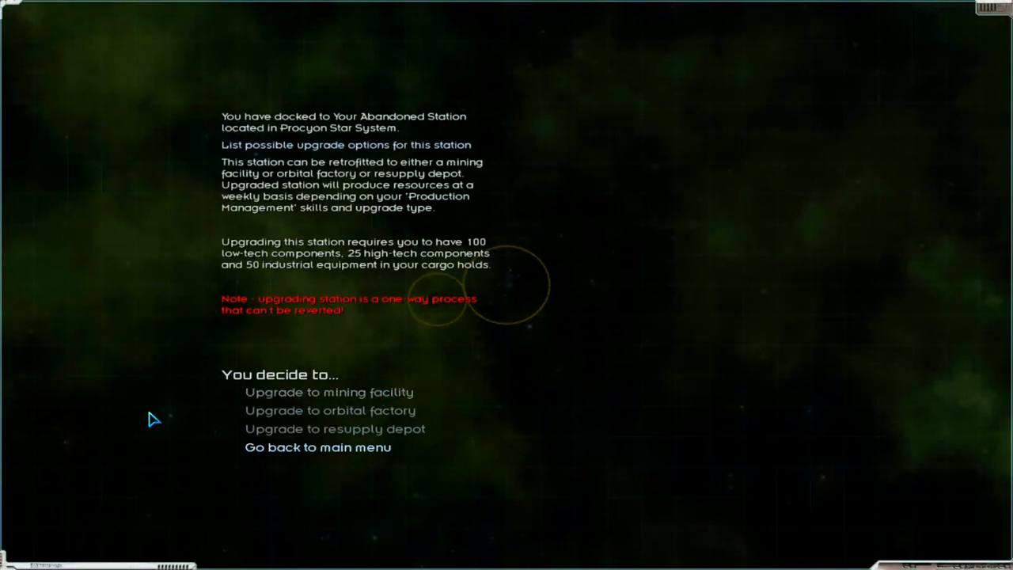
pyautogui.click(316, 446)
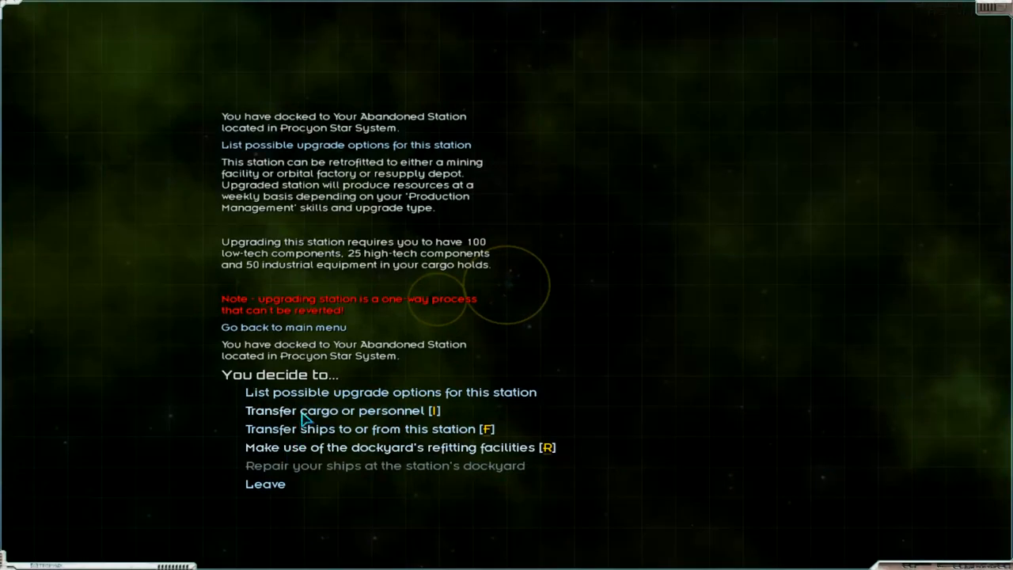
pyautogui.moveTo(304, 434)
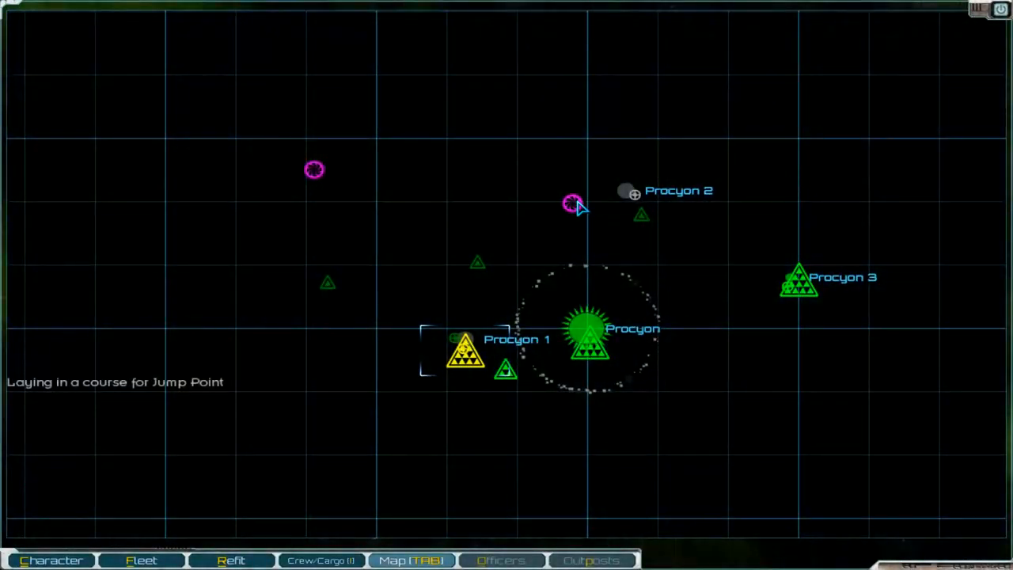
pyautogui.moveTo(419, 364)
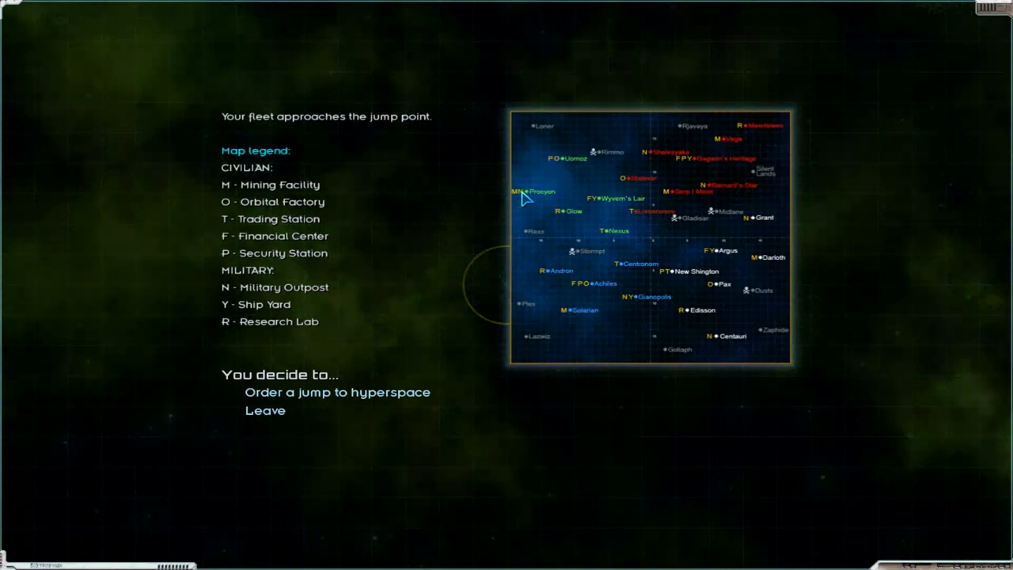
pyautogui.moveTo(557, 219)
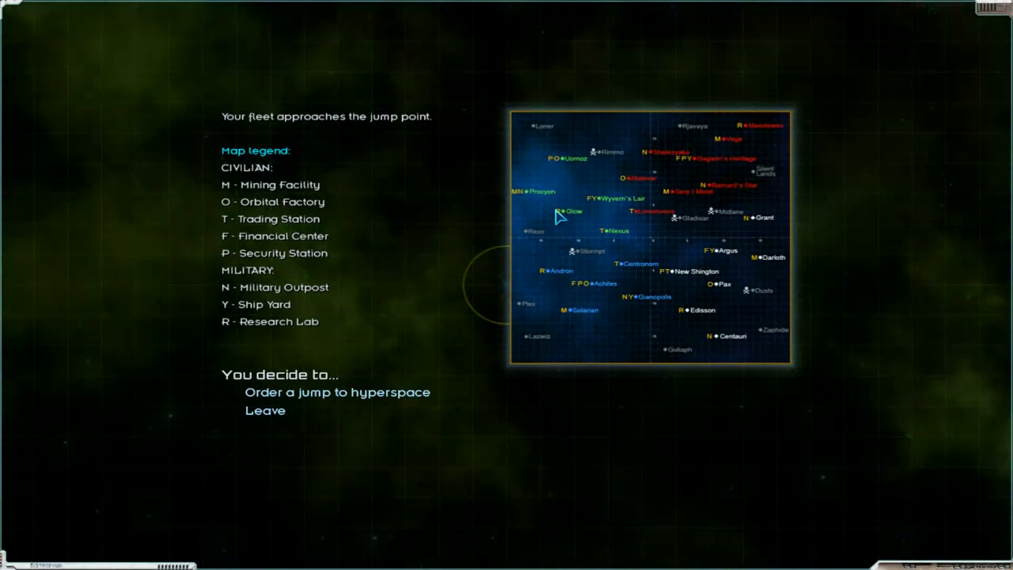
pyautogui.moveTo(541, 208)
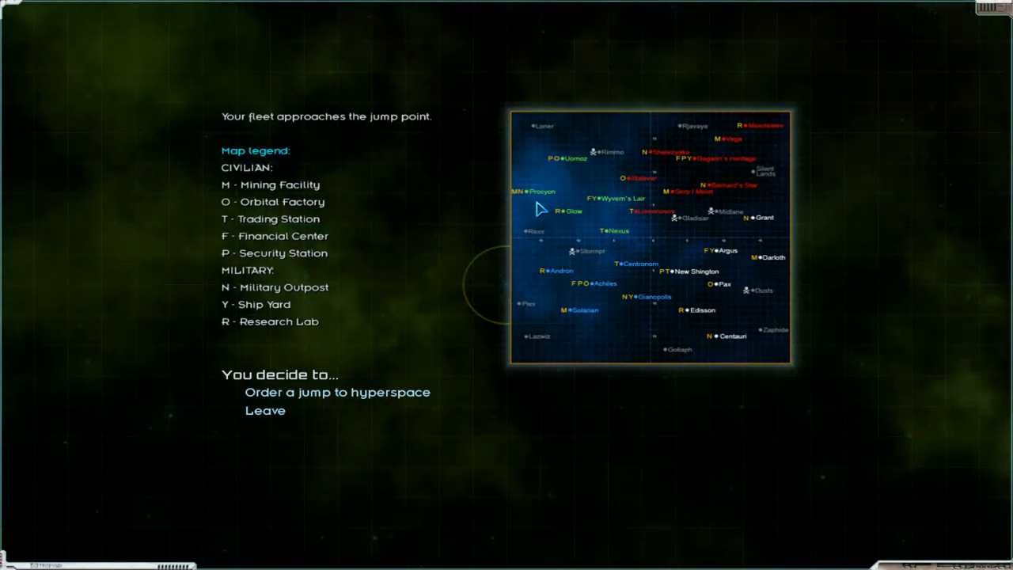
pyautogui.moveTo(291, 140)
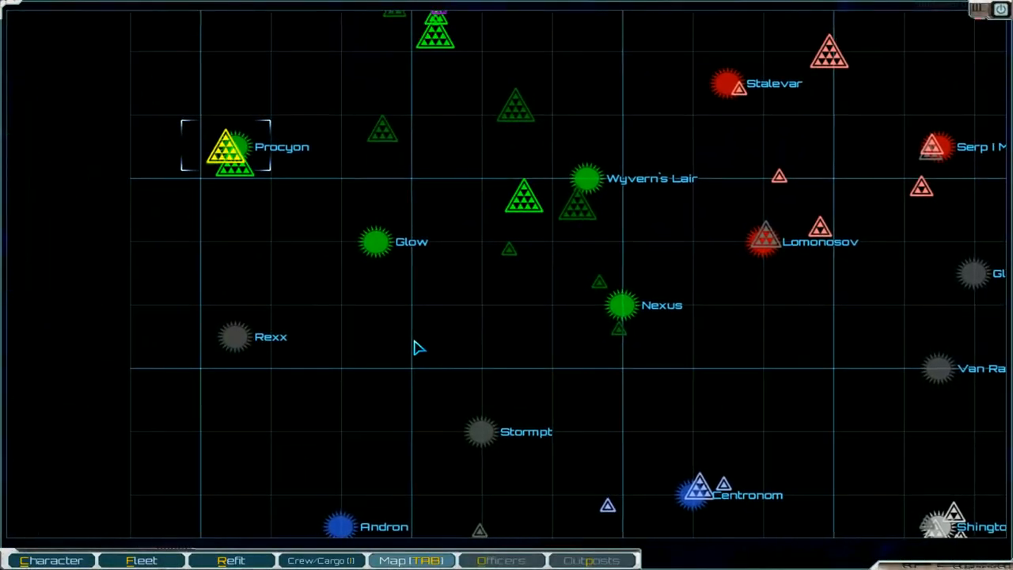
pyautogui.moveTo(377, 247)
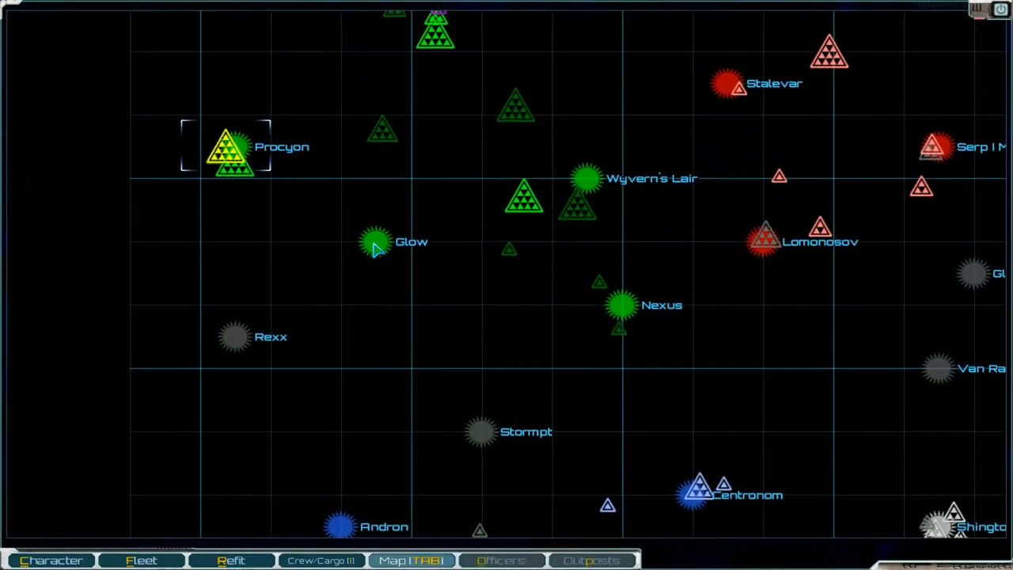
# Plot a course to the Glow star system from the sector map and fly there
pyautogui.click(375, 240)
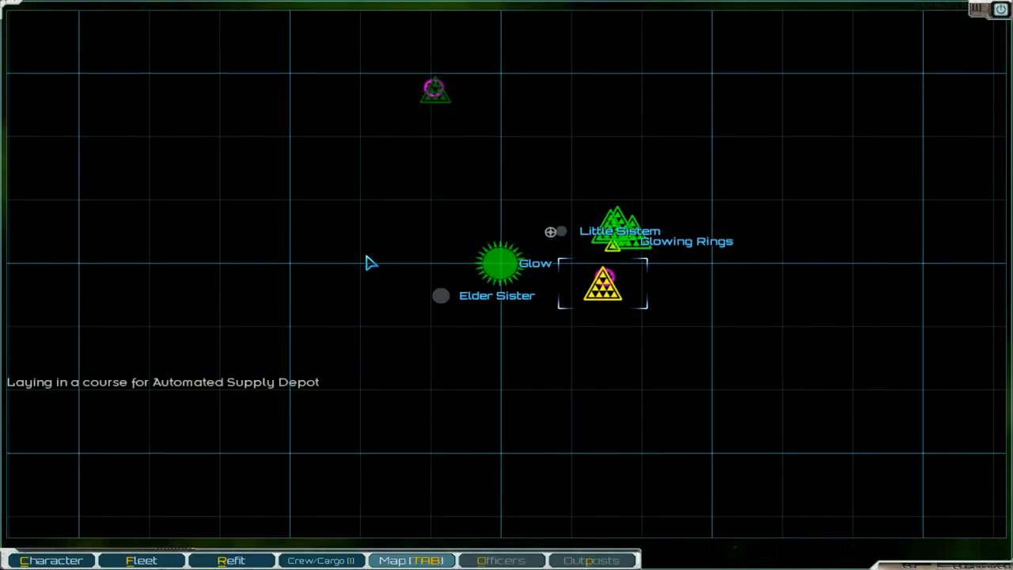
pyautogui.moveTo(436, 93)
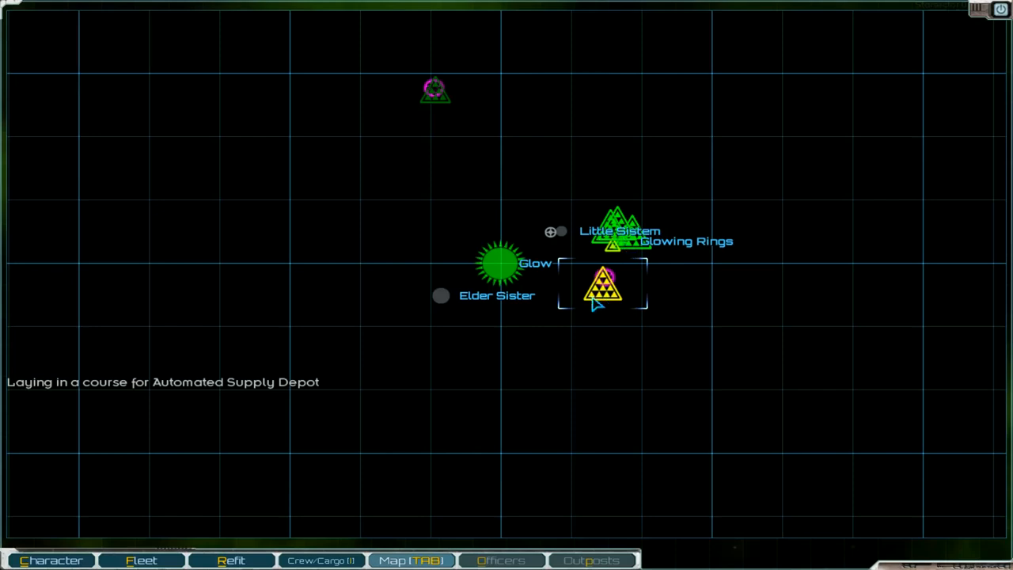
pyautogui.moveTo(603, 263)
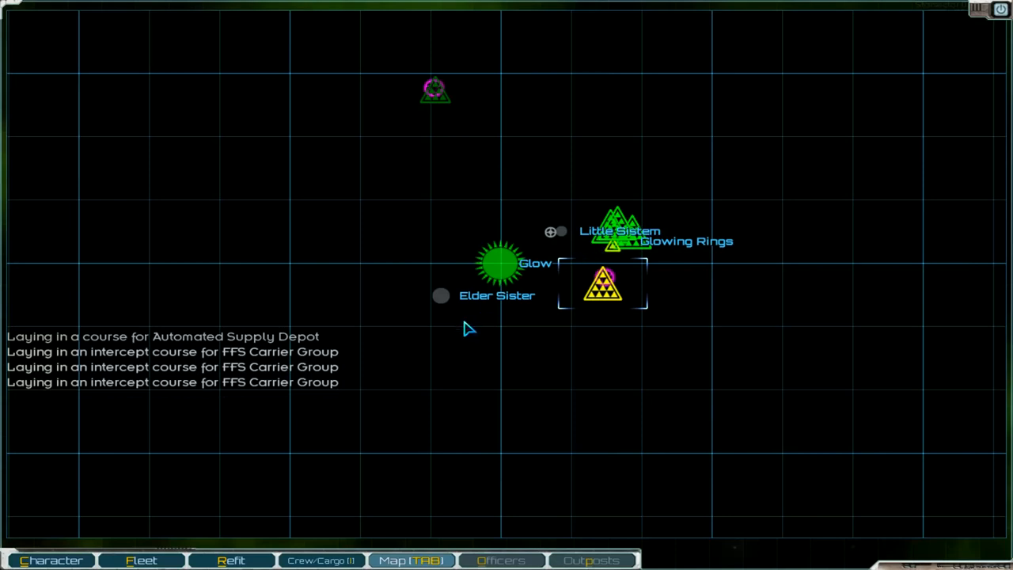
pyautogui.press('tab')
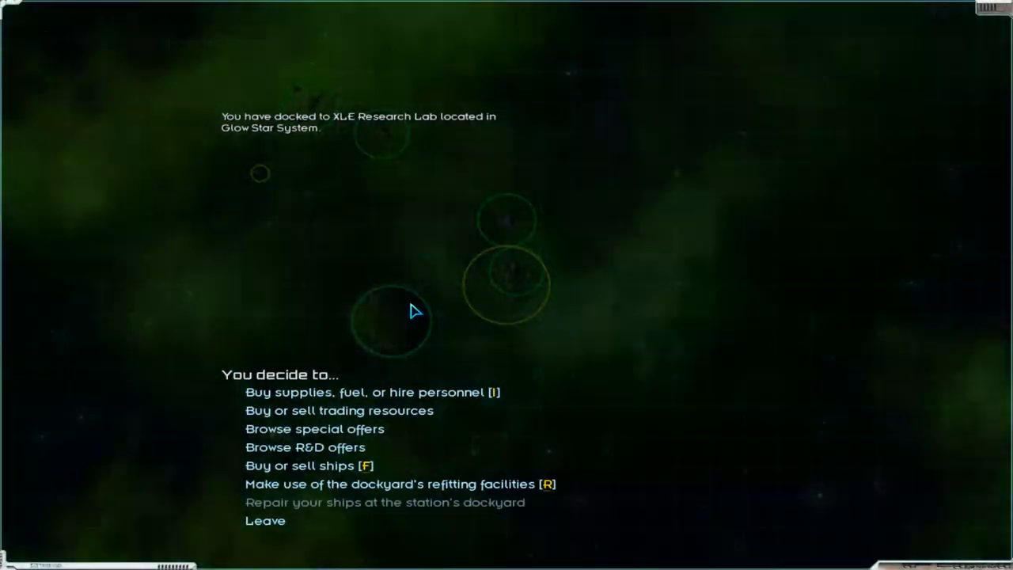
# Browse the XLE Research Lab's cargo market inventory, scrolling through the listings
pyautogui.click(308, 465)
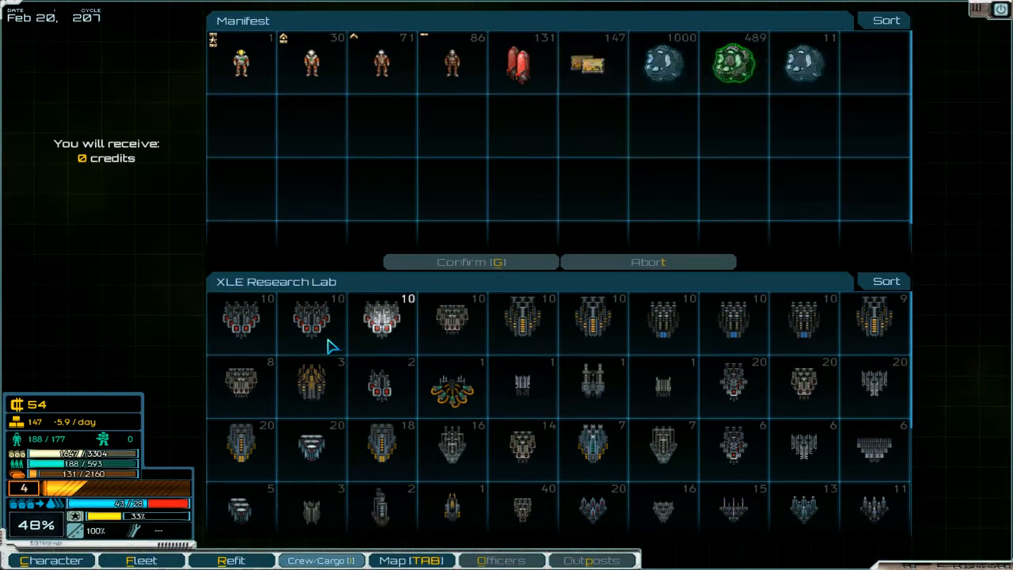
pyautogui.moveTo(367, 296)
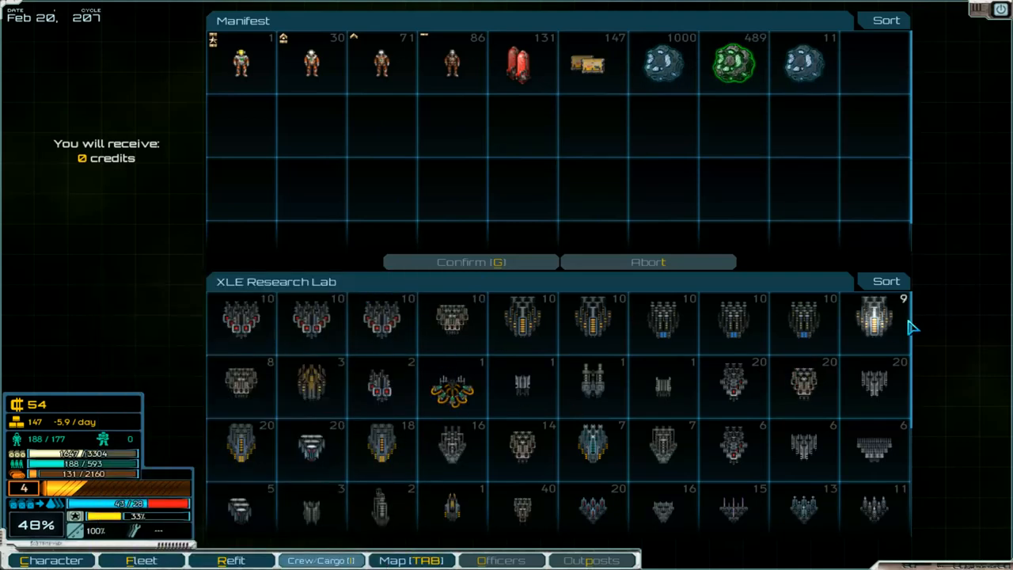
pyautogui.scroll(-3)
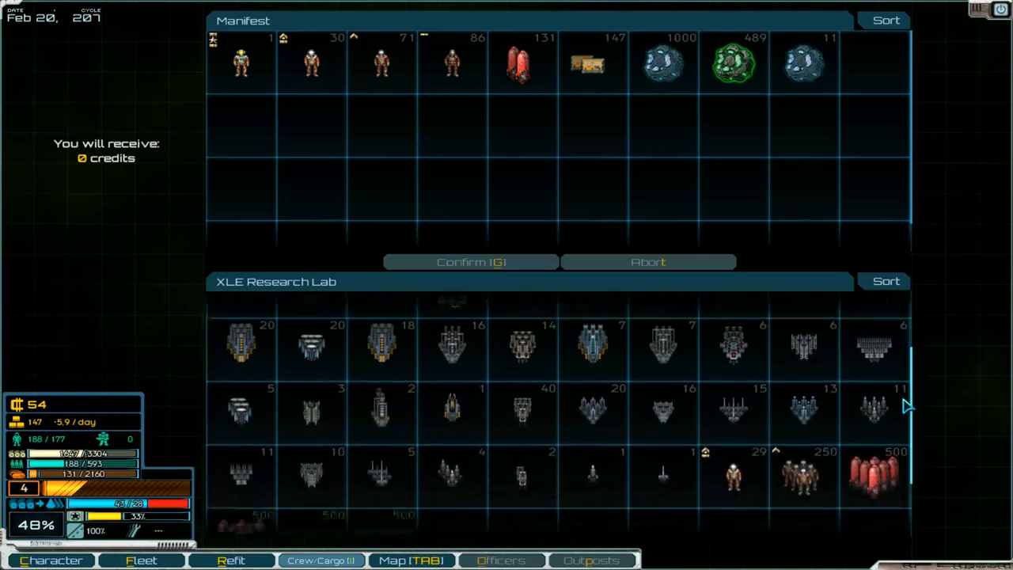
pyautogui.scroll(-3)
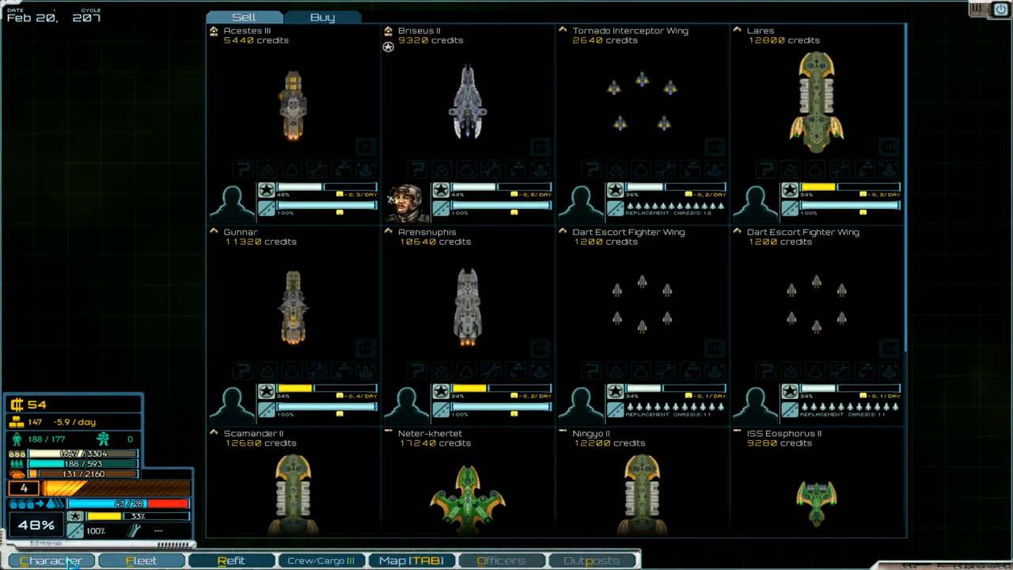
# Leave the character sheet, enter the trade market and queue all 489 tons of exotic minerals to sell
pyautogui.click(51, 560)
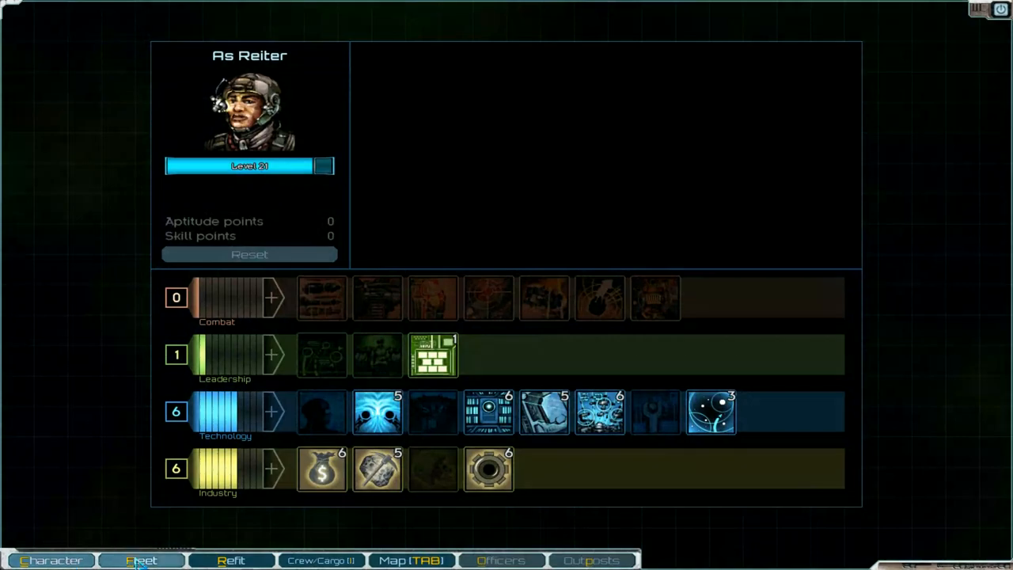
pyautogui.click(319, 560)
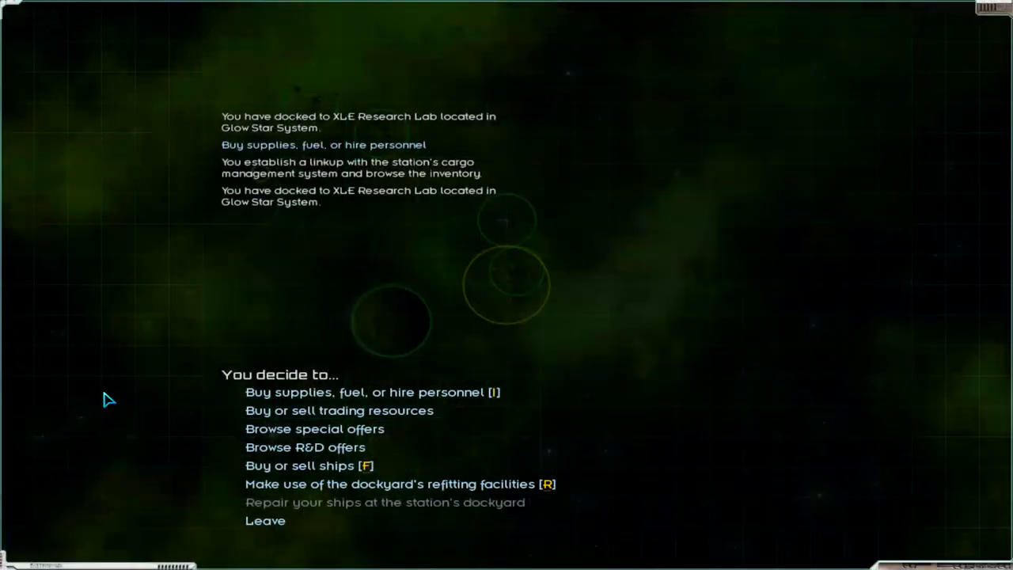
pyautogui.click(339, 410)
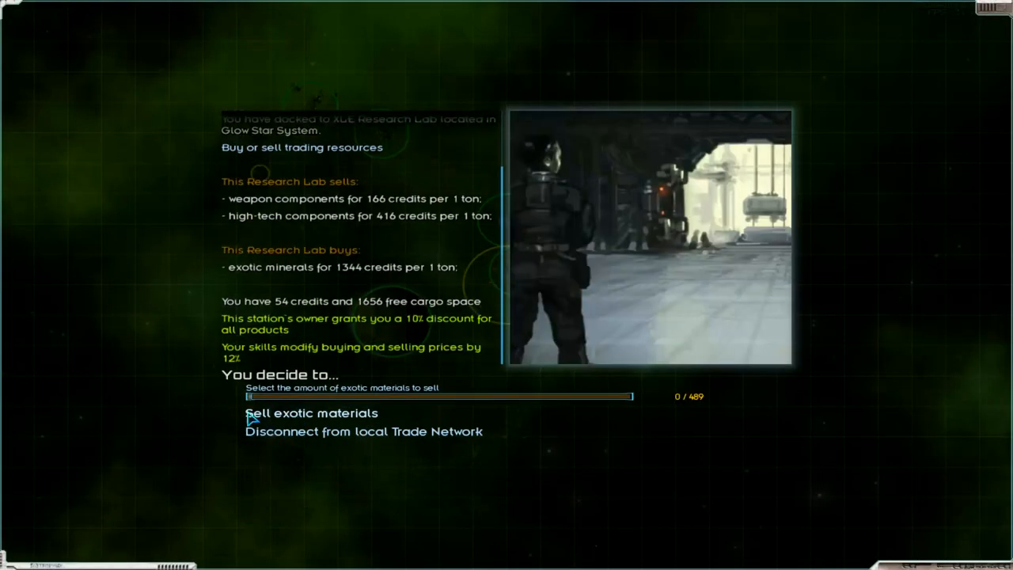
pyautogui.moveTo(178, 212)
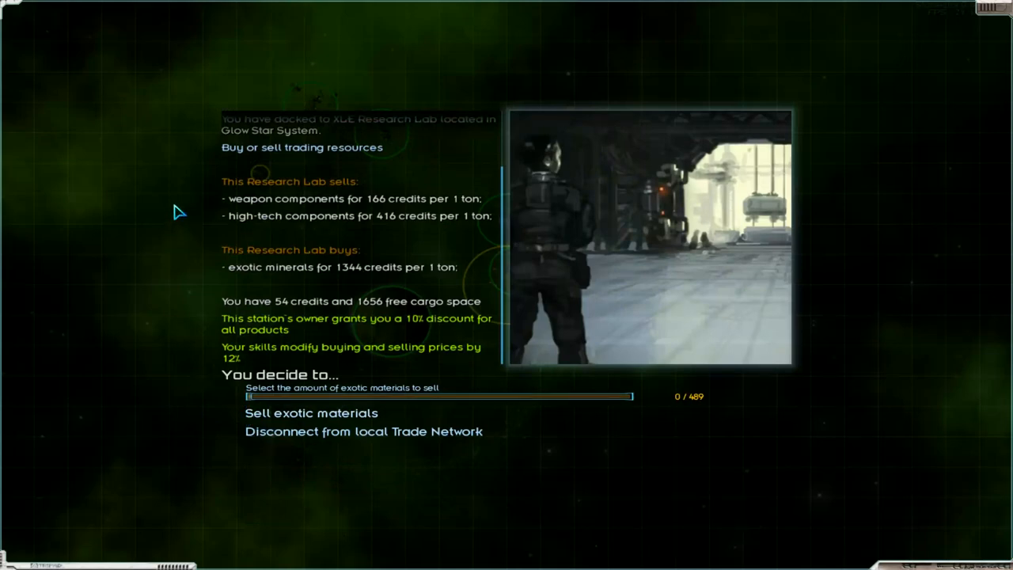
pyautogui.moveTo(374, 207)
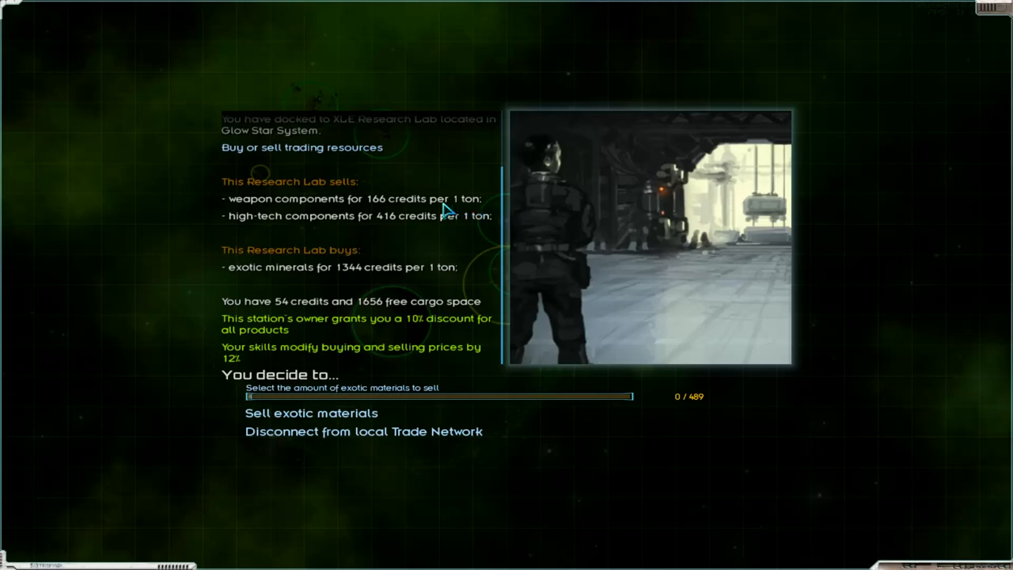
pyautogui.moveTo(291, 209)
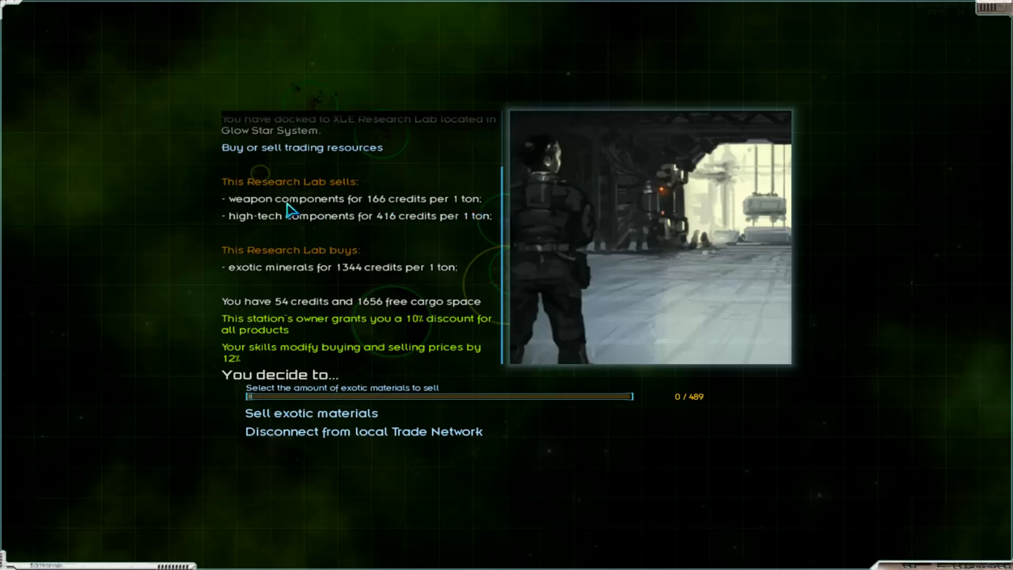
pyautogui.moveTo(320, 276)
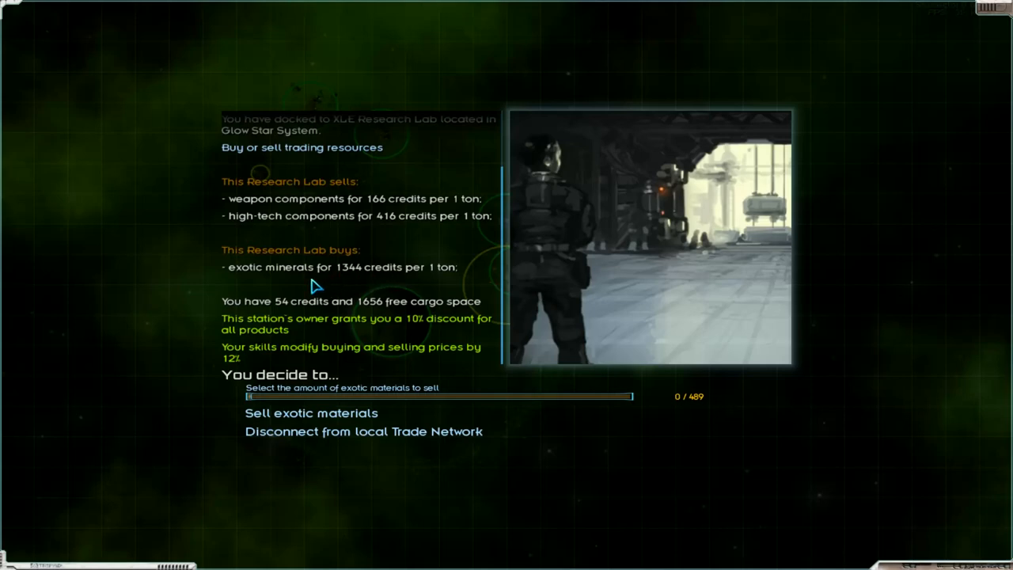
pyautogui.moveTo(250, 396); pyautogui.dragTo(599, 395)
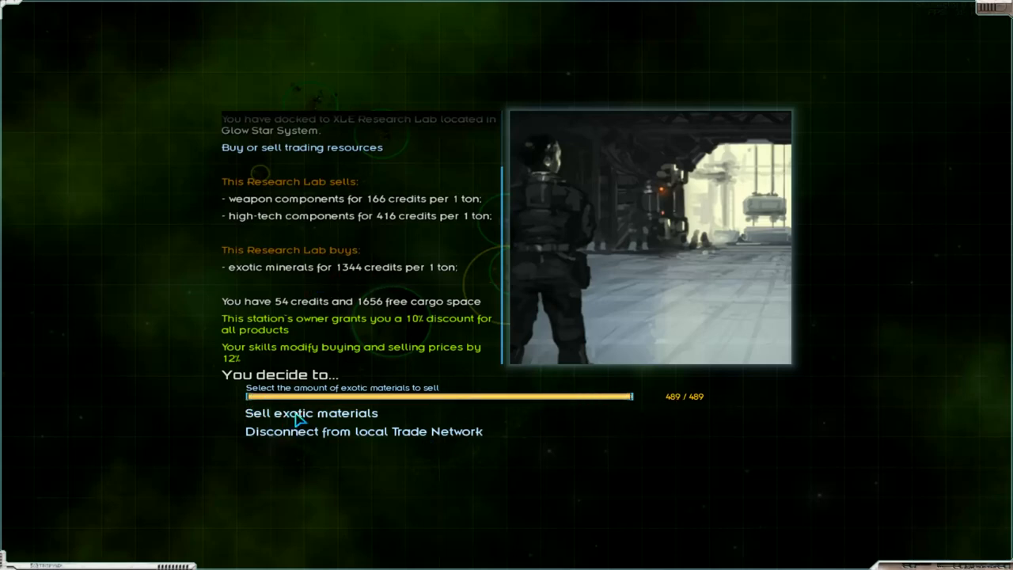
# Sell the exotic minerals, then buy 1000 tons each of high-tech and weapon components
pyautogui.click(310, 412)
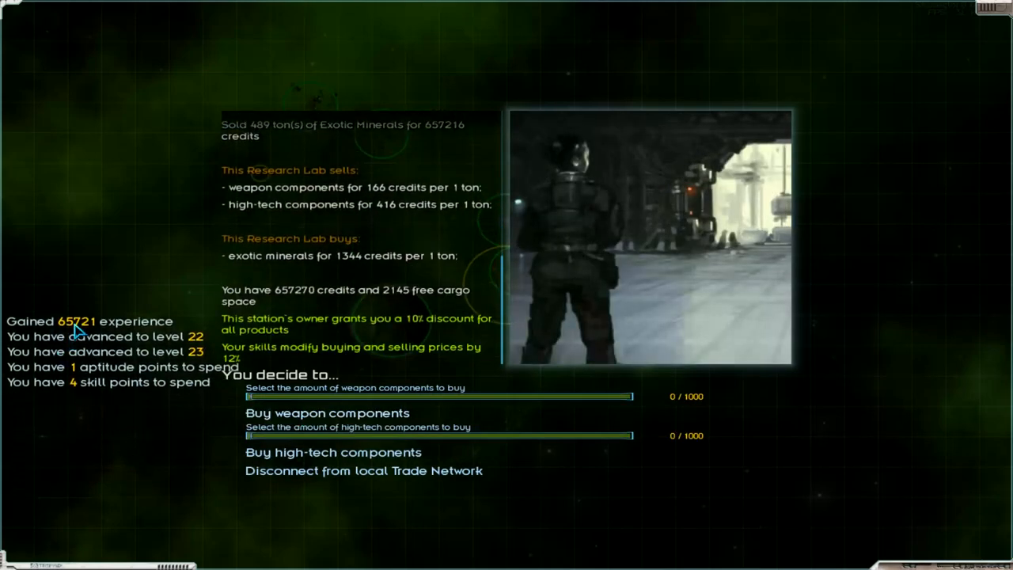
pyautogui.moveTo(67, 434)
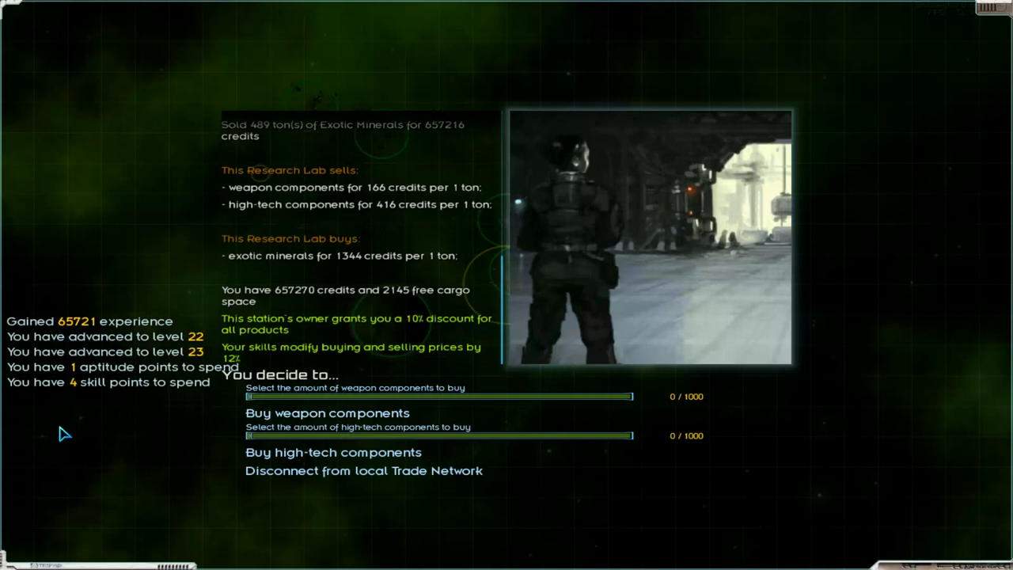
pyautogui.moveTo(193, 361)
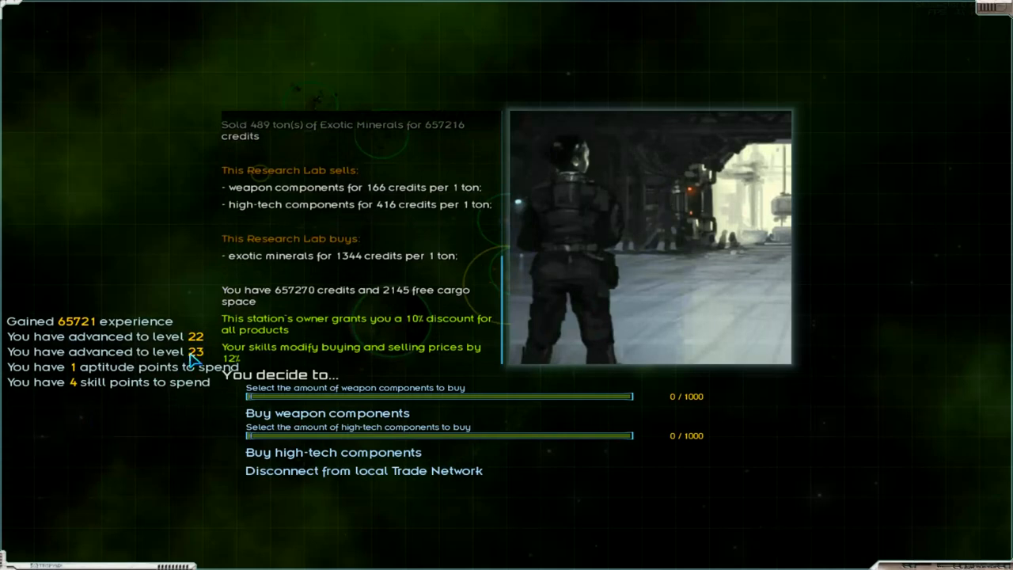
pyautogui.moveTo(198, 434)
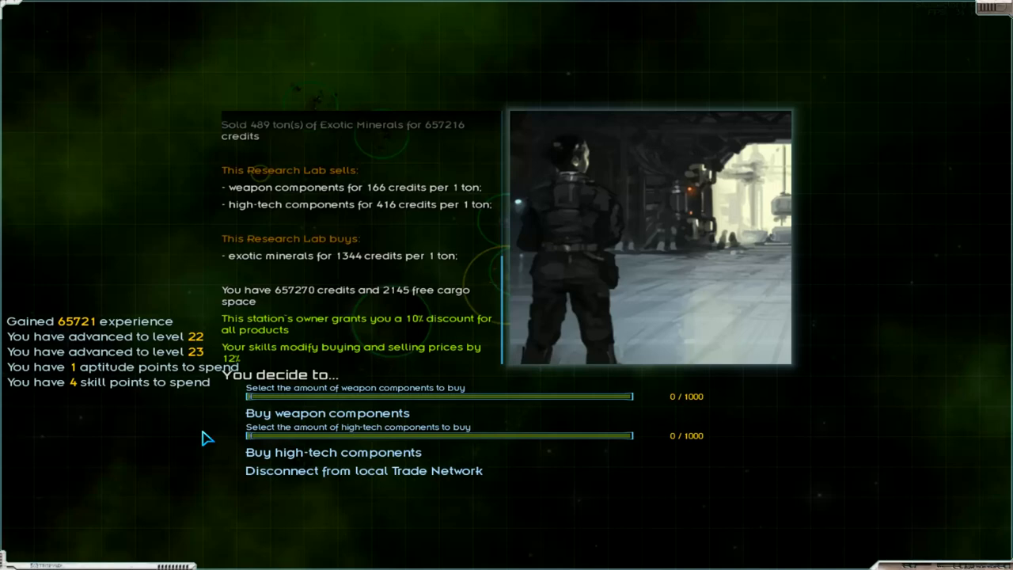
pyautogui.moveTo(266, 408)
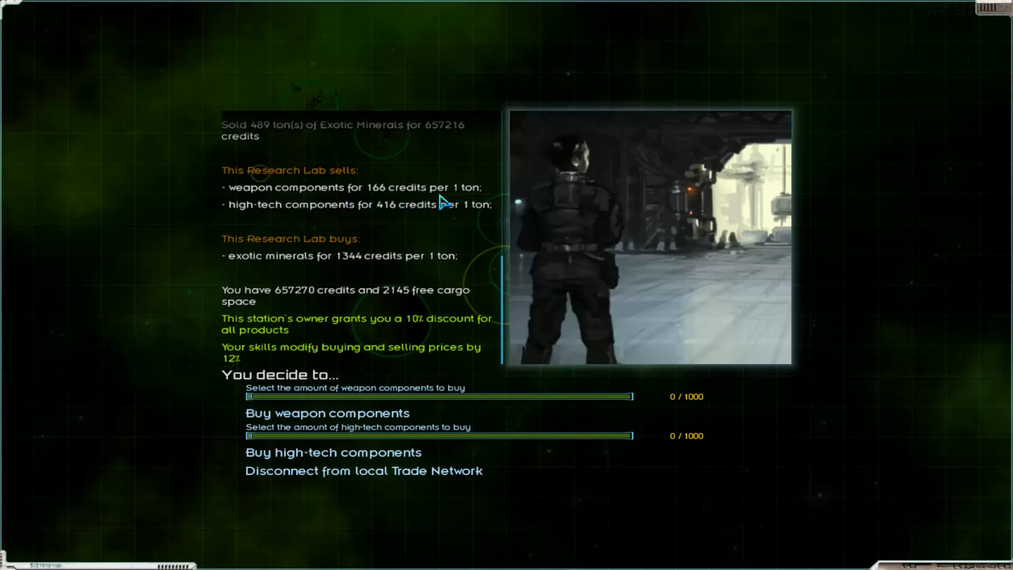
pyautogui.moveTo(255, 402)
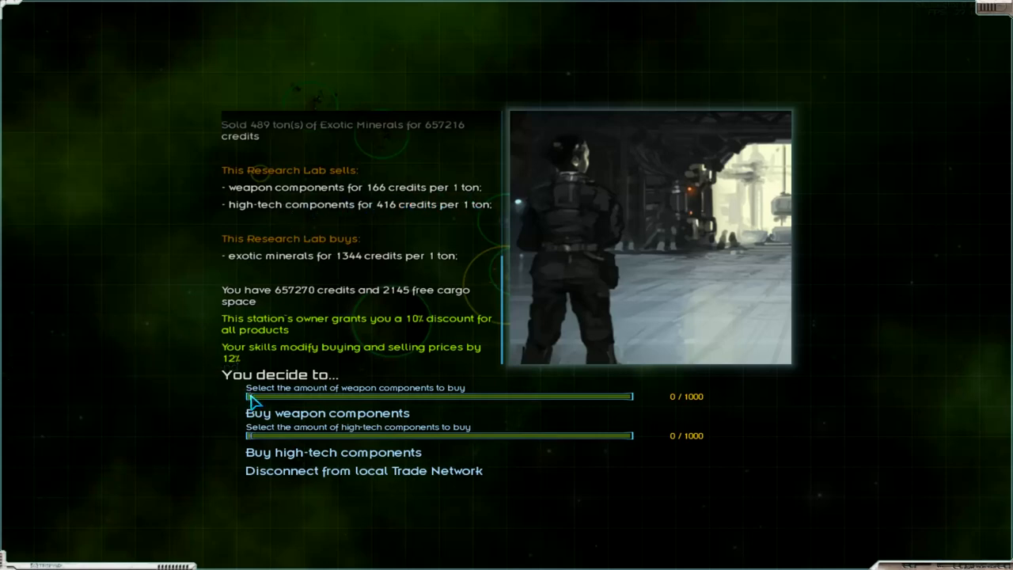
pyautogui.moveTo(250, 396); pyautogui.dragTo(633, 395)
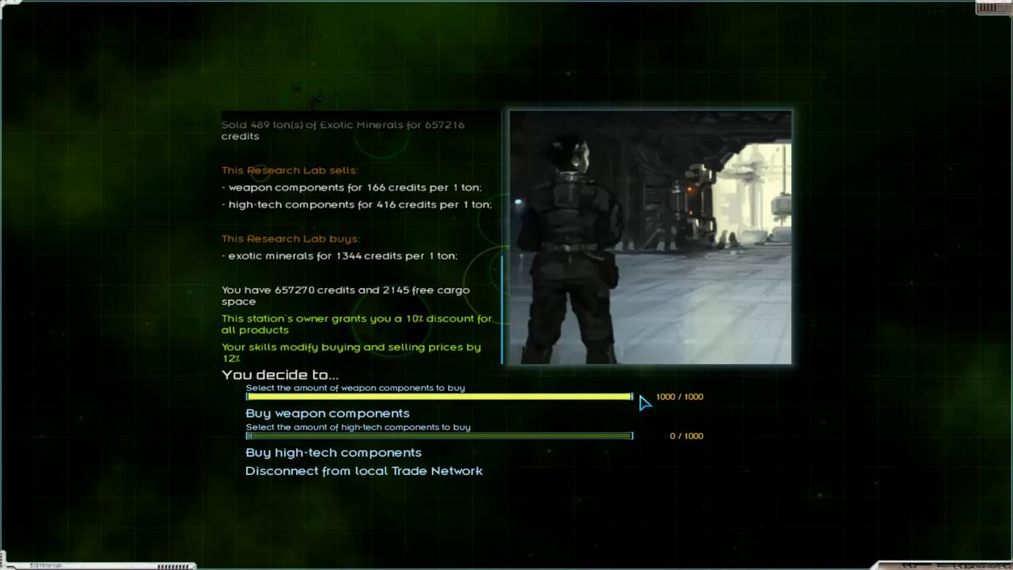
pyautogui.moveTo(293, 355)
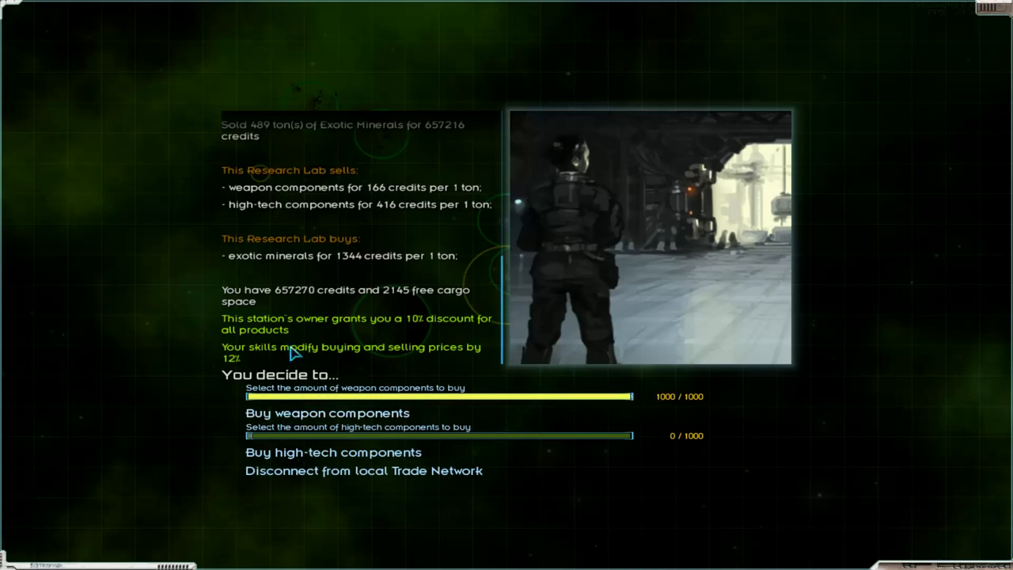
pyautogui.moveTo(339, 218)
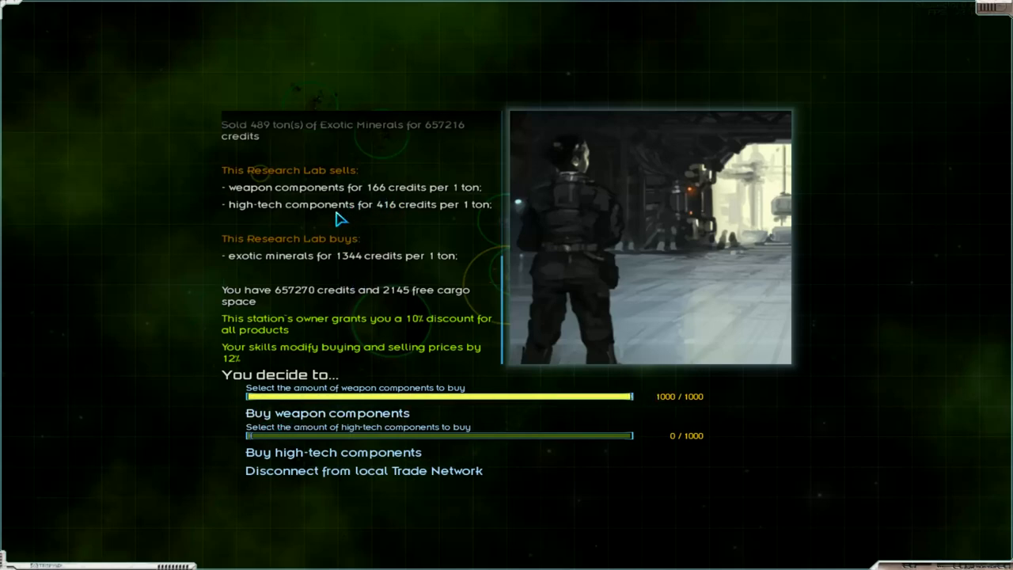
pyautogui.moveTo(363, 304)
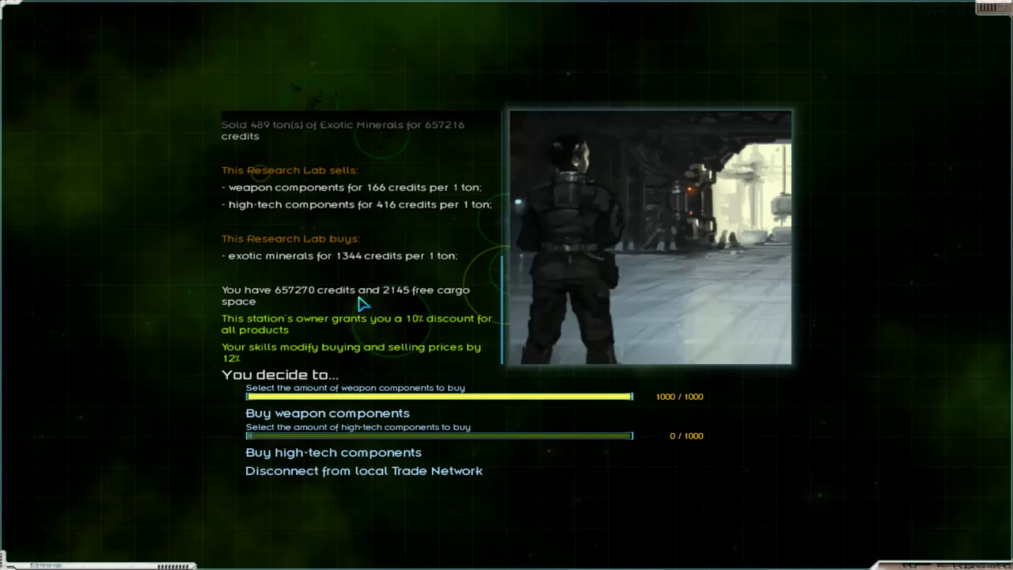
pyautogui.moveTo(260, 444)
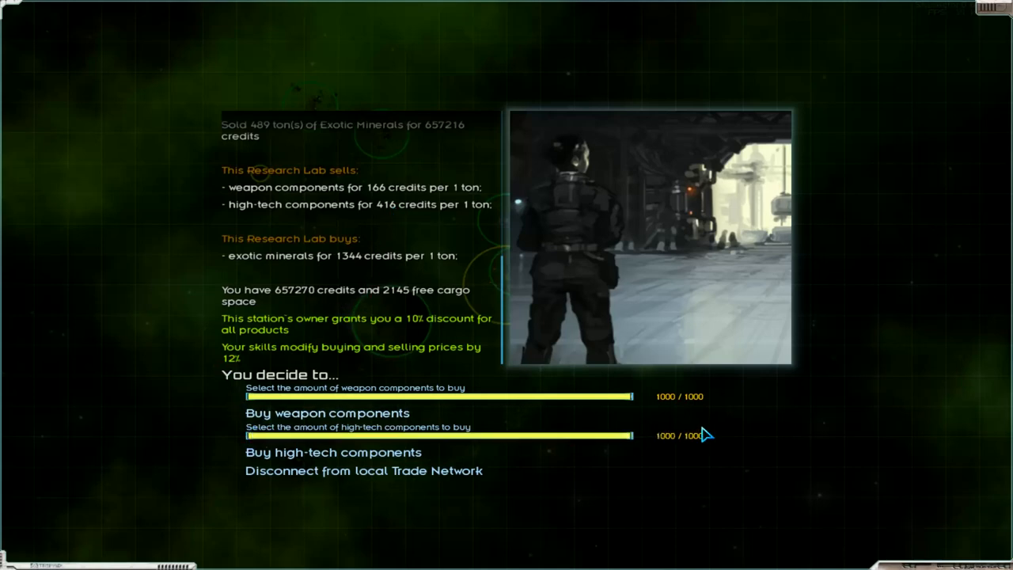
pyautogui.click(333, 453)
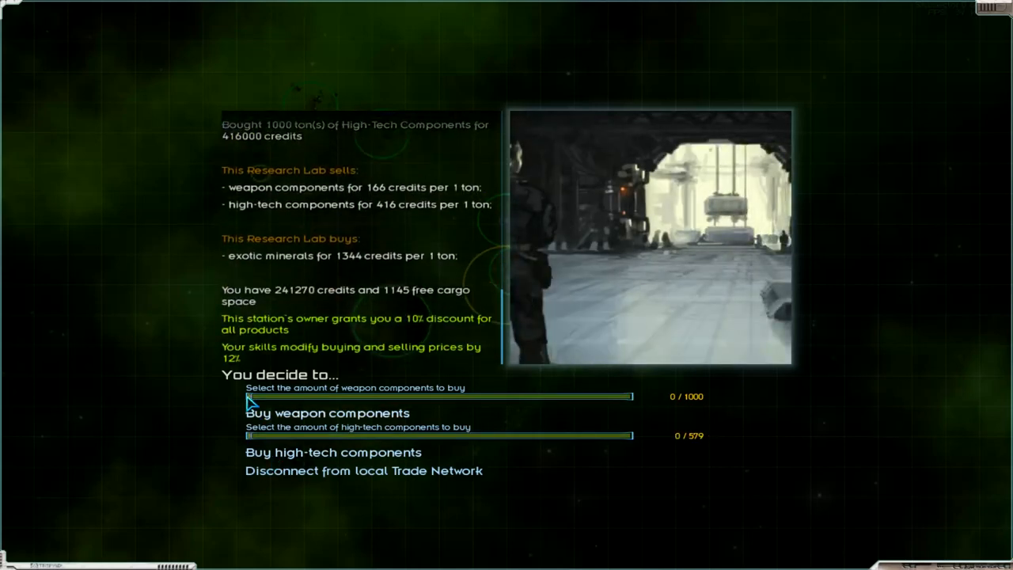
pyautogui.moveTo(250, 396); pyautogui.dragTo(633, 395)
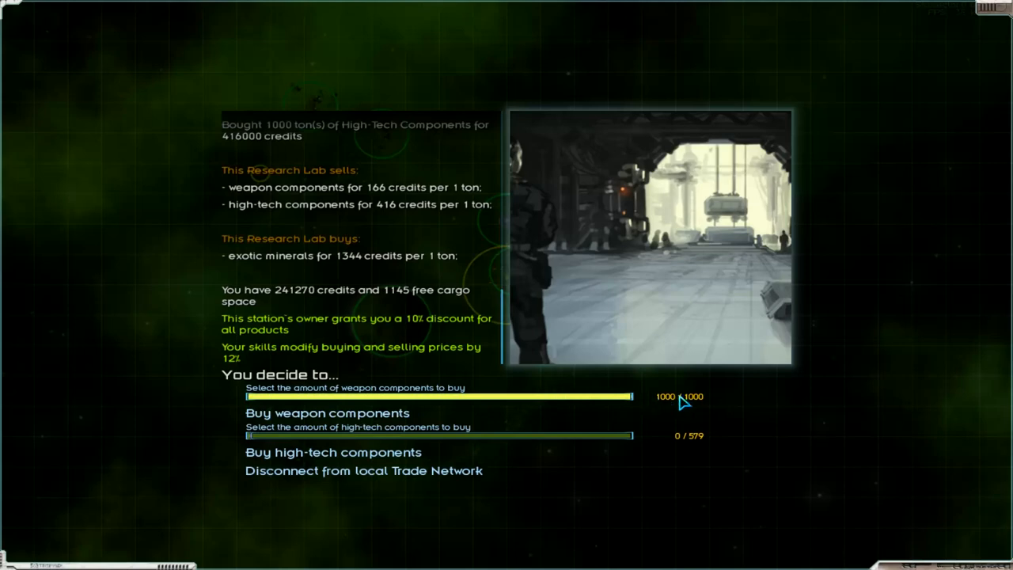
pyautogui.click(326, 411)
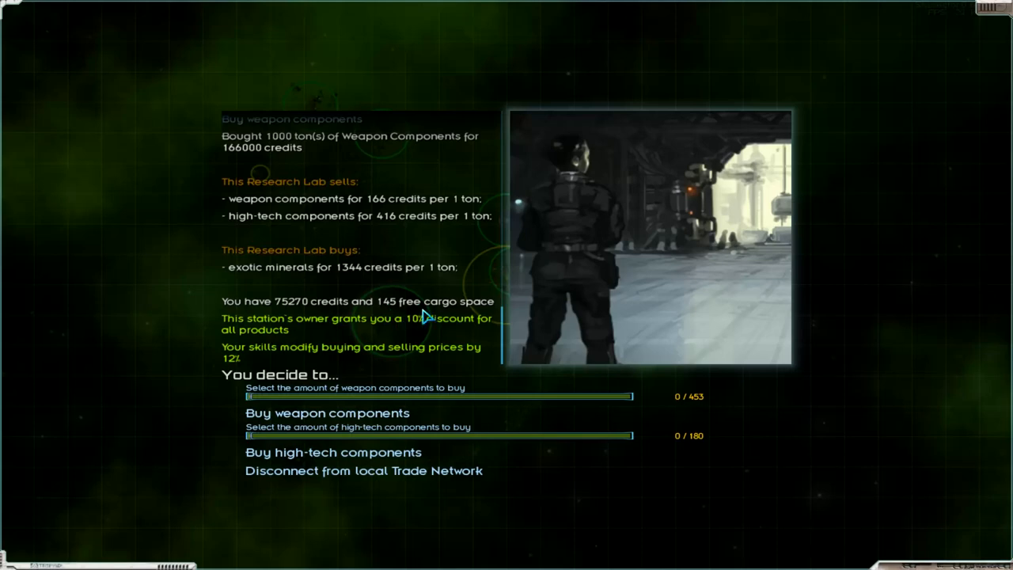
pyautogui.moveTo(404, 327)
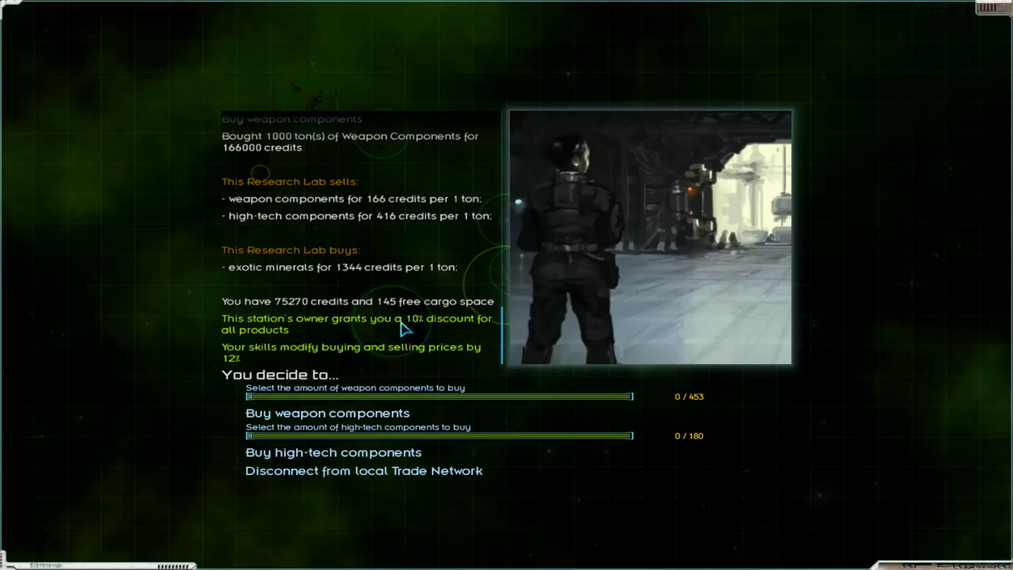
pyautogui.moveTo(308, 399)
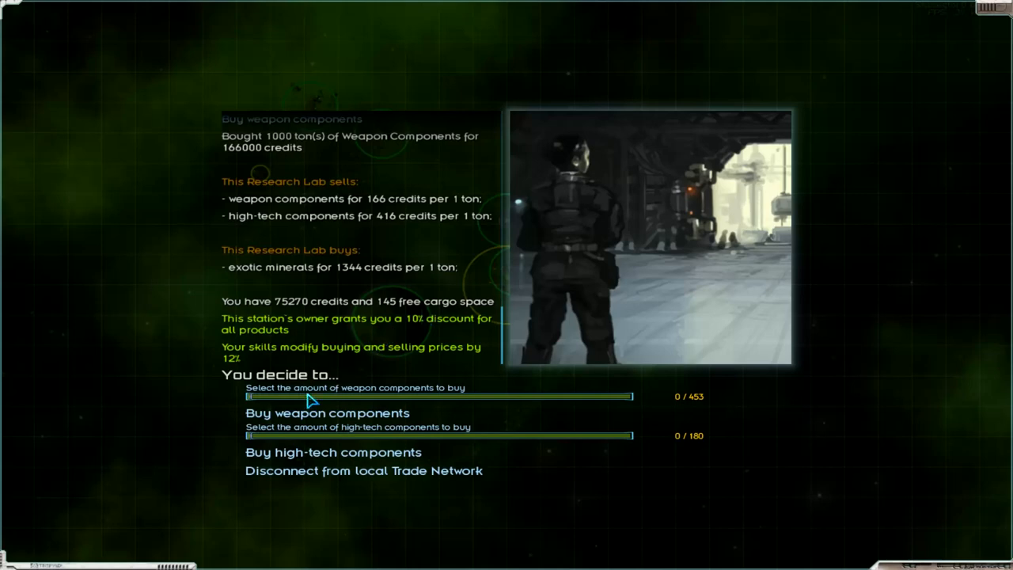
pyautogui.moveTo(251, 405)
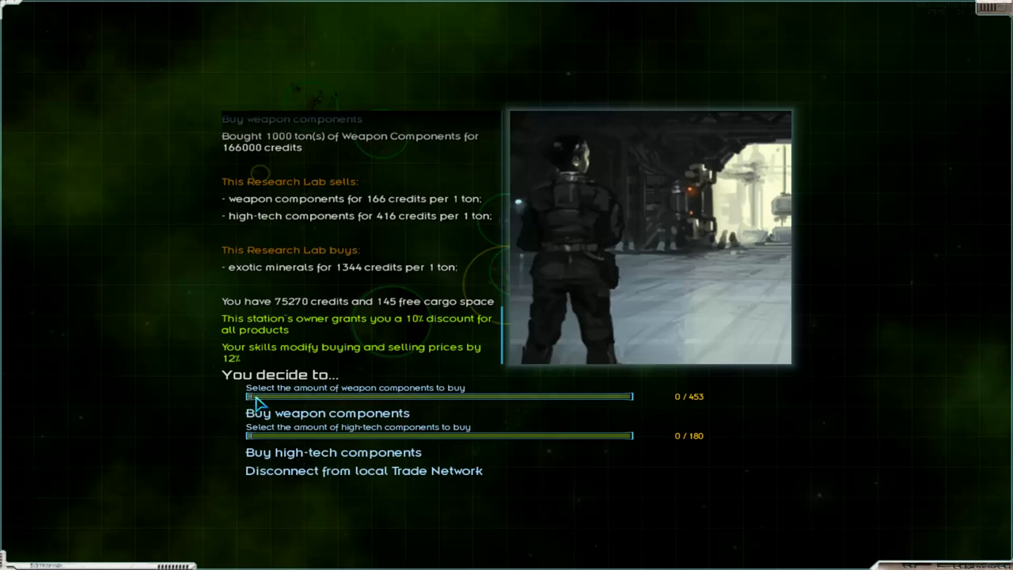
pyautogui.moveTo(236, 462)
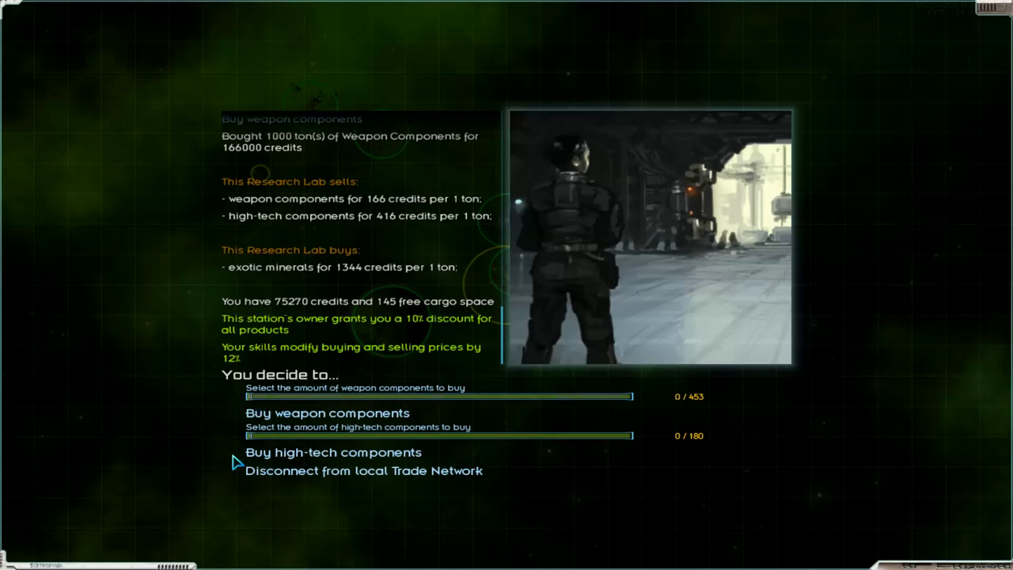
pyautogui.moveTo(308, 481)
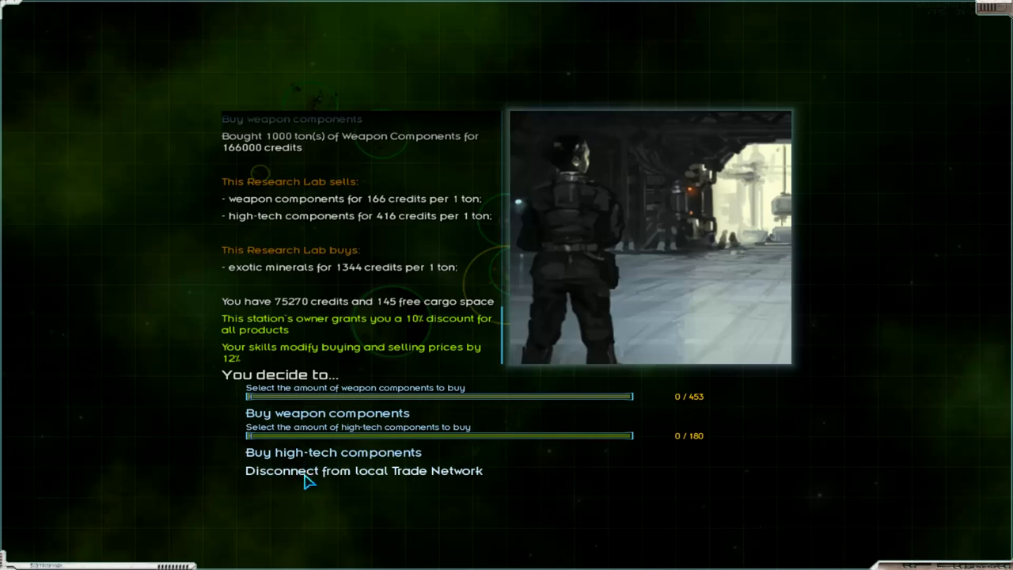
# Leave the market, browse the lab's special offers and buy the Scrambler Device for 6000 credits
pyautogui.click(365, 470)
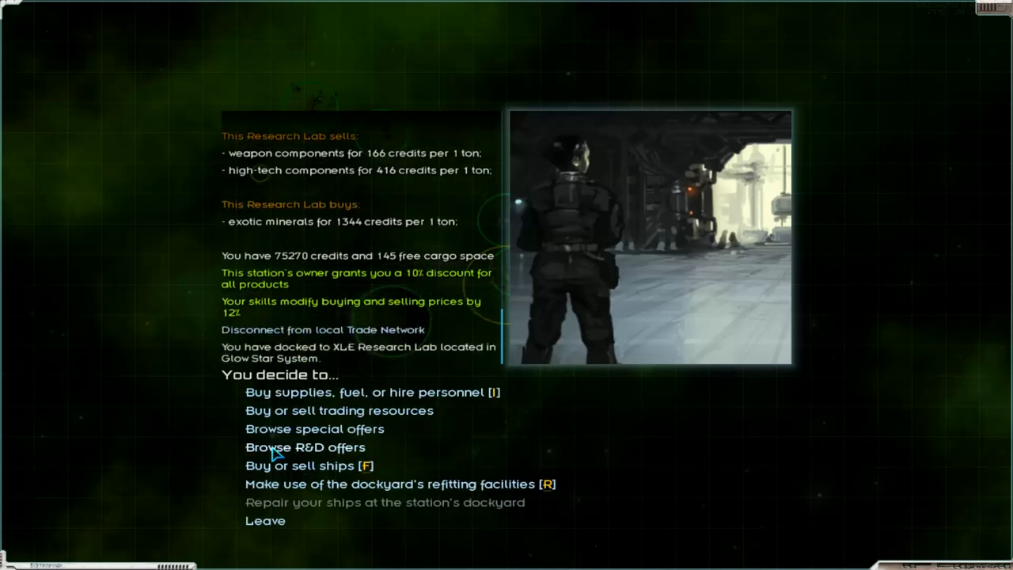
pyautogui.click(305, 446)
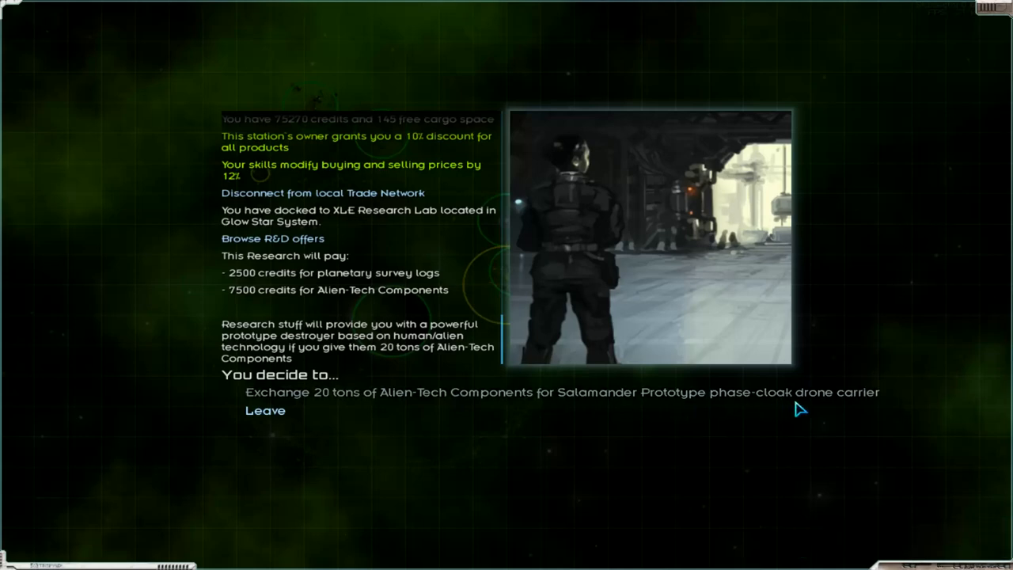
pyautogui.click(265, 410)
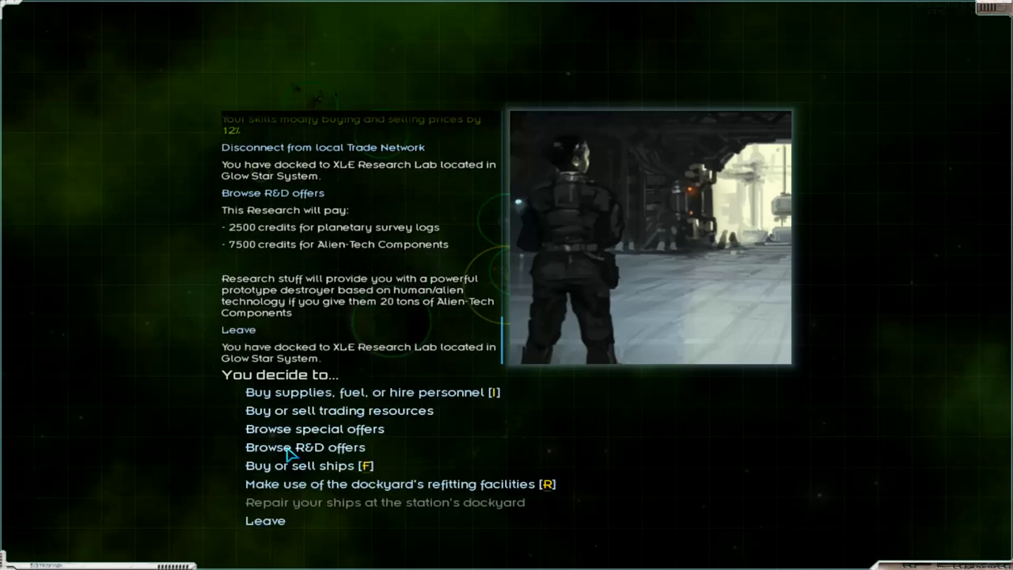
pyautogui.click(315, 427)
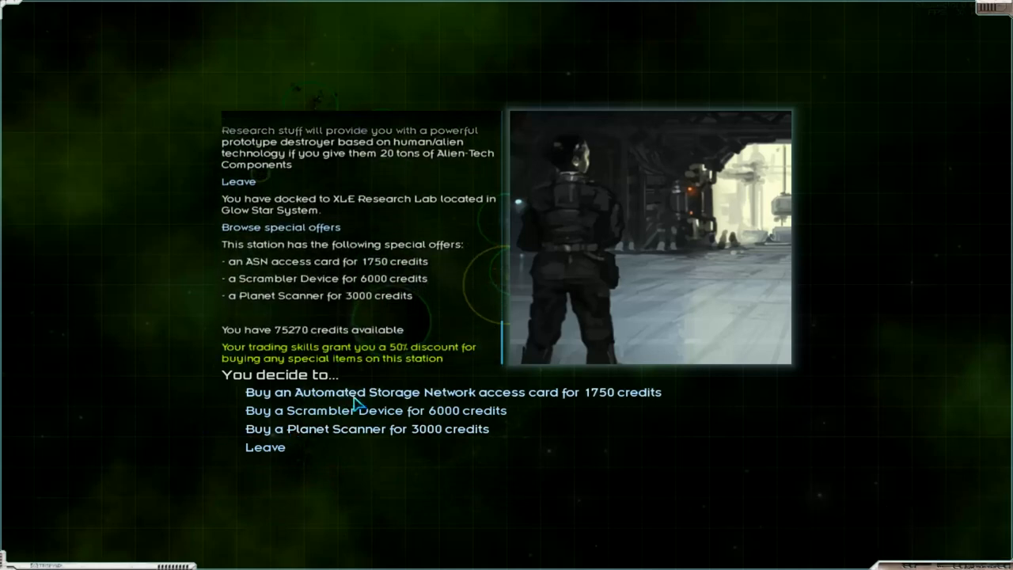
pyautogui.moveTo(409, 424)
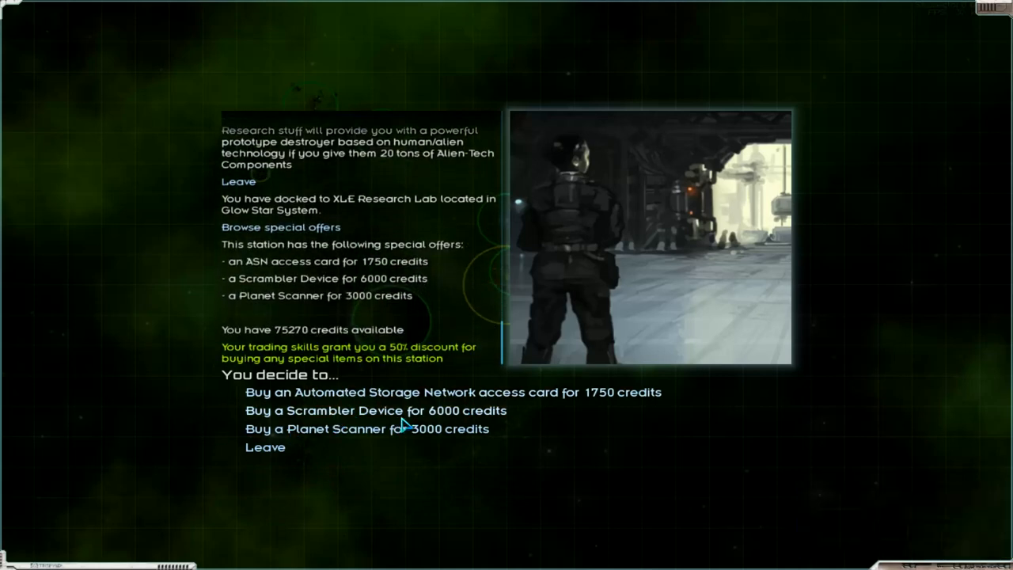
pyautogui.moveTo(240, 436)
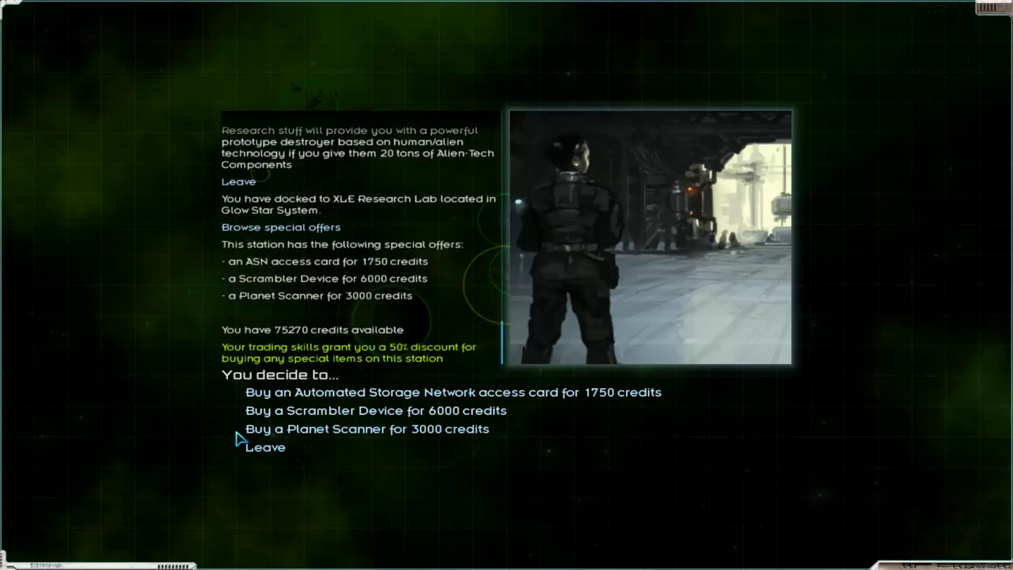
pyautogui.moveTo(300, 420)
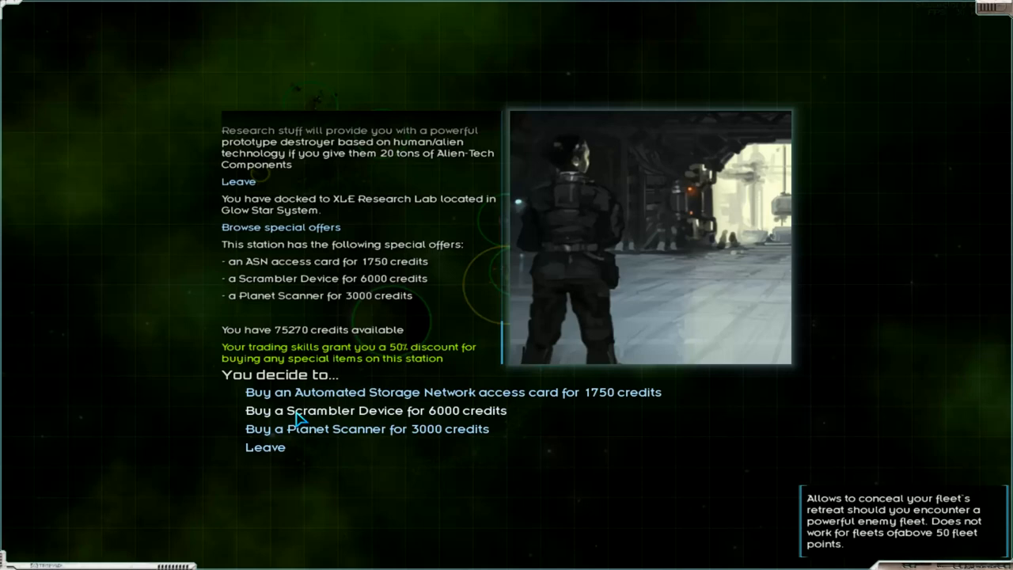
pyautogui.click(375, 410)
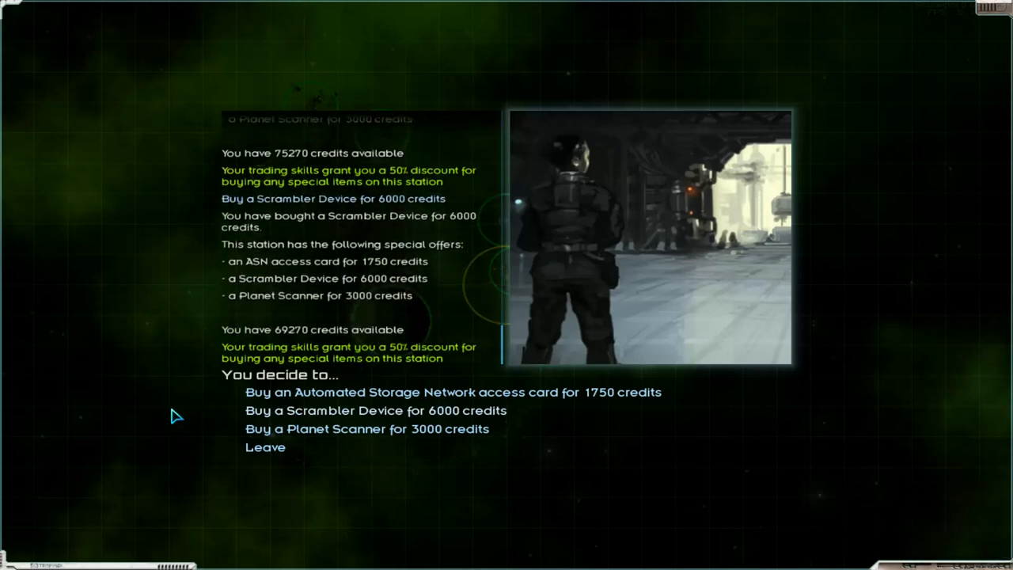
pyautogui.moveTo(277, 459)
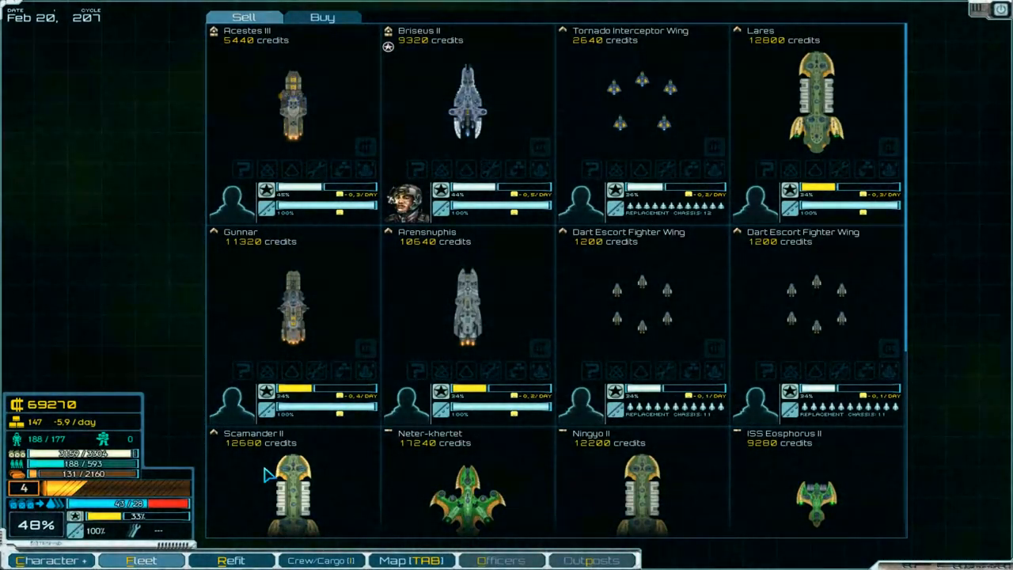
pyautogui.moveTo(538, 431)
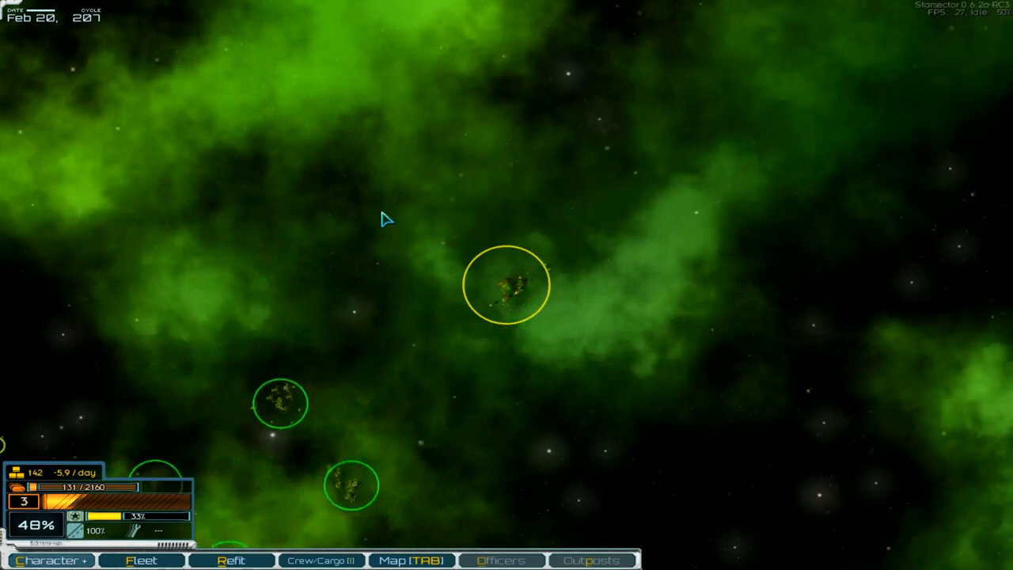
# Bring up the Glow system map to head for the jump point
pyautogui.press('Tab')
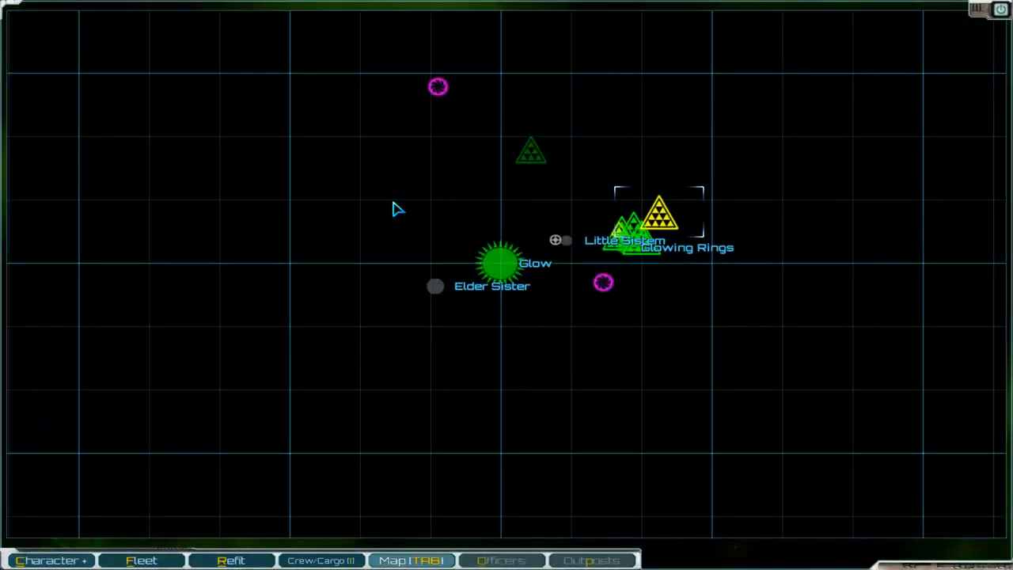
pyautogui.moveTo(568, 261)
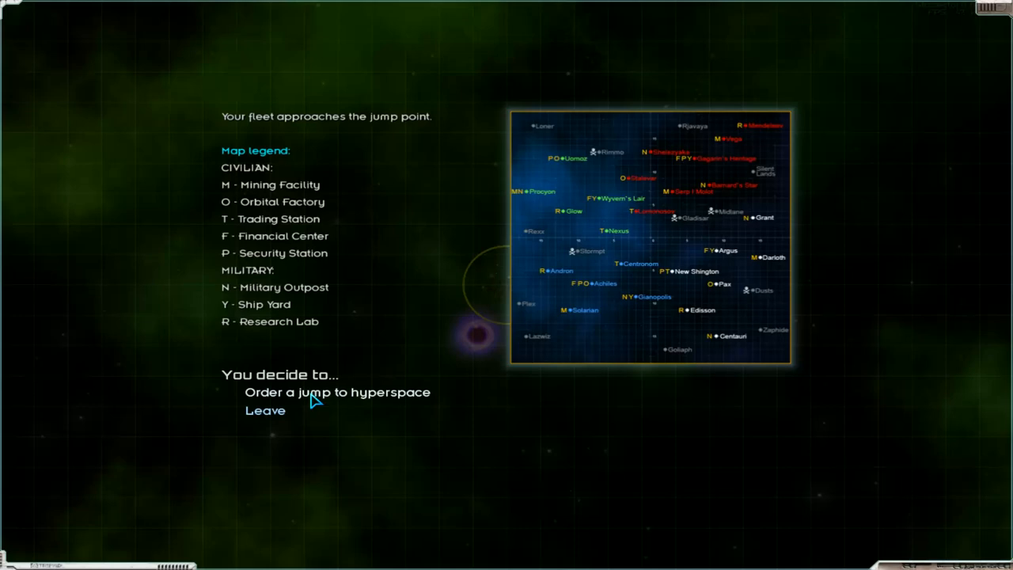
pyautogui.moveTo(640, 223)
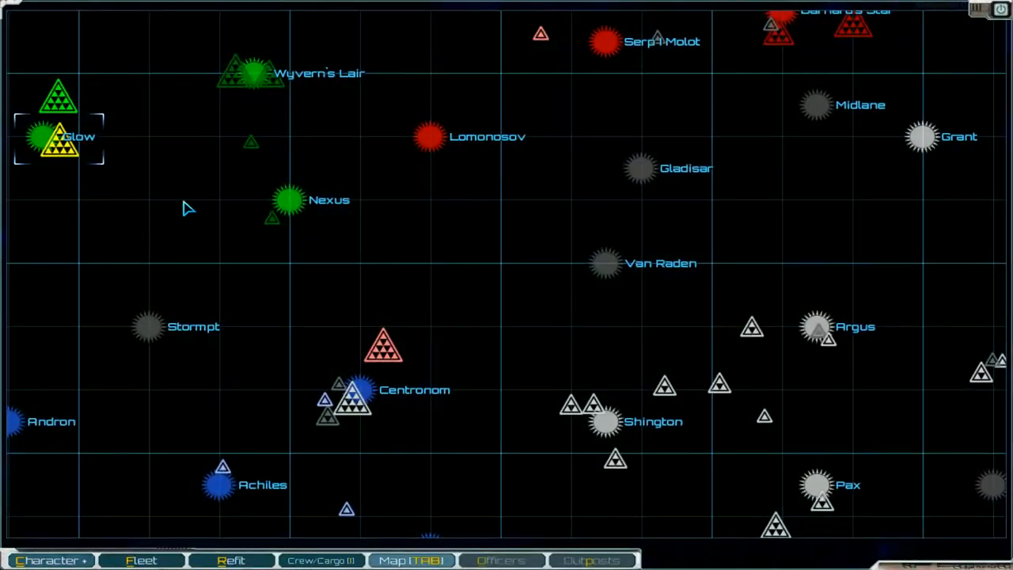
pyautogui.moveTo(259, 76)
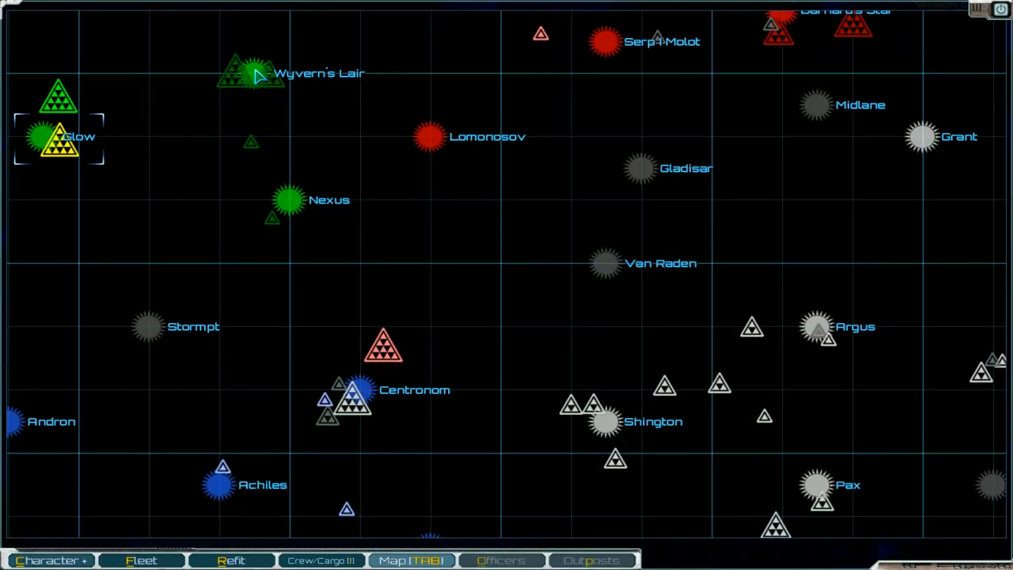
# Set the hyperspace course for the Wyvern's Lair system
pyautogui.click(252, 73)
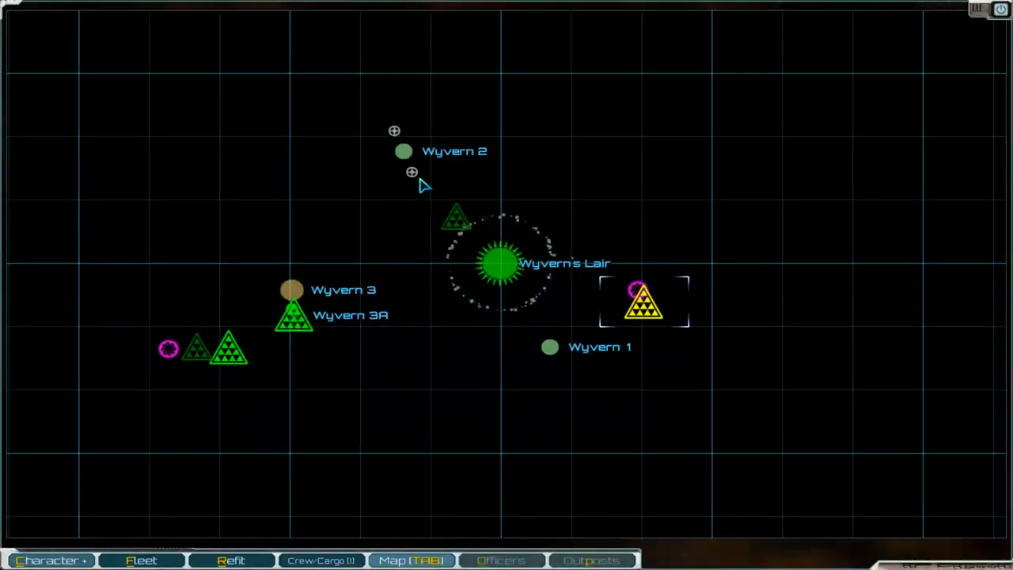
# Fly to XLE Ship Yard in Wyvern's Lair, dock, and enter its trading resources market
pyautogui.click(412, 171)
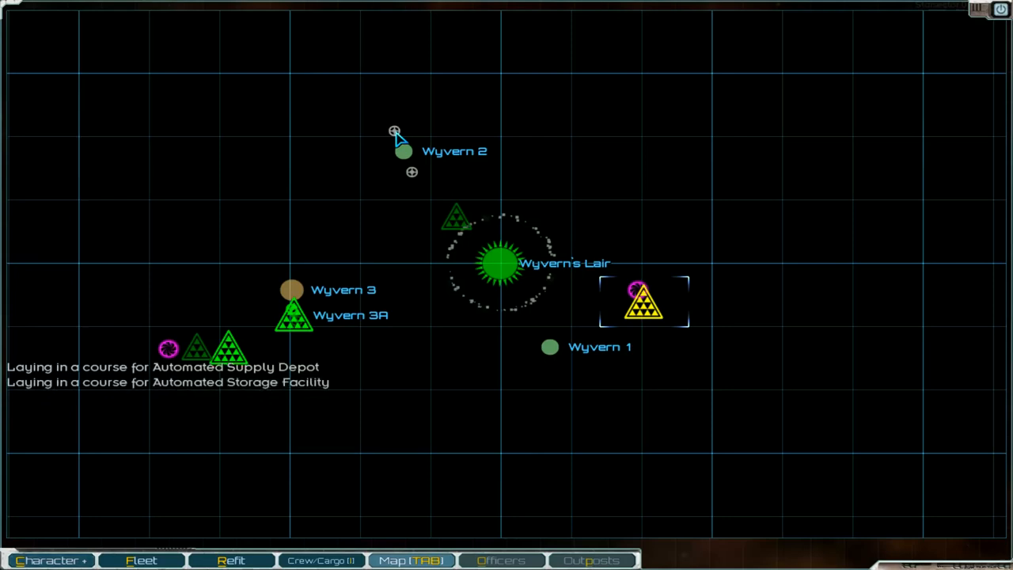
pyautogui.moveTo(261, 212)
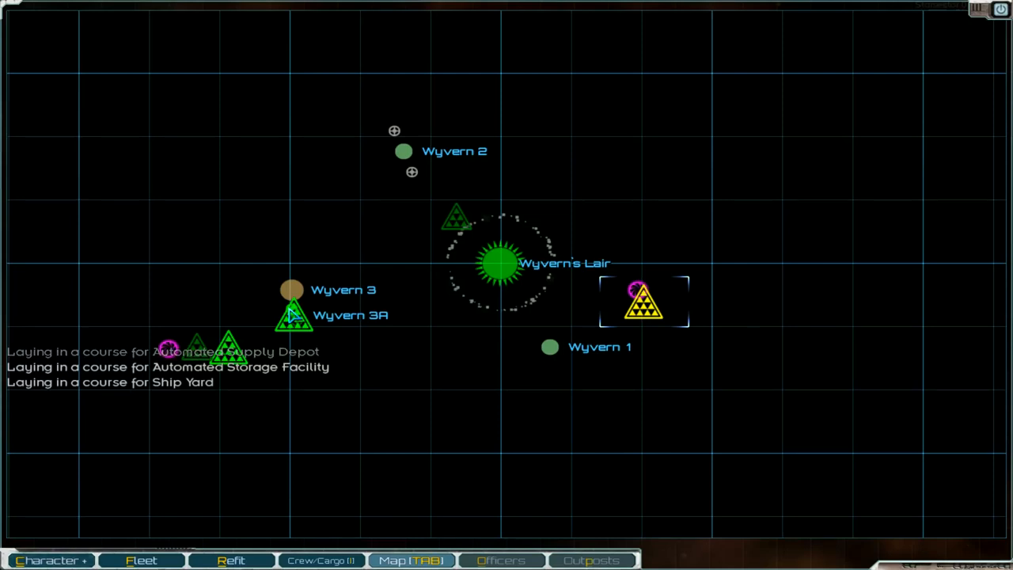
pyautogui.press('tab')
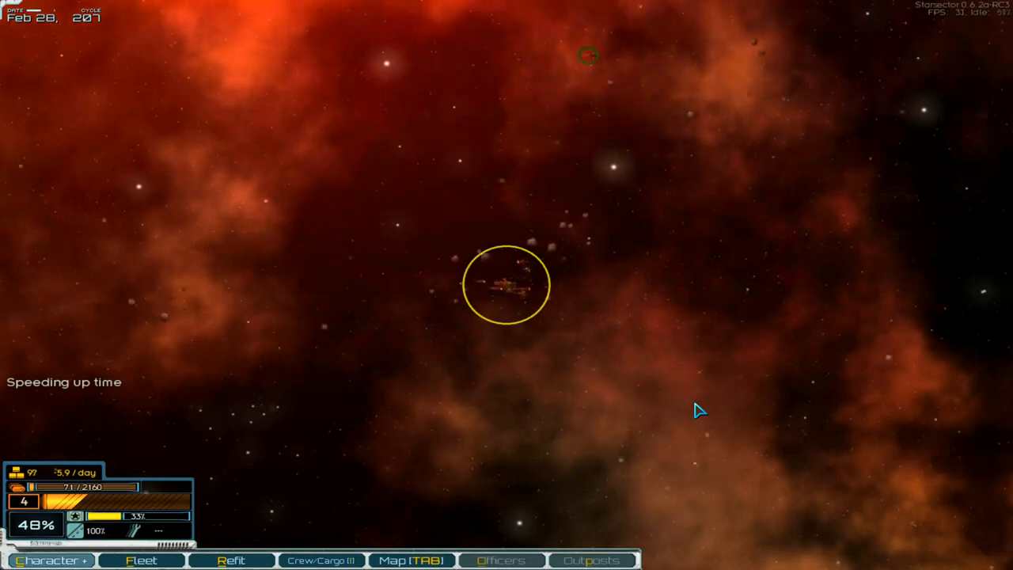
pyautogui.moveTo(497, 431)
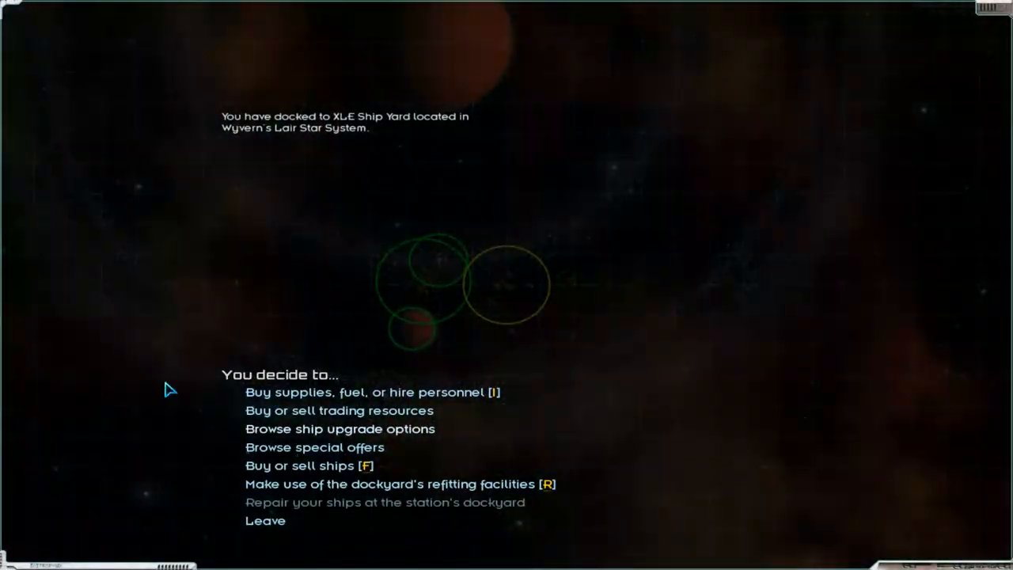
pyautogui.moveTo(294, 430)
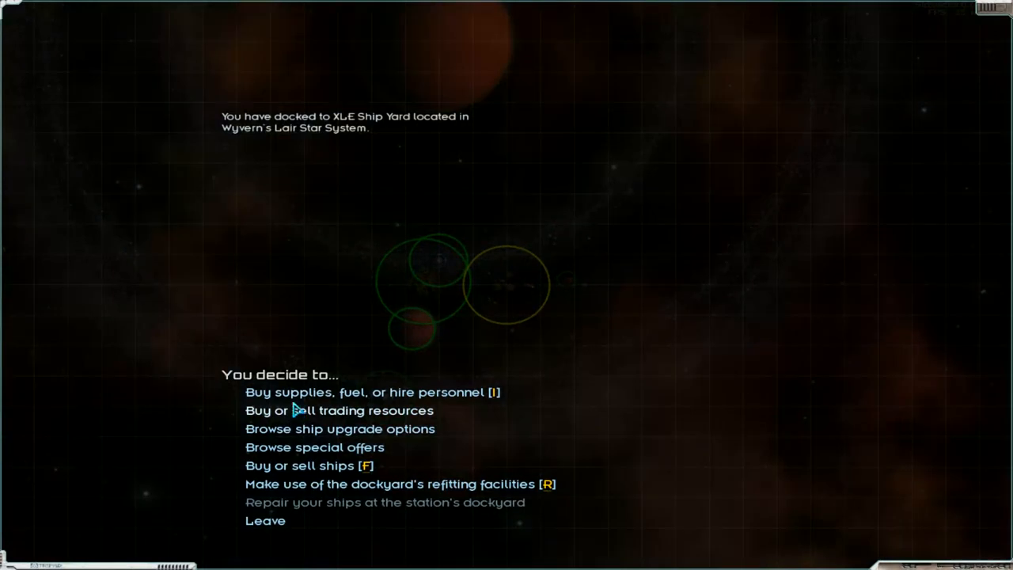
pyautogui.click(339, 410)
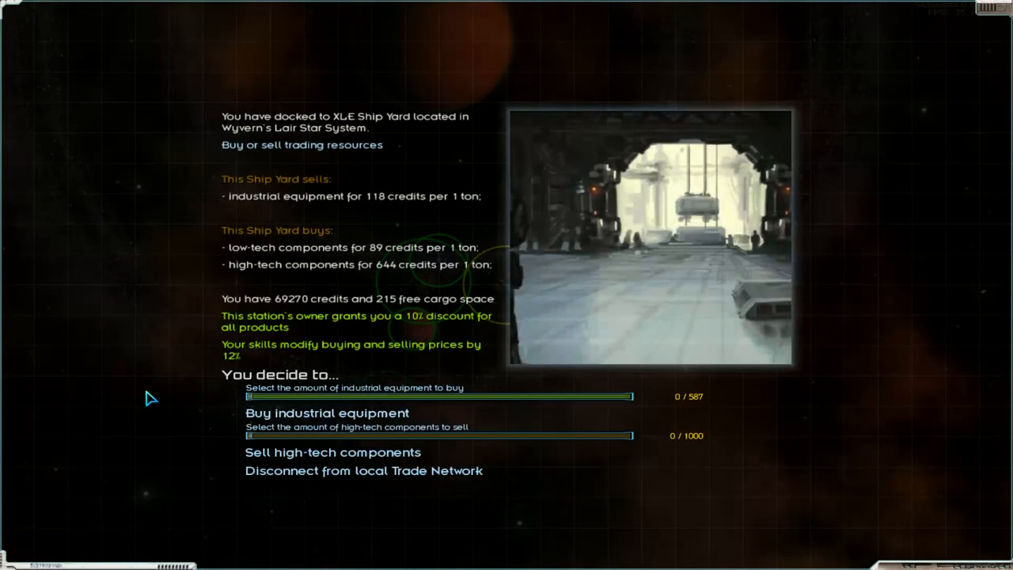
pyautogui.moveTo(145, 389)
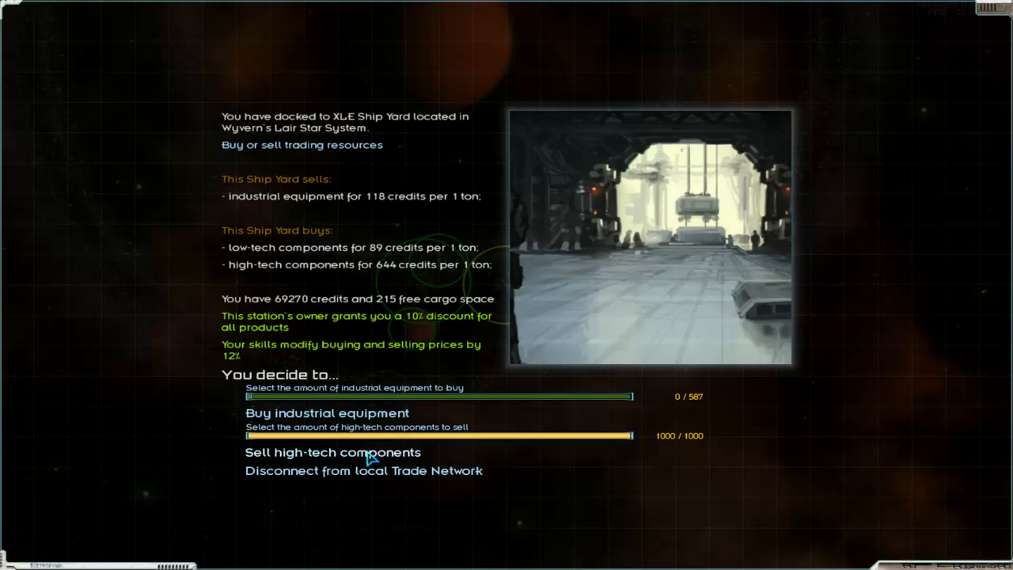
# Sell all 1000 tons of high-tech components and disconnect from the trade network
pyautogui.click(333, 452)
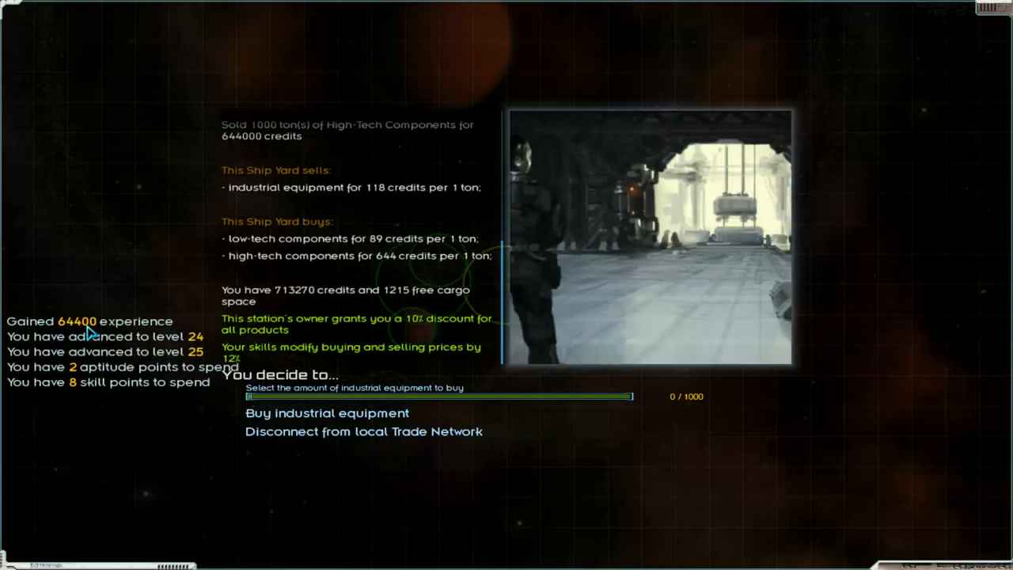
pyautogui.moveTo(193, 362)
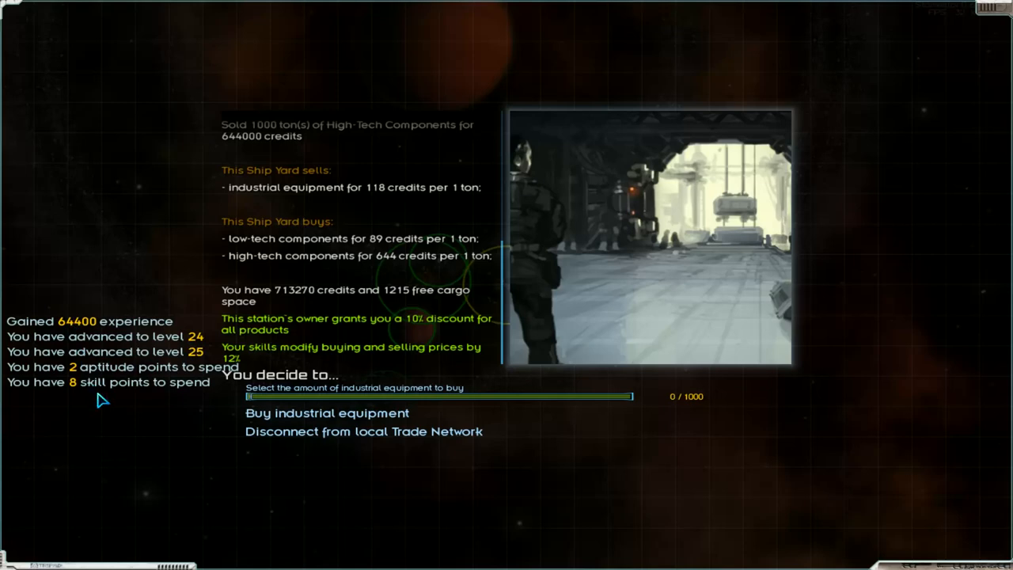
pyautogui.moveTo(117, 450)
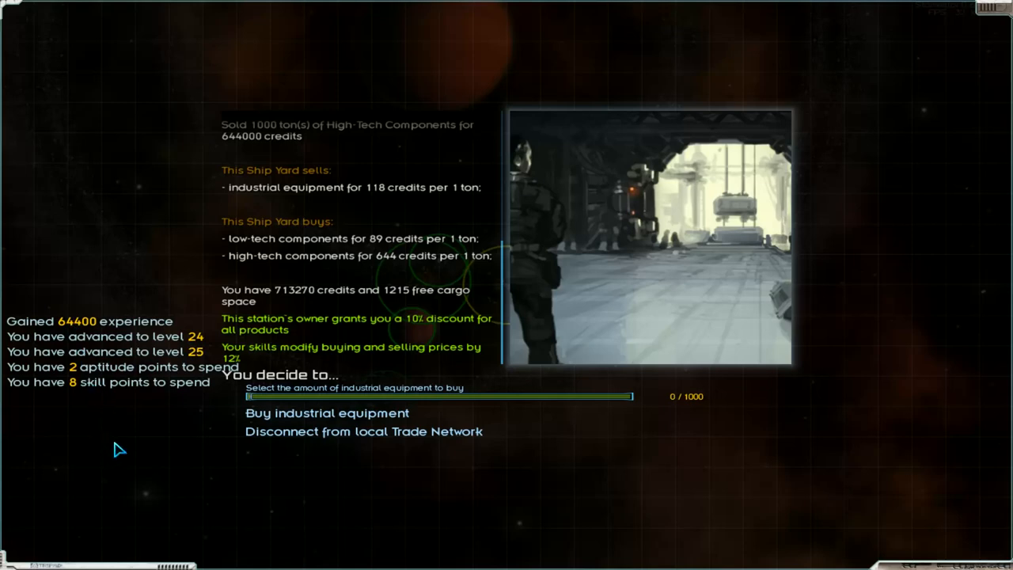
pyautogui.moveTo(142, 446)
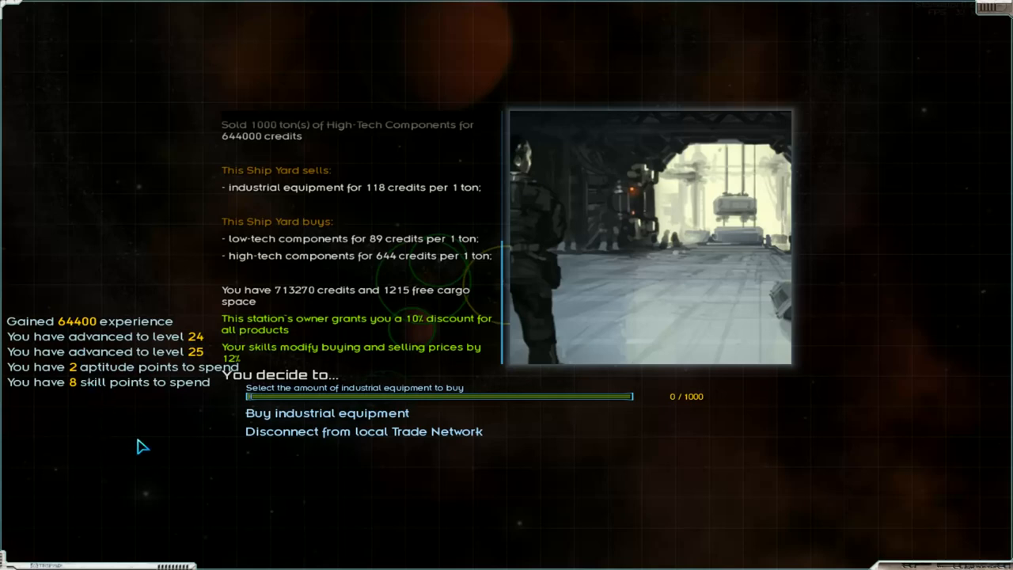
pyautogui.moveTo(146, 443)
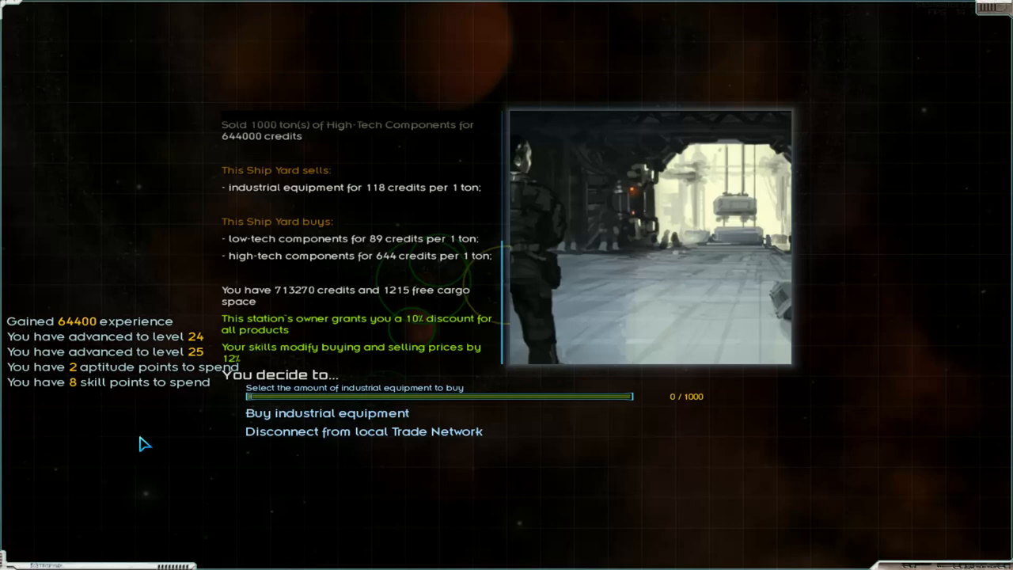
pyautogui.moveTo(251, 404)
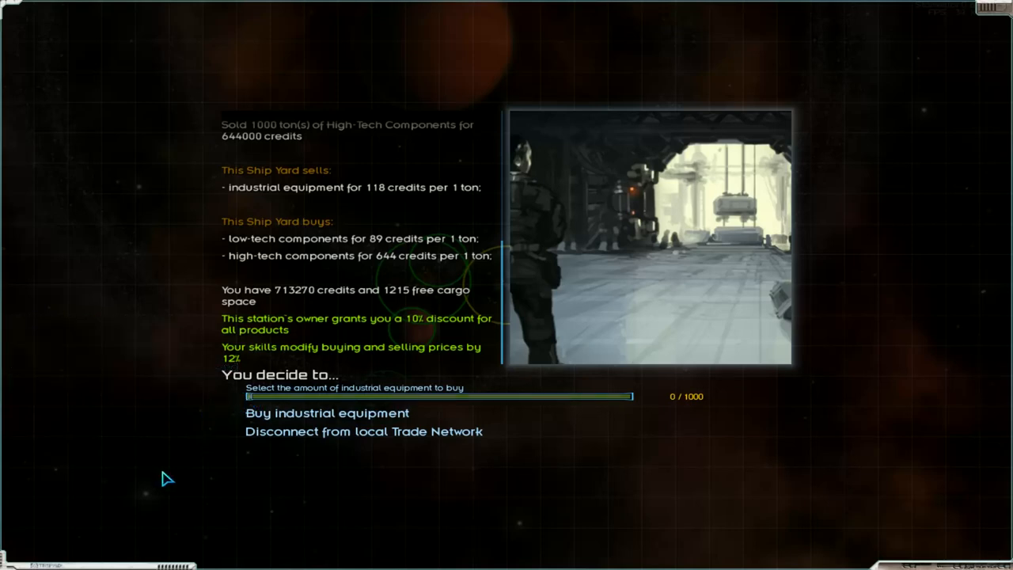
pyautogui.moveTo(307, 442)
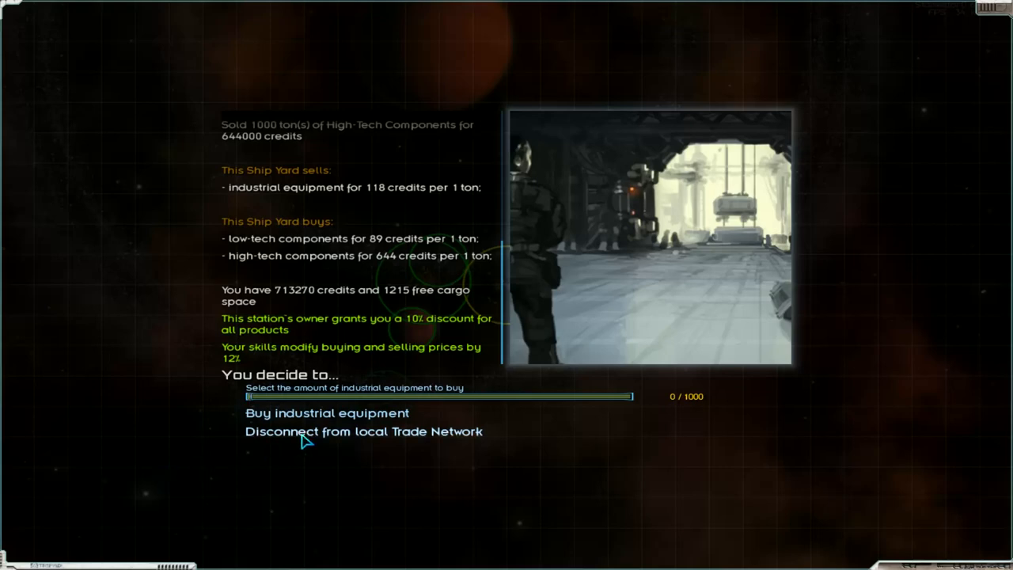
pyautogui.click(364, 431)
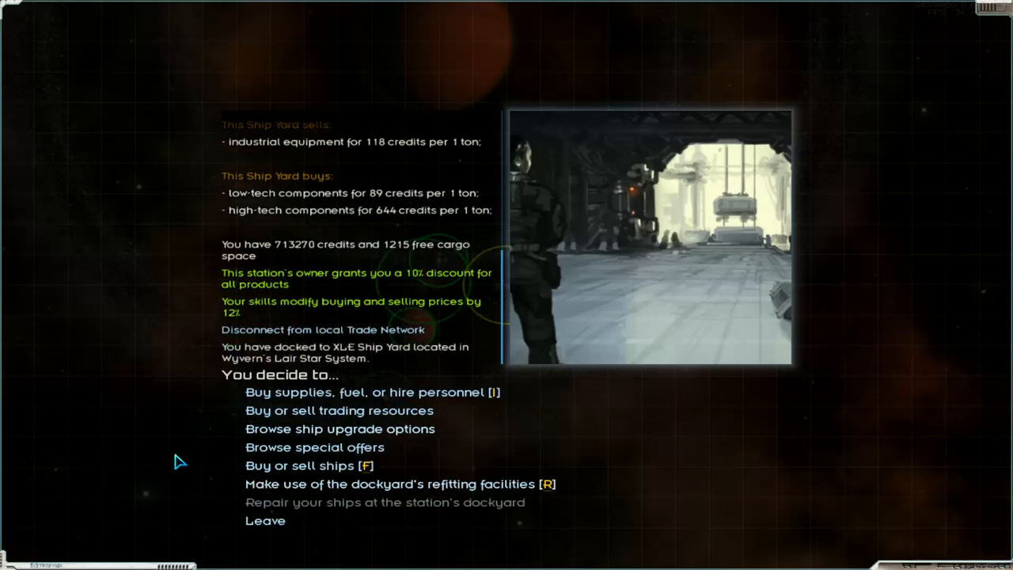
pyautogui.moveTo(342, 392)
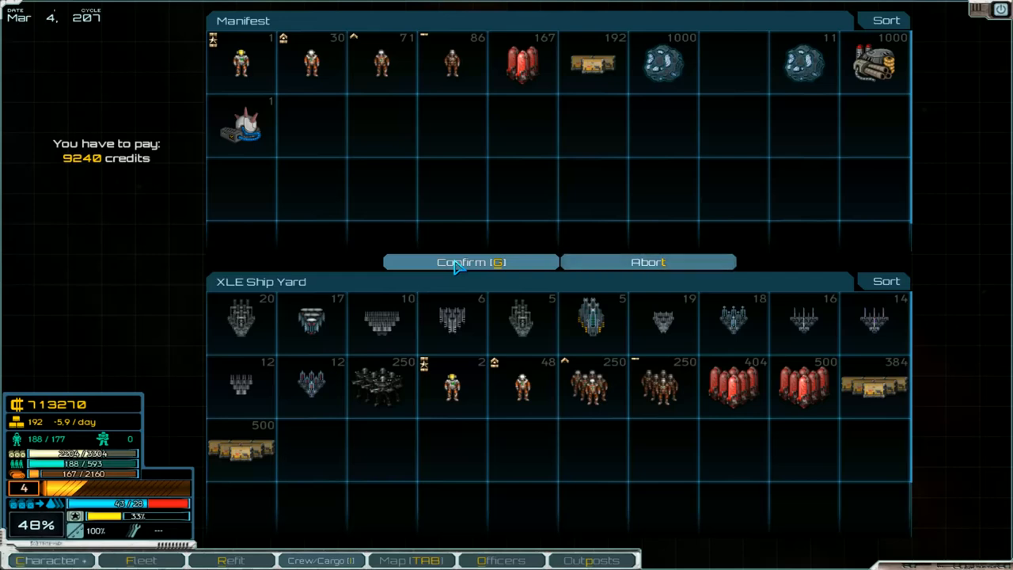
# Confirm paying 9240 credits for the cargo purchase at XLE Ship Yard
pyautogui.click(470, 263)
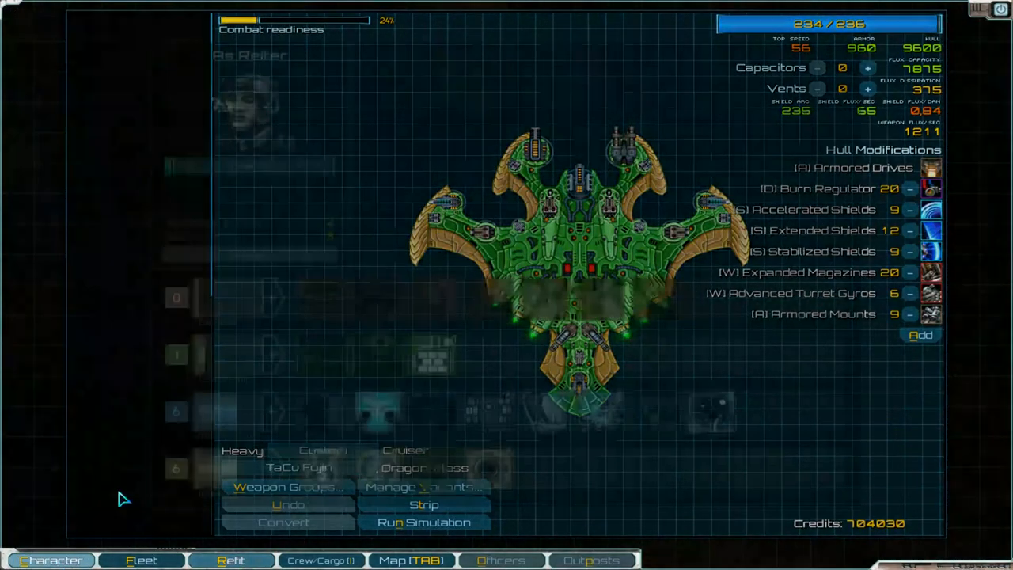
# Raise the Technology aptitude to 7 on the character sheet
pyautogui.click(51, 560)
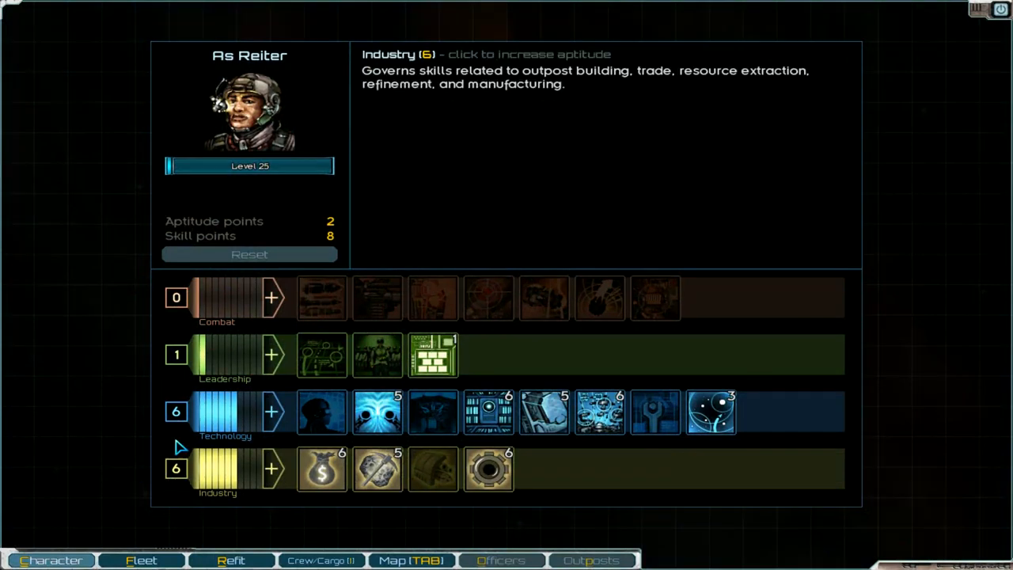
pyautogui.moveTo(177, 308)
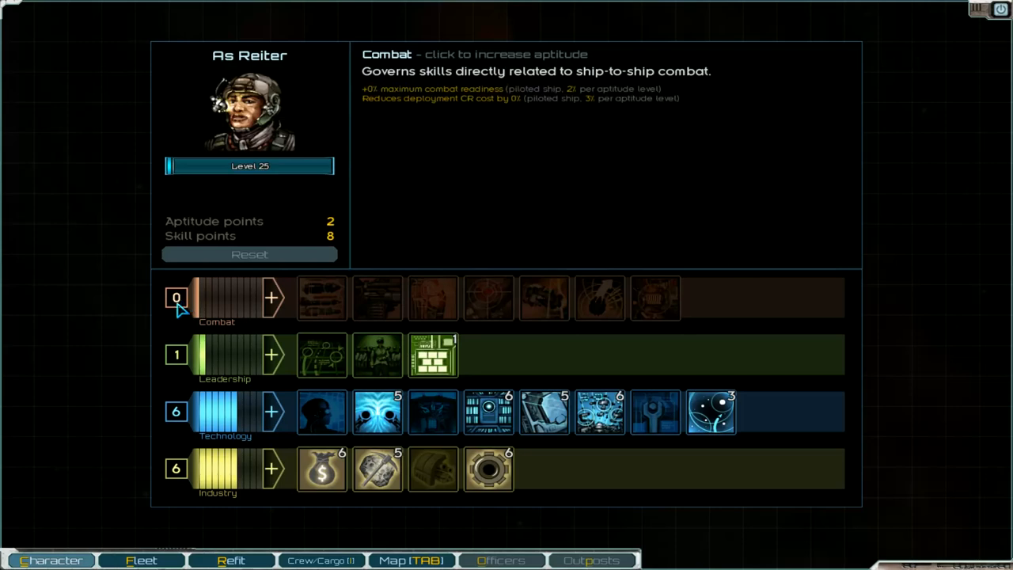
pyautogui.moveTo(272, 299)
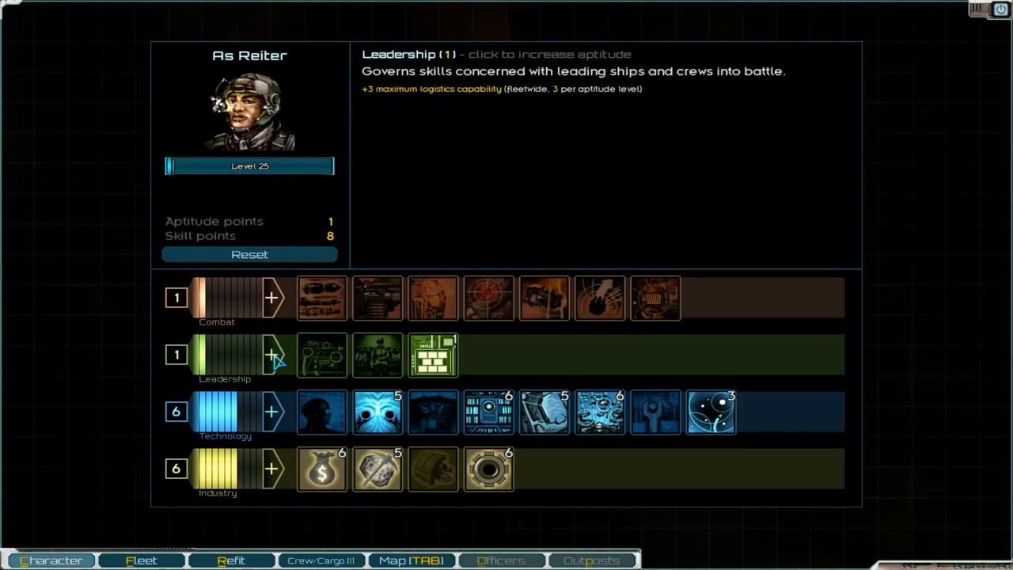
pyautogui.moveTo(273, 468)
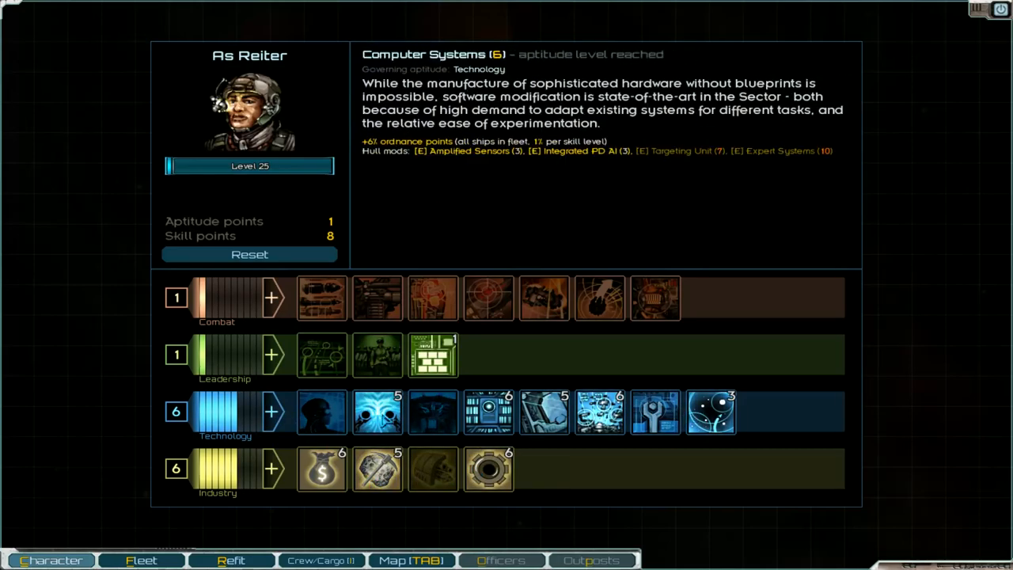
pyautogui.moveTo(377, 412)
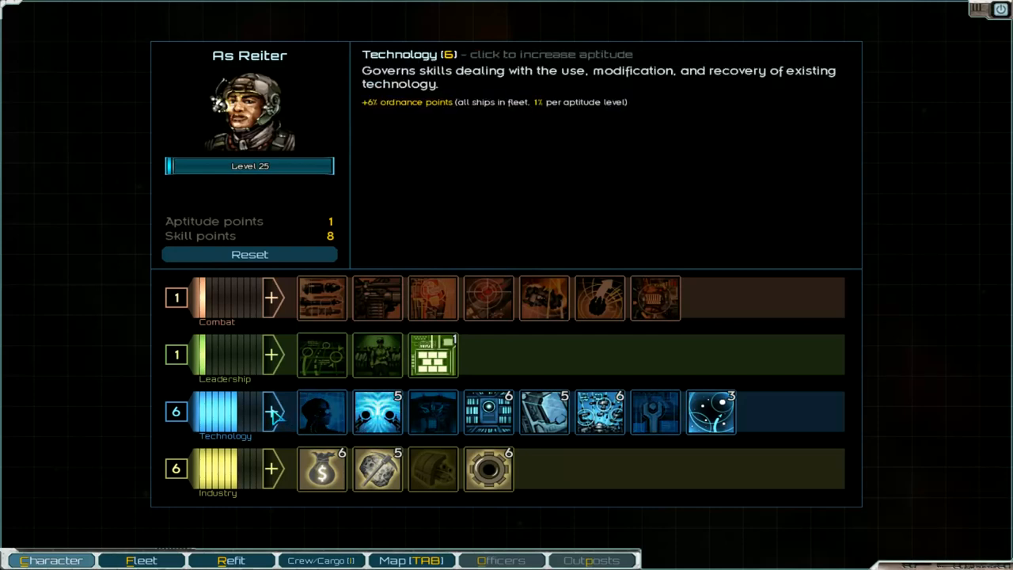
pyautogui.click(272, 412)
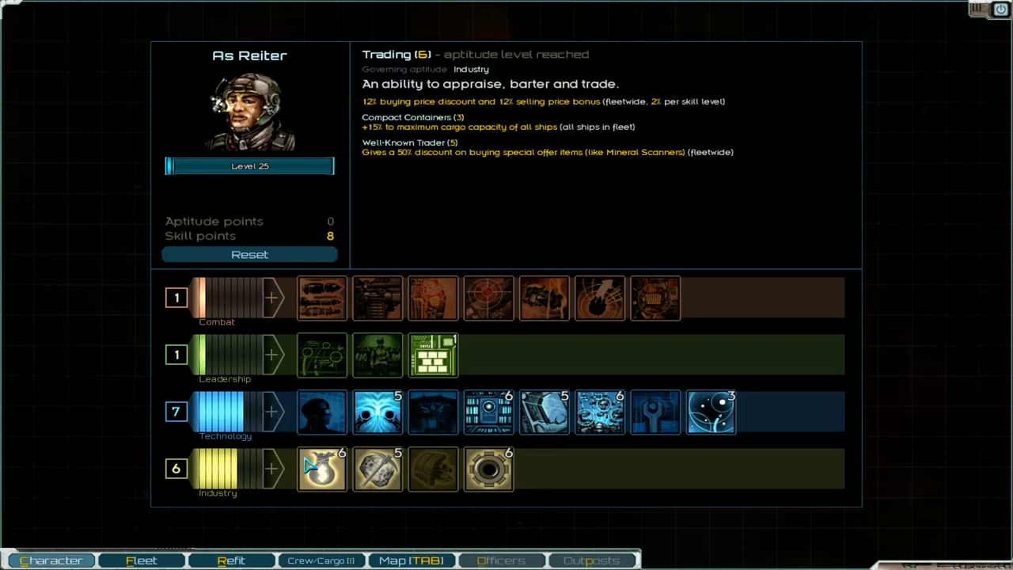
pyautogui.moveTo(377, 412)
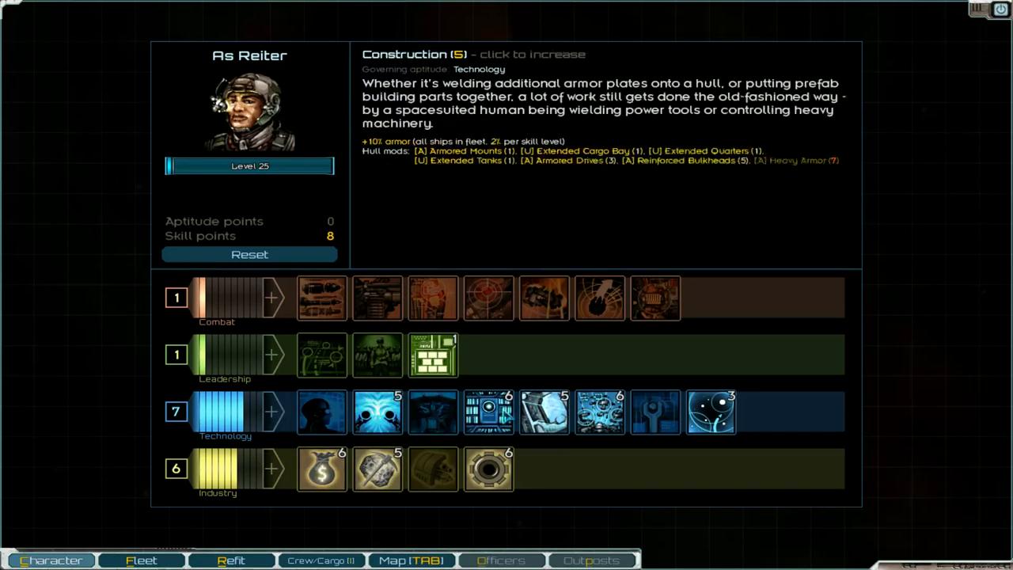
pyautogui.moveTo(488, 411)
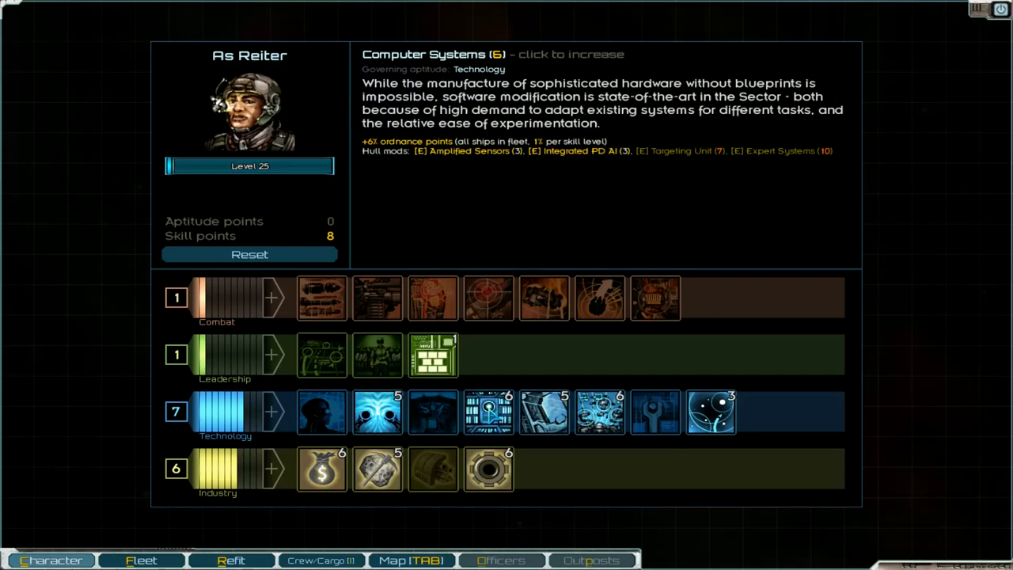
# Spend skill points on Computer Systems, Construction and Navigation, leaving 3 points
pyautogui.click(487, 411)
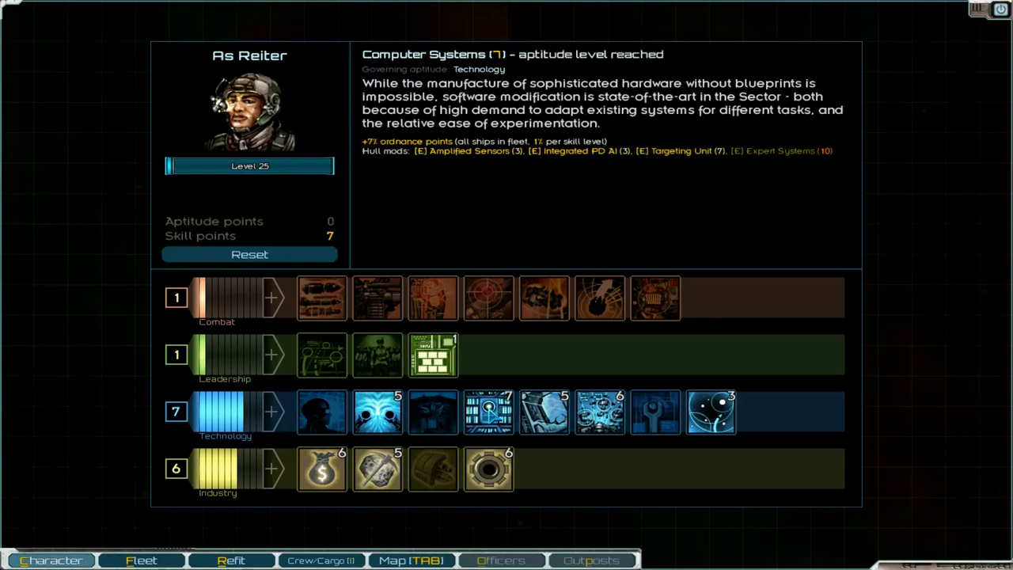
pyautogui.moveTo(545, 411)
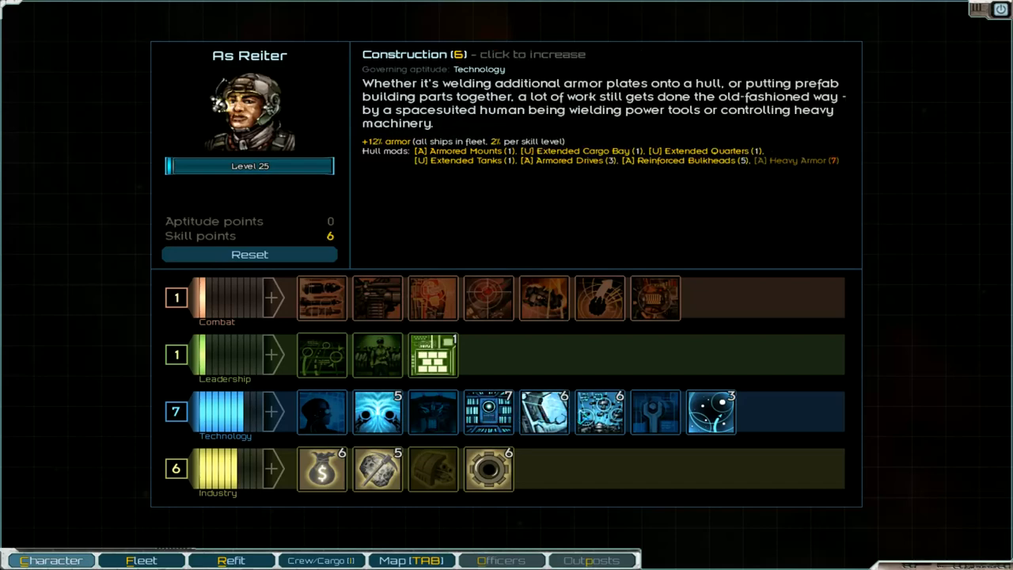
pyautogui.click(598, 412)
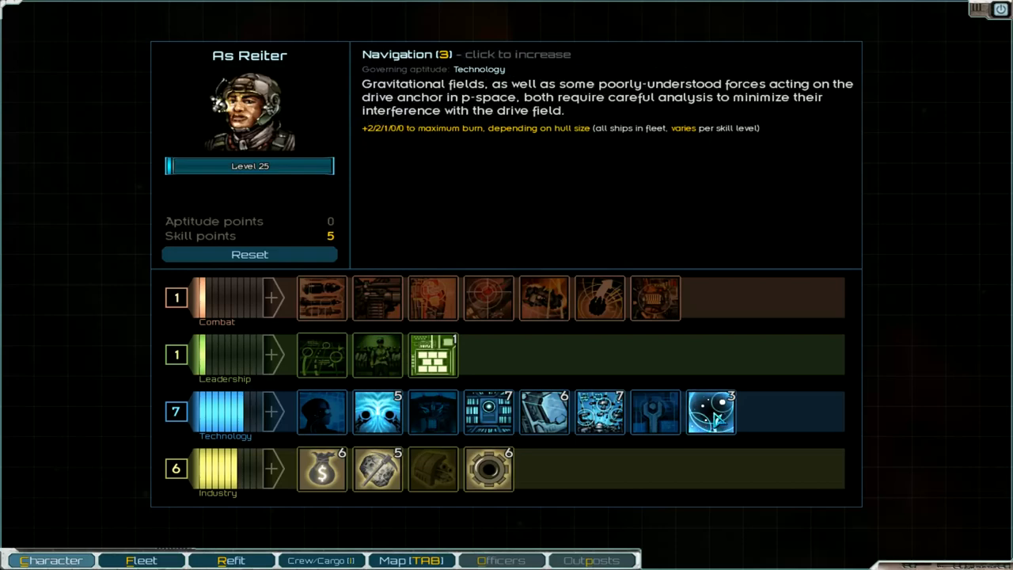
pyautogui.click(709, 412)
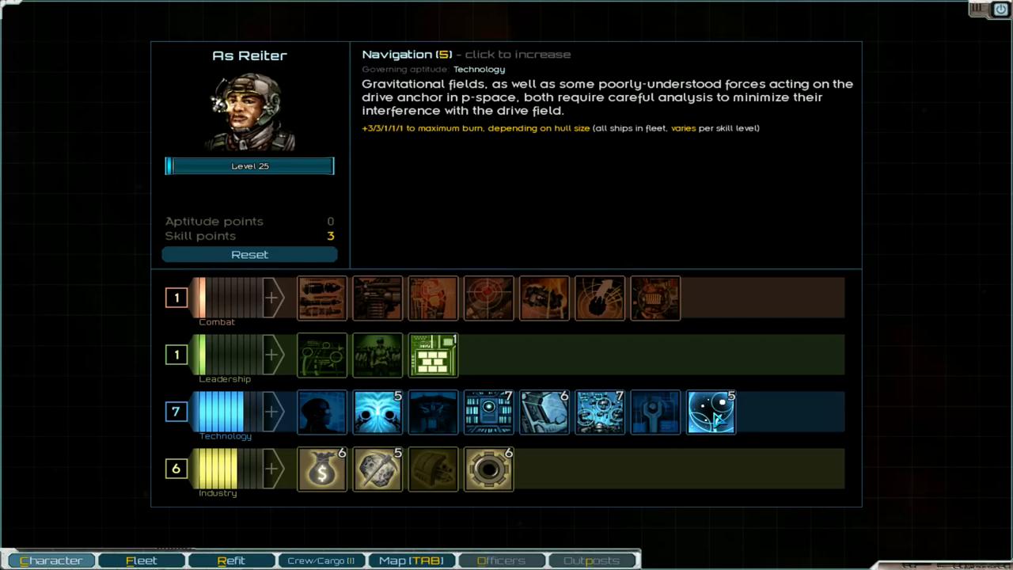
pyautogui.moveTo(433, 355)
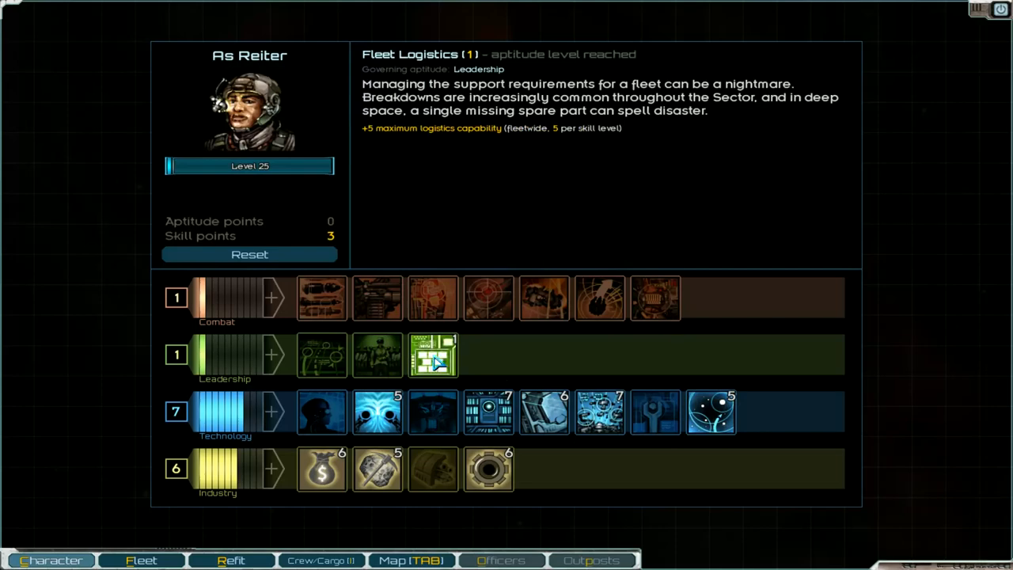
pyautogui.moveTo(376, 354)
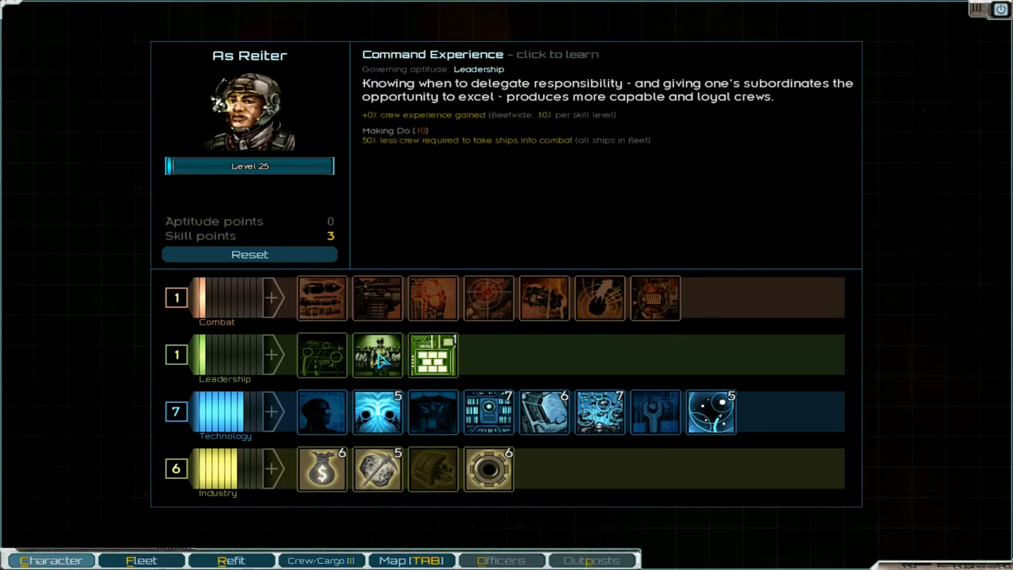
# Learn Command Experience and Helmsmanship, leaving one skill point unspent
pyautogui.click(377, 354)
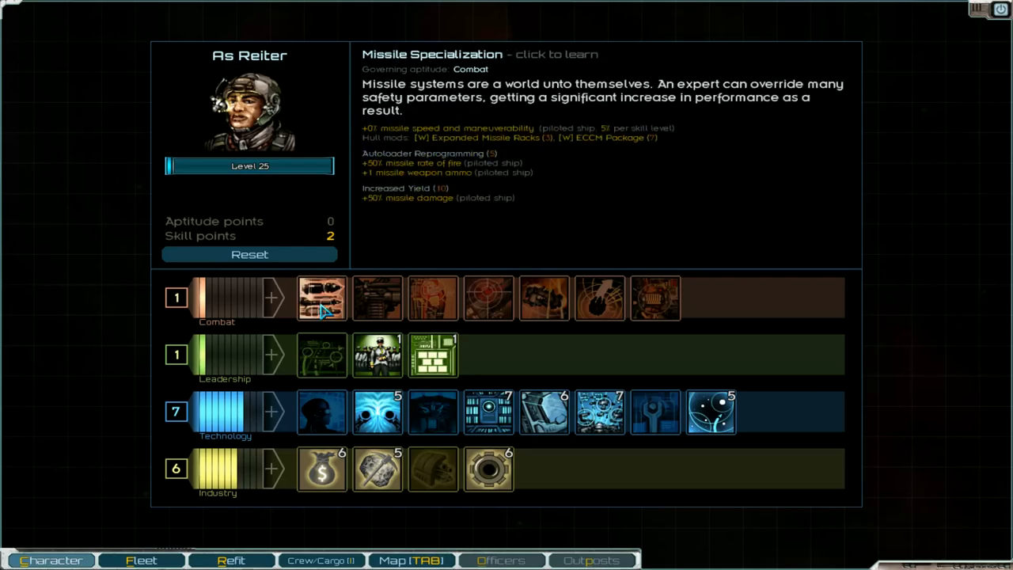
pyautogui.moveTo(377, 298)
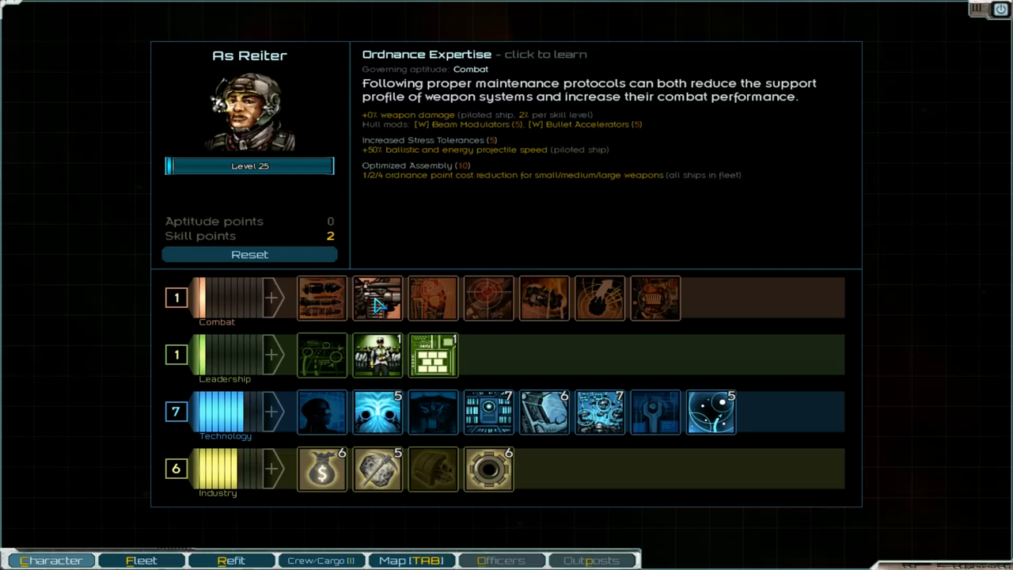
pyautogui.moveTo(432, 298)
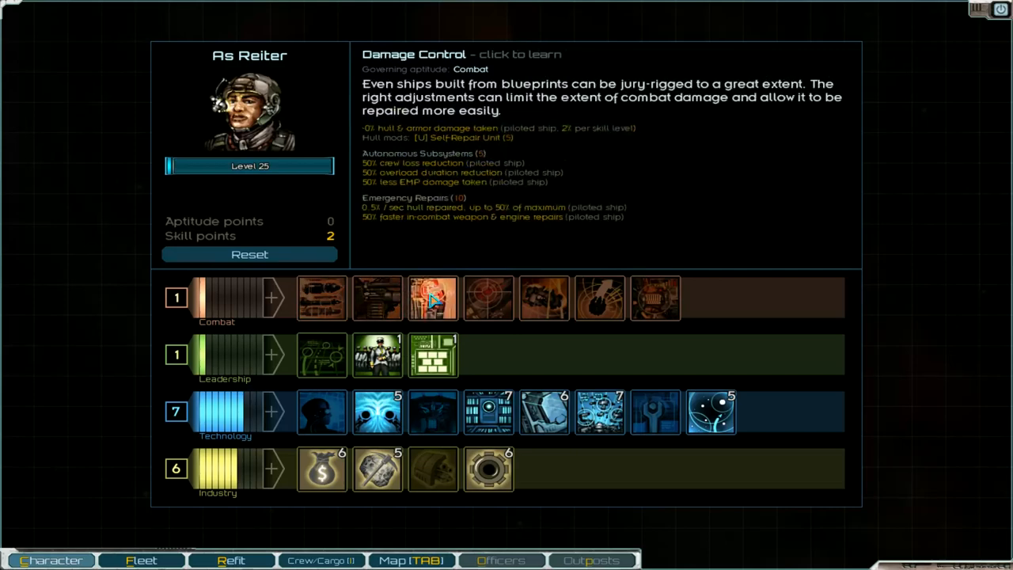
pyautogui.moveTo(487, 298)
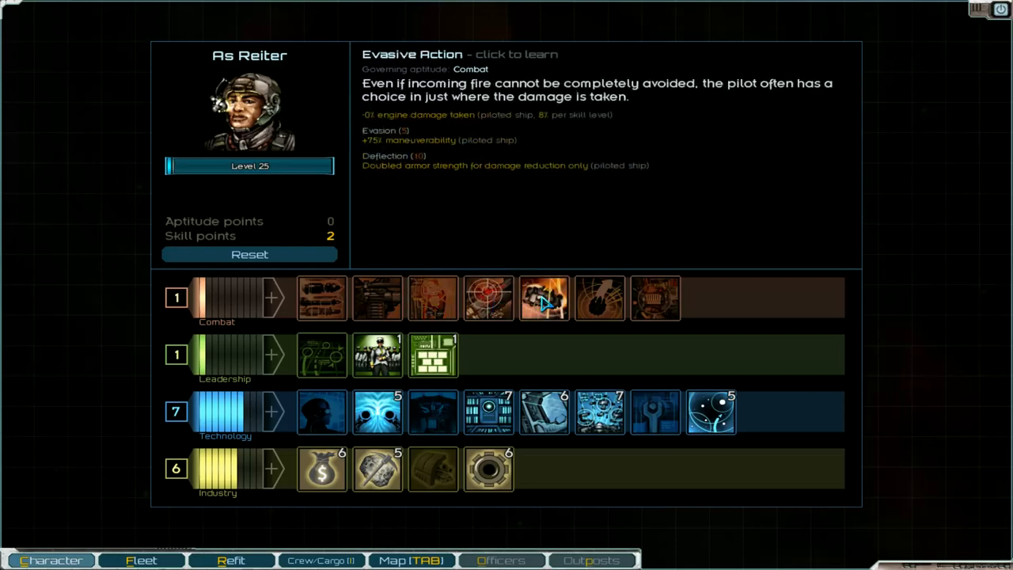
pyautogui.moveTo(599, 298)
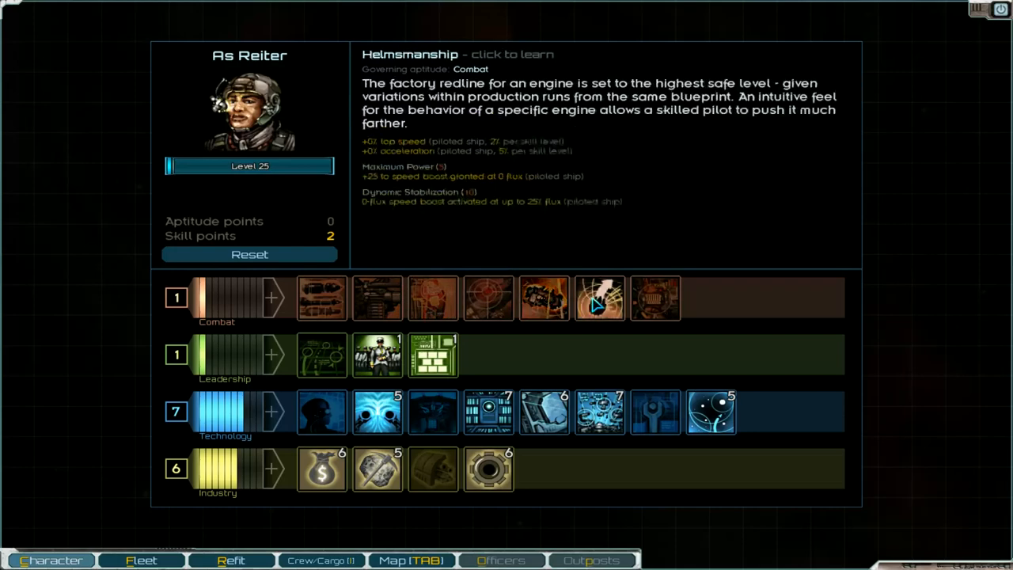
pyautogui.click(598, 297)
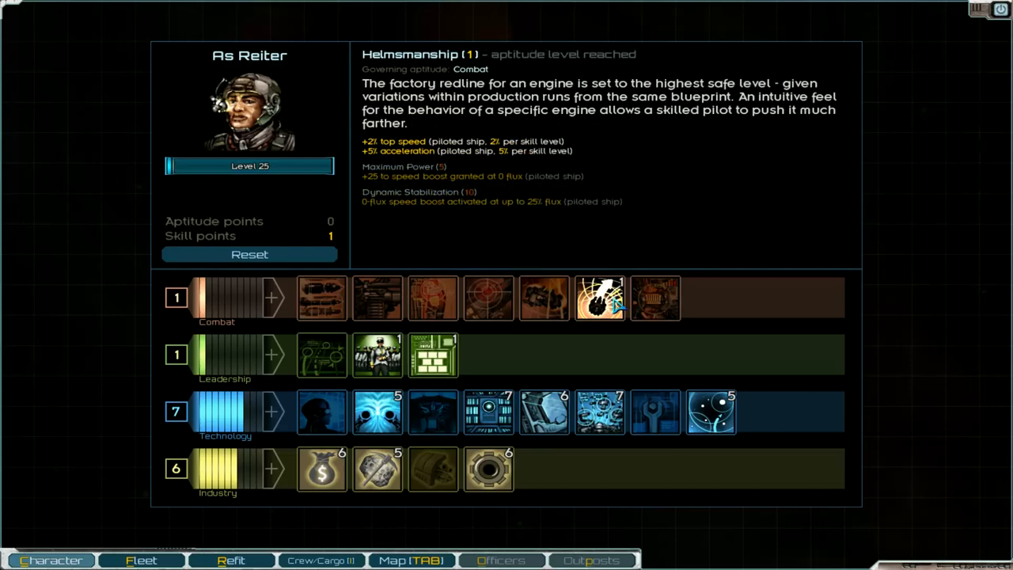
pyautogui.moveTo(197, 529)
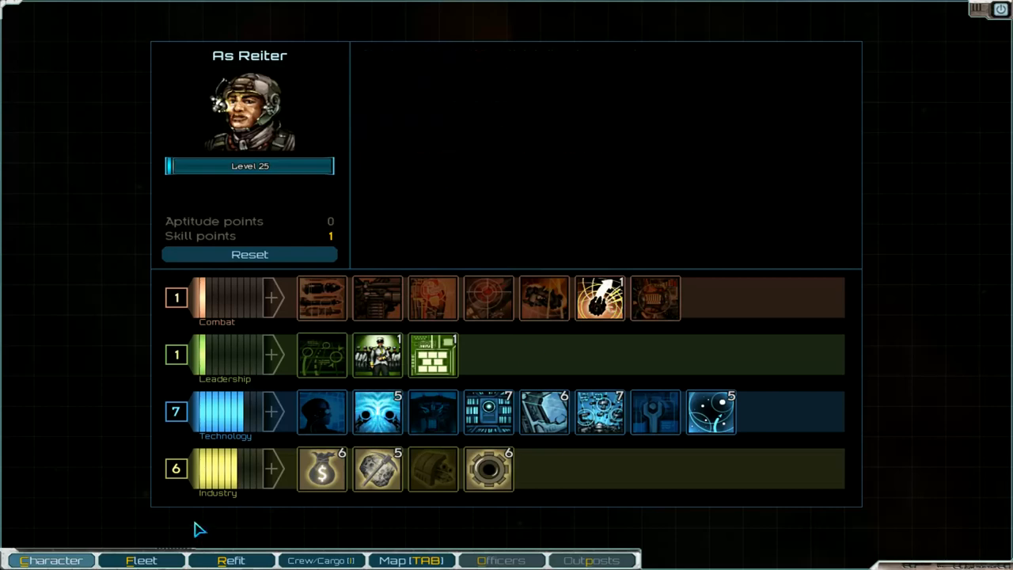
pyautogui.moveTo(500, 182)
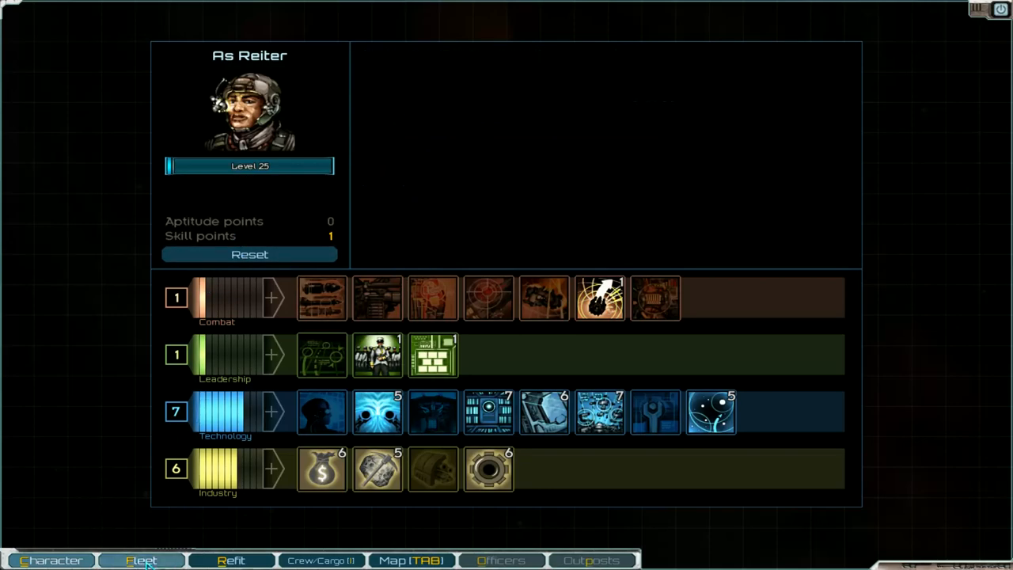
pyautogui.click(141, 561)
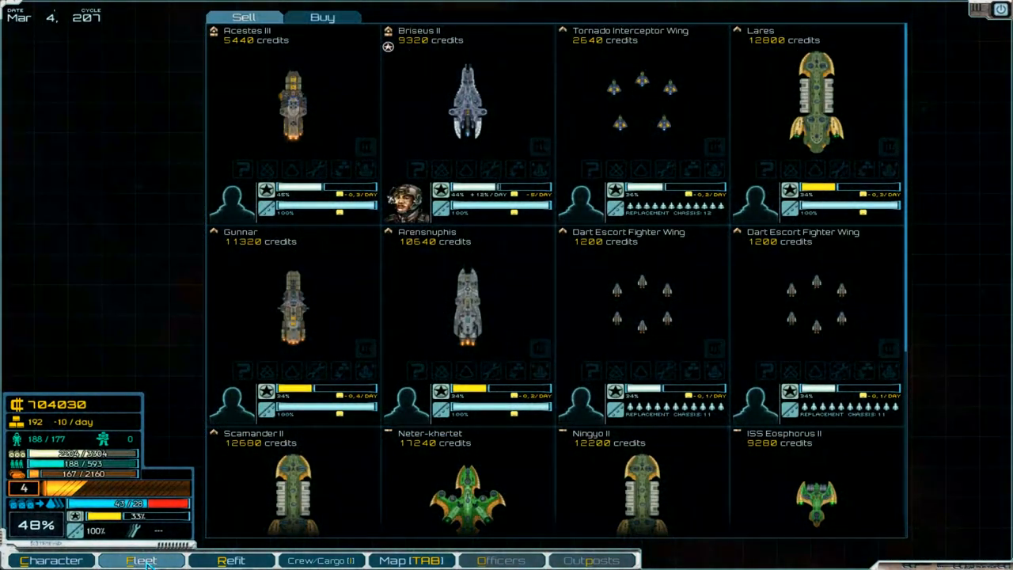
# Plot a course to Wyvern's Lair Fringe via the system map and leave the station
pyautogui.click(232, 561)
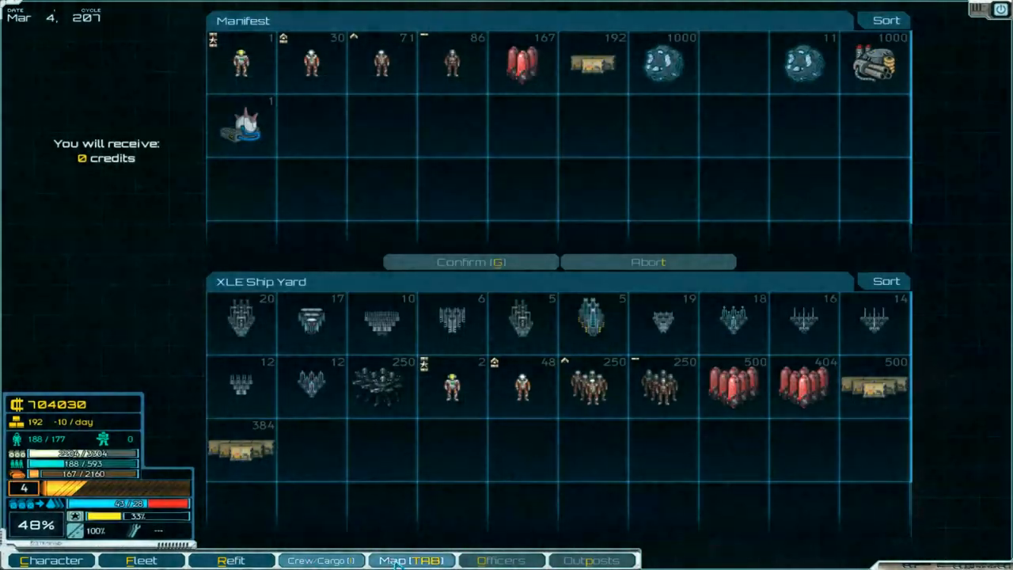
pyautogui.click(411, 561)
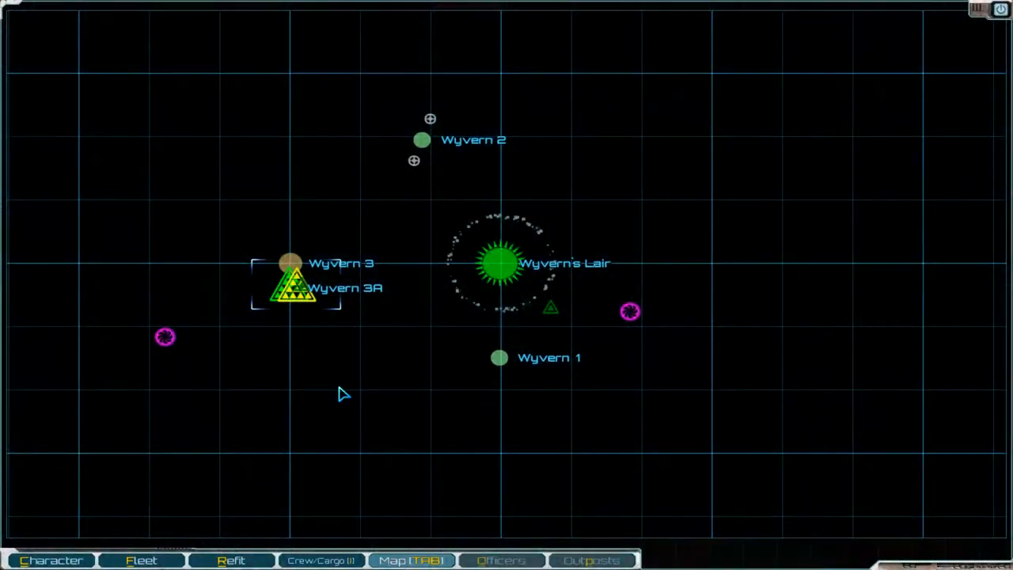
pyautogui.click(165, 335)
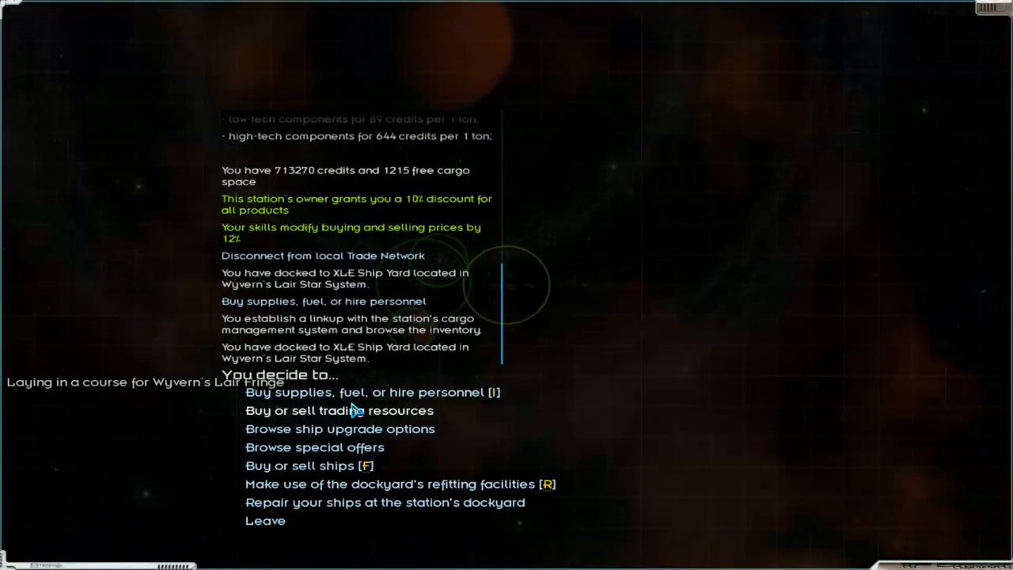
pyautogui.moveTo(283, 508)
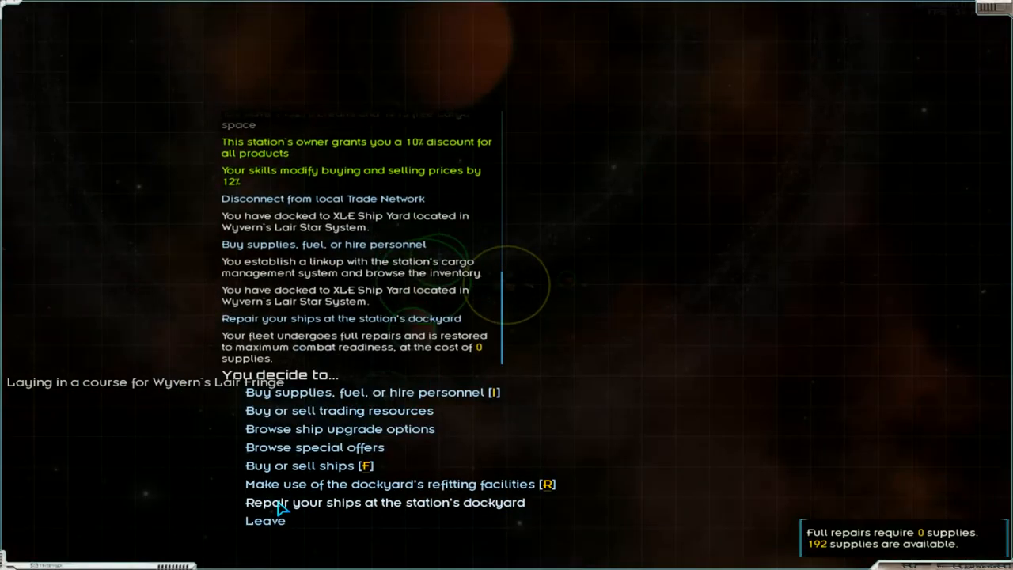
pyautogui.click(385, 501)
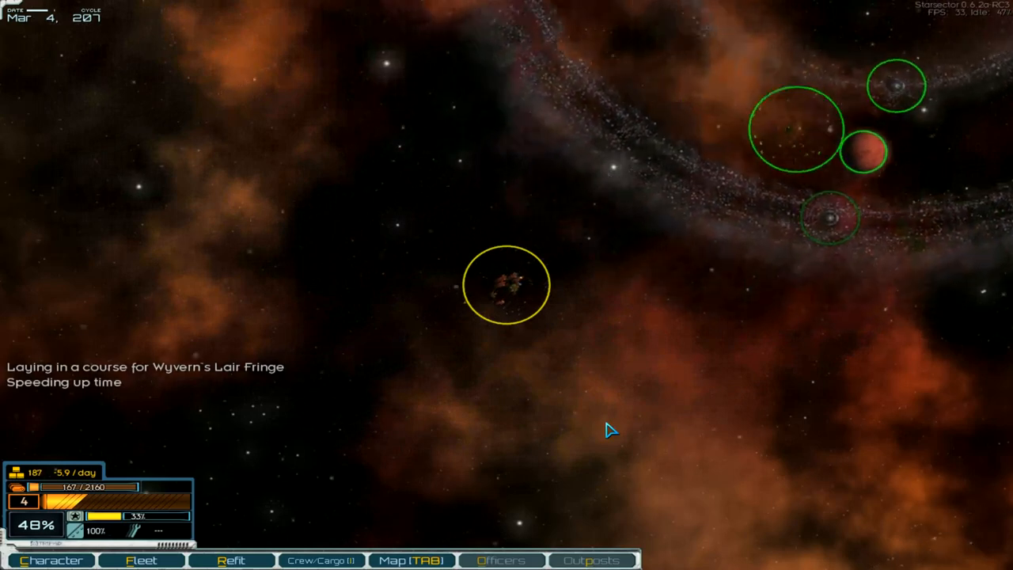
# Choose Save & Exit from the game menu, reaching the confirmation prompt
pyautogui.press('Escape')
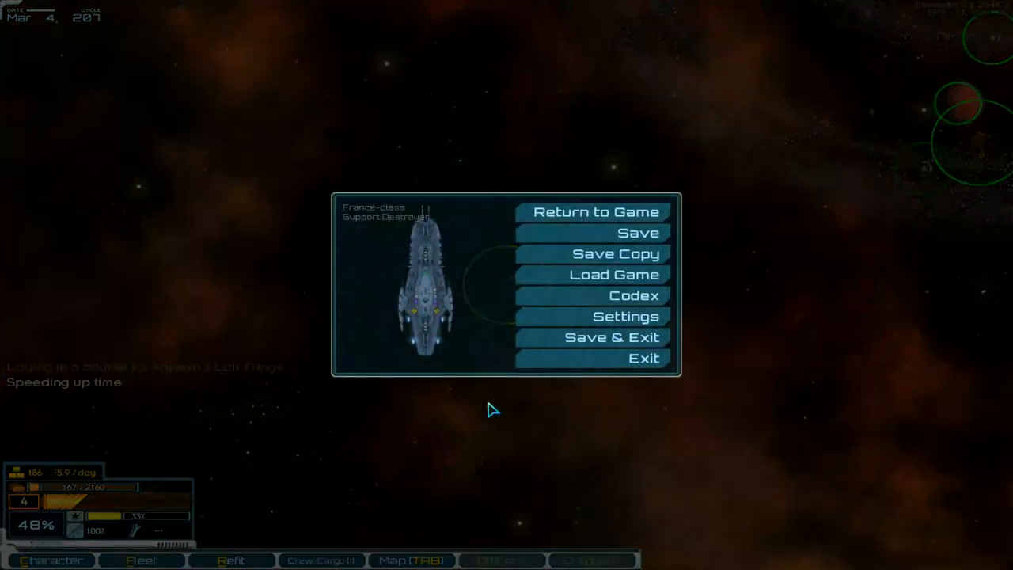
pyautogui.click(611, 337)
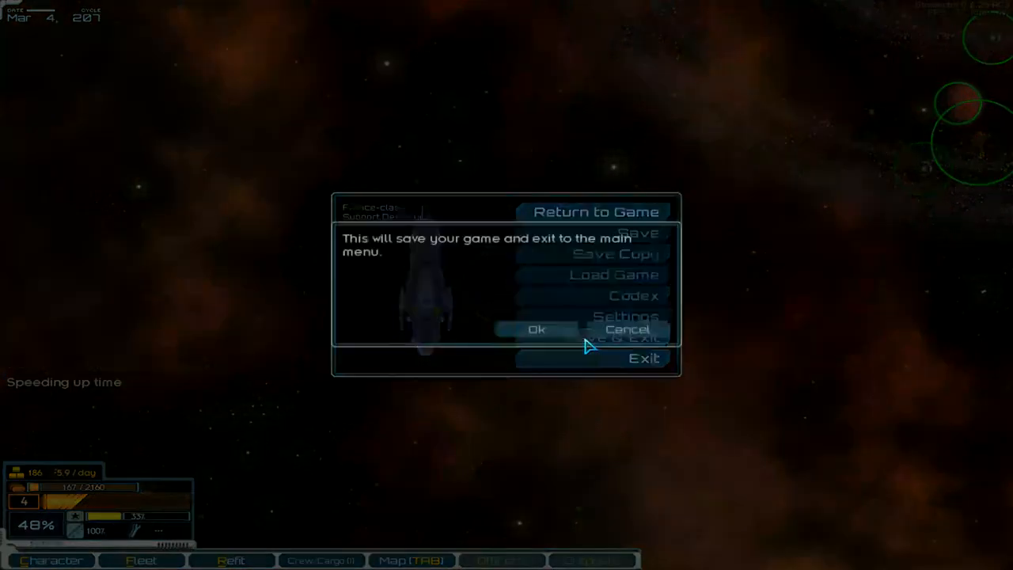